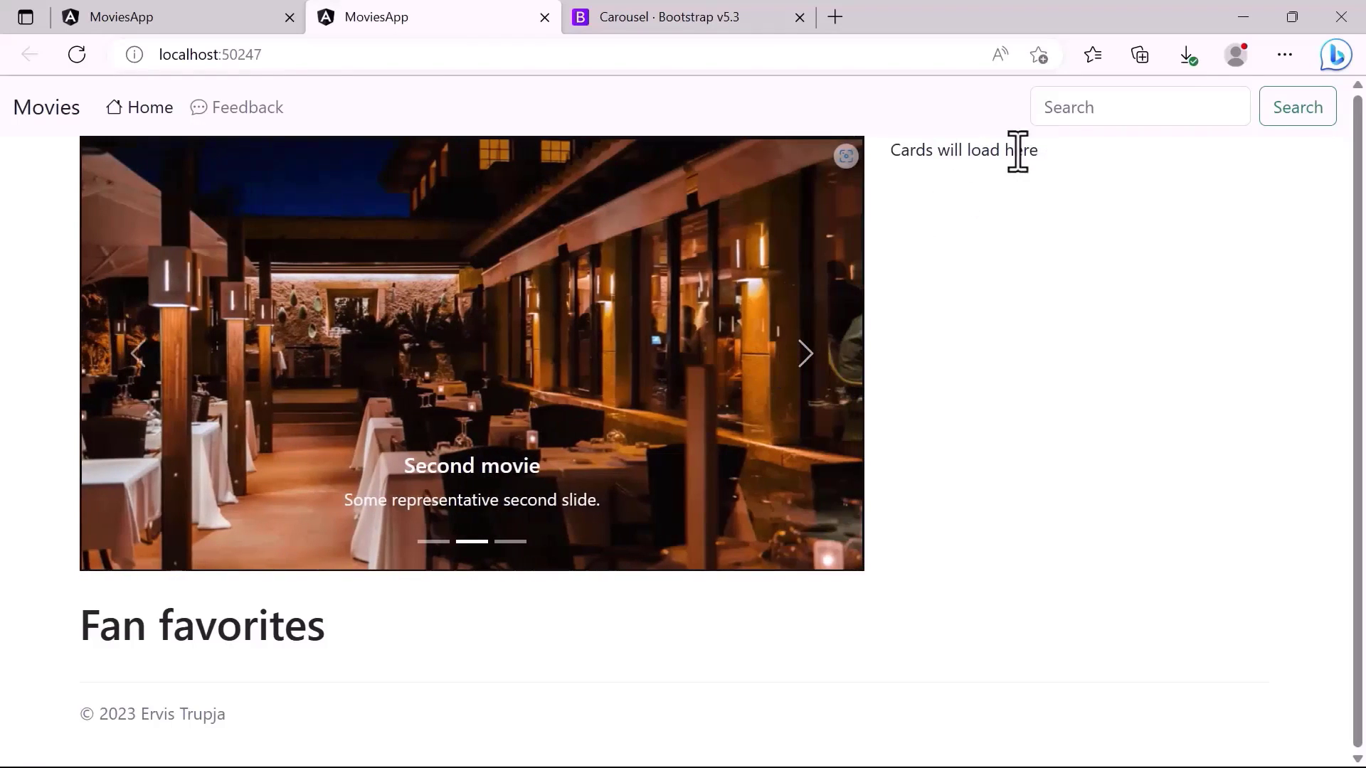
- Switch to the finished MoviesApp tab to view its horizontal cards beside the carousel
double_click(963, 150)
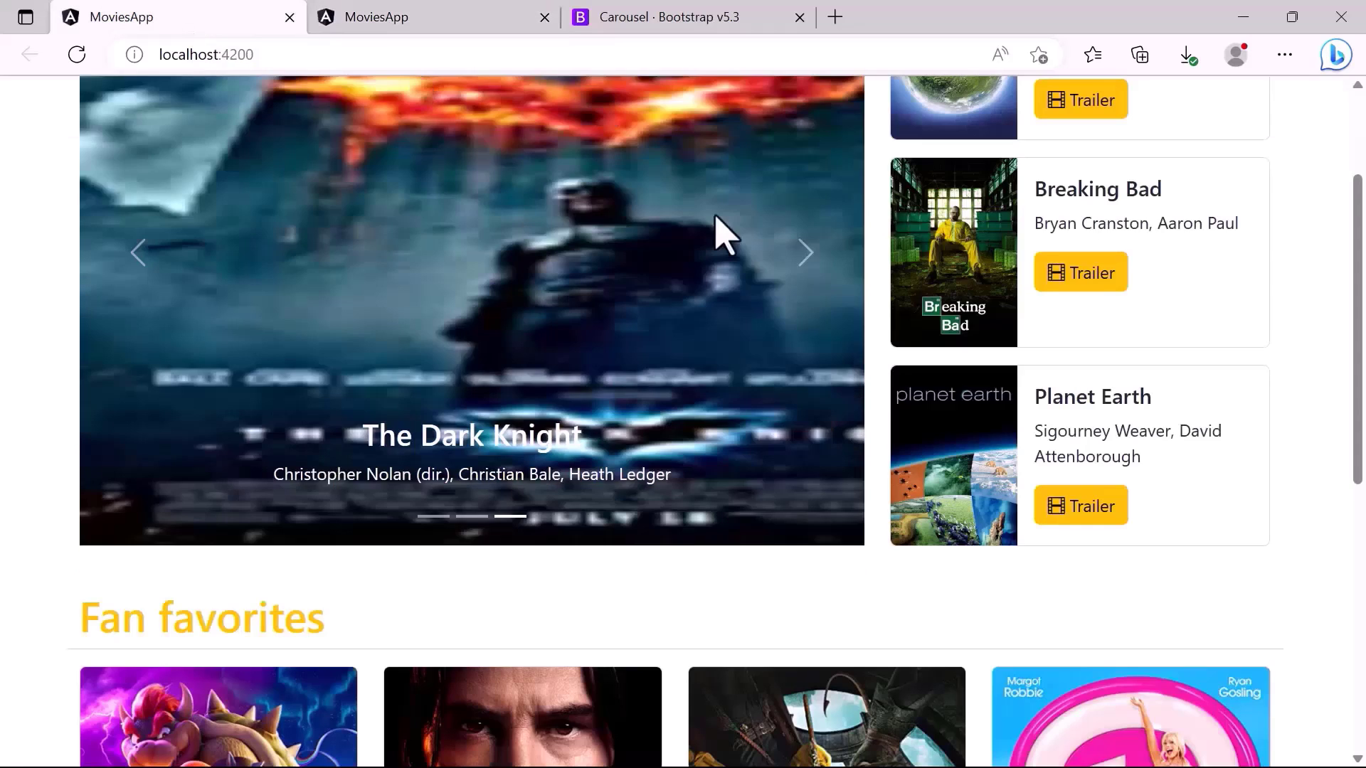
scroll(up, 3)
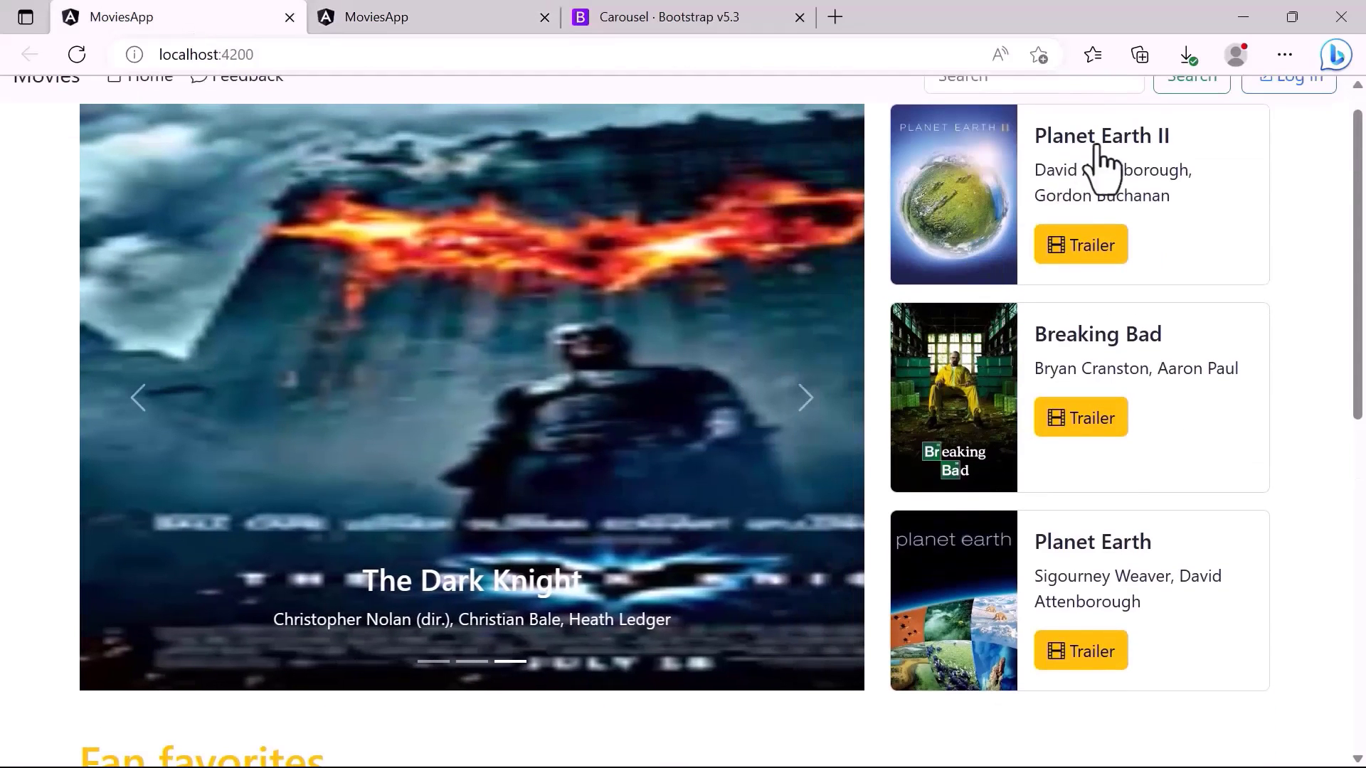
mouse_move(1124, 214)
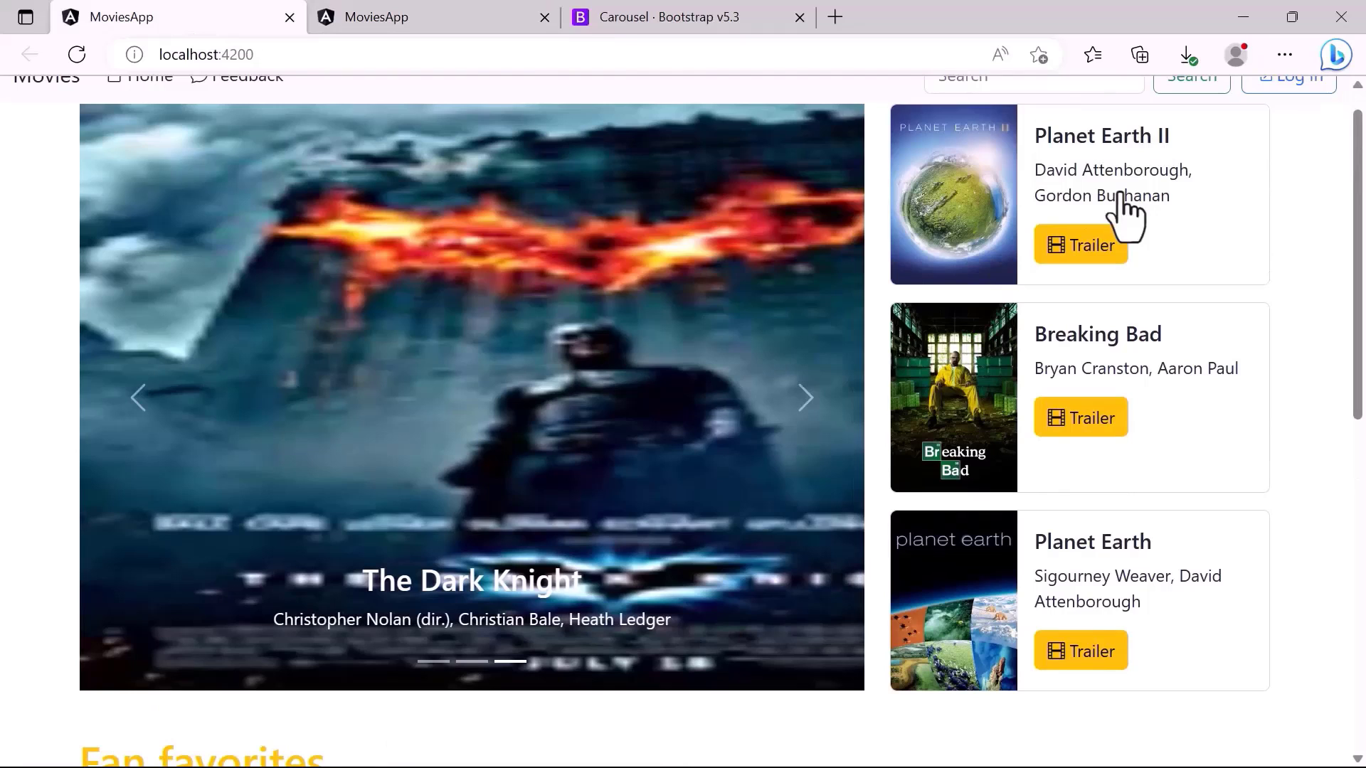
click(687, 16)
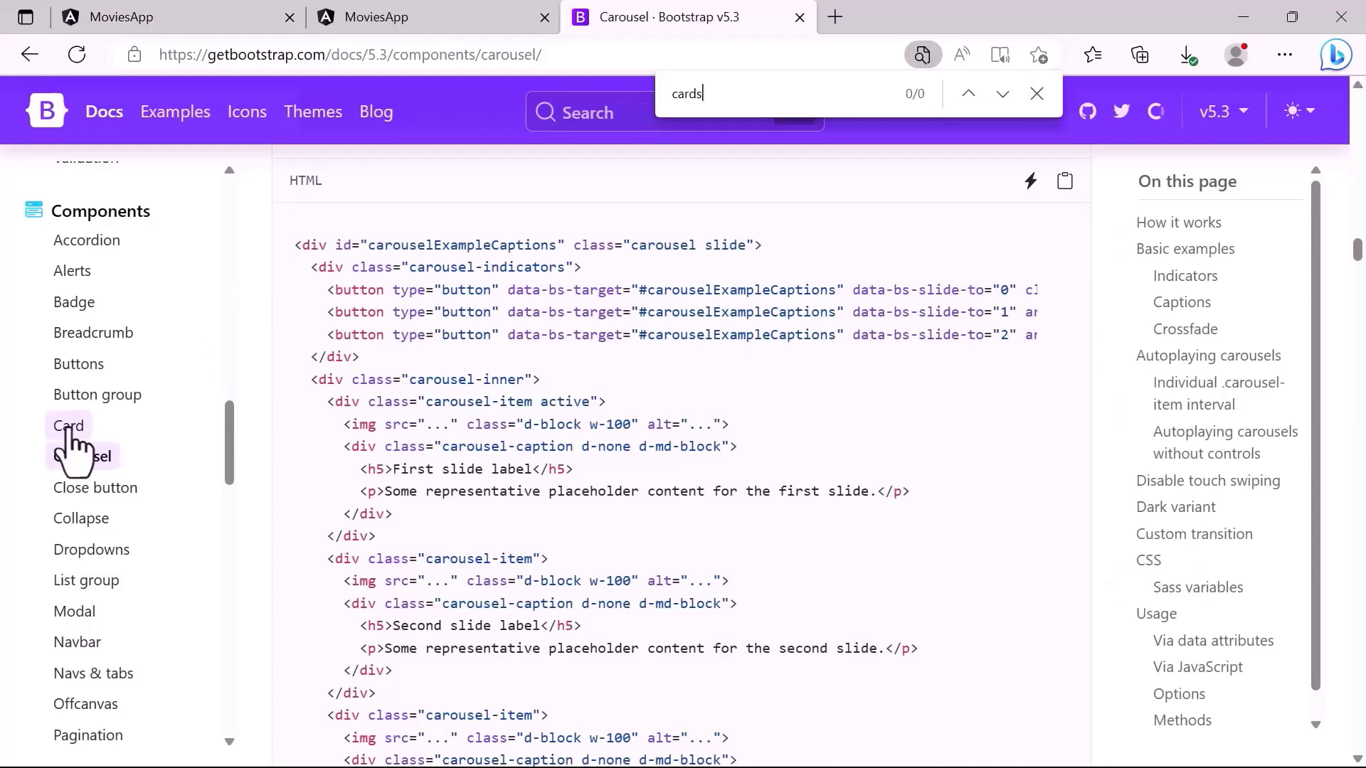
- Find the Horizontal example on Bootstrap's Card docs page and copy its HTML
click(68, 426)
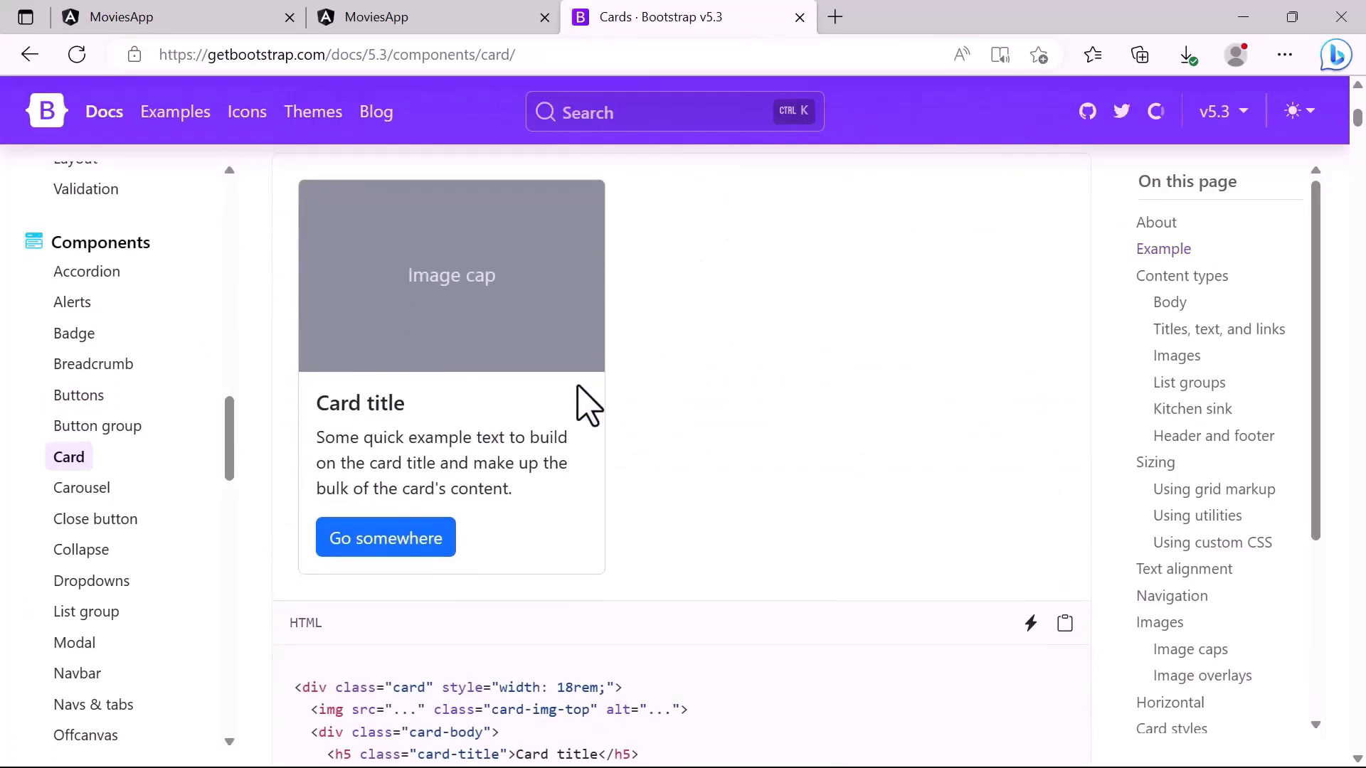
scroll(down, 3)
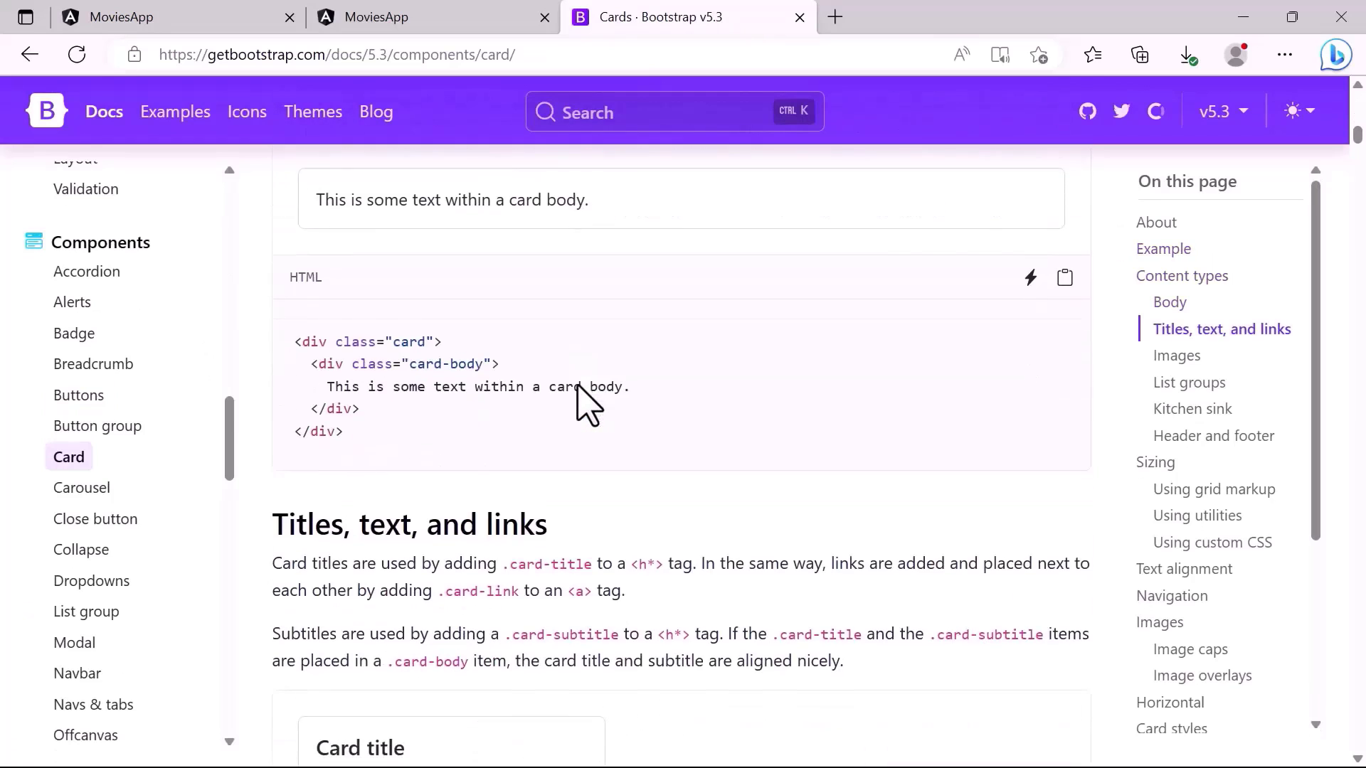
scroll(down, 3)
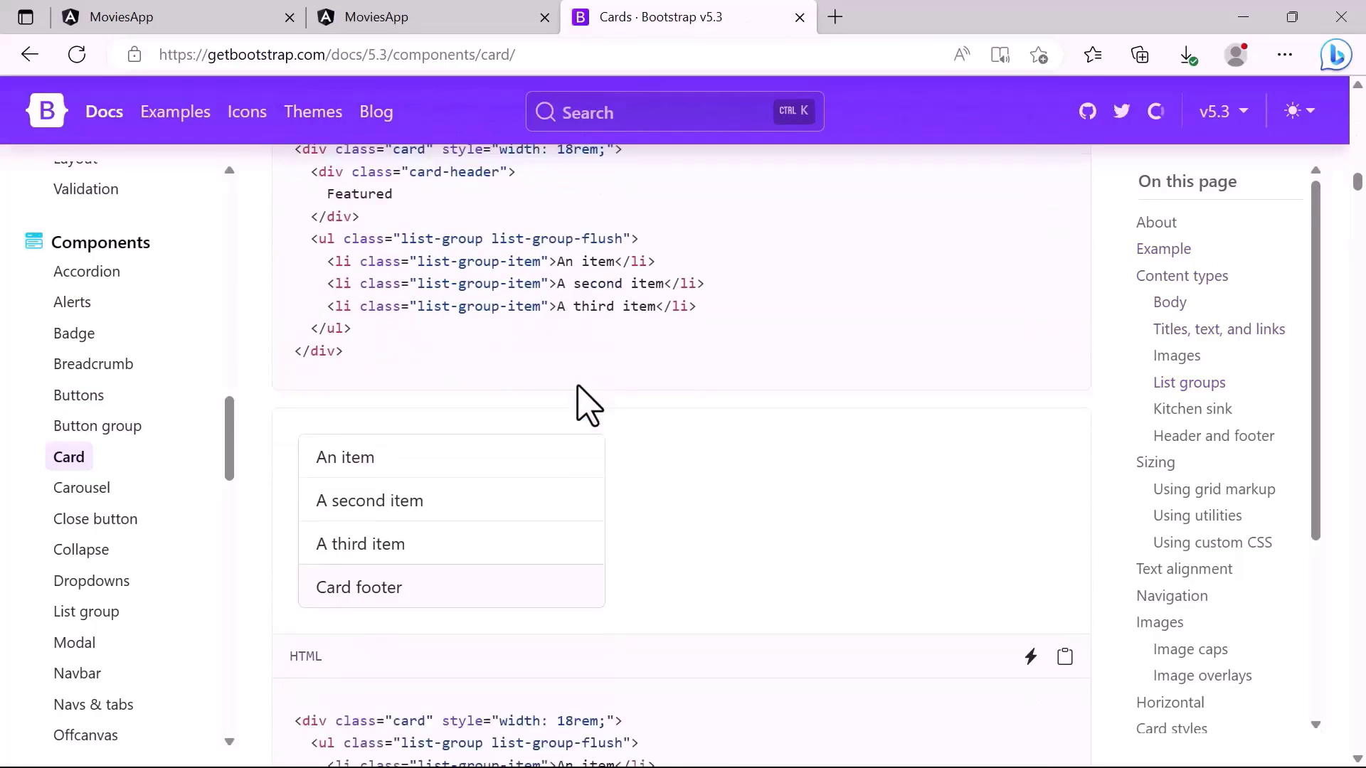
scroll(down, 3)
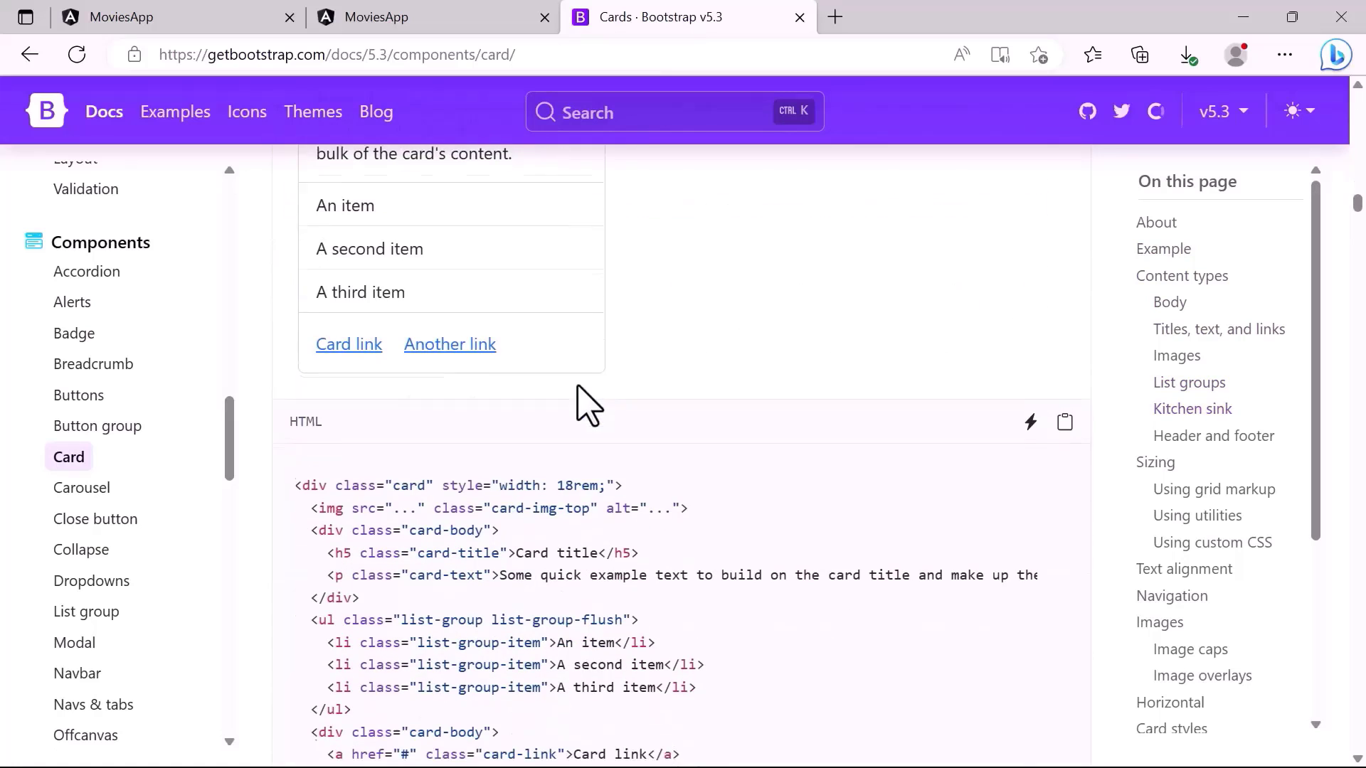
scroll(down, 3)
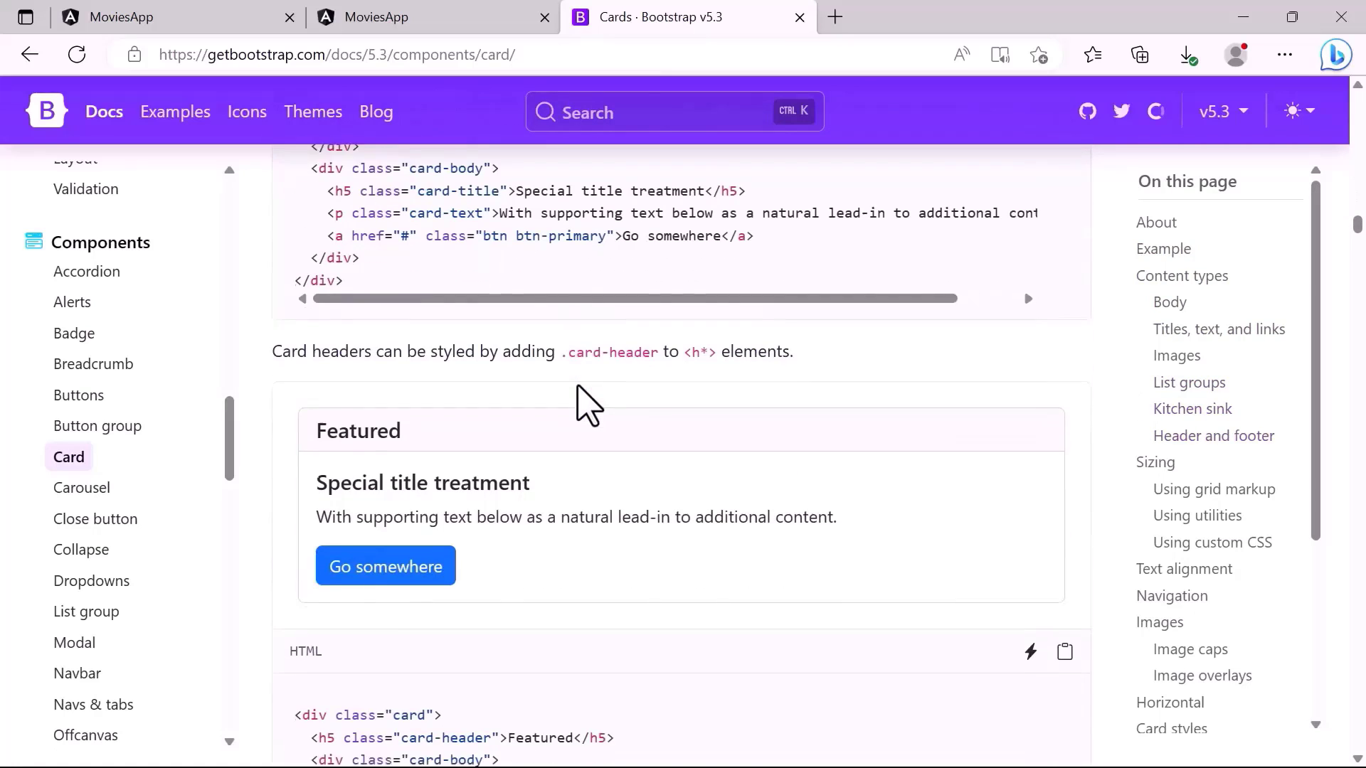
scroll(down, 3)
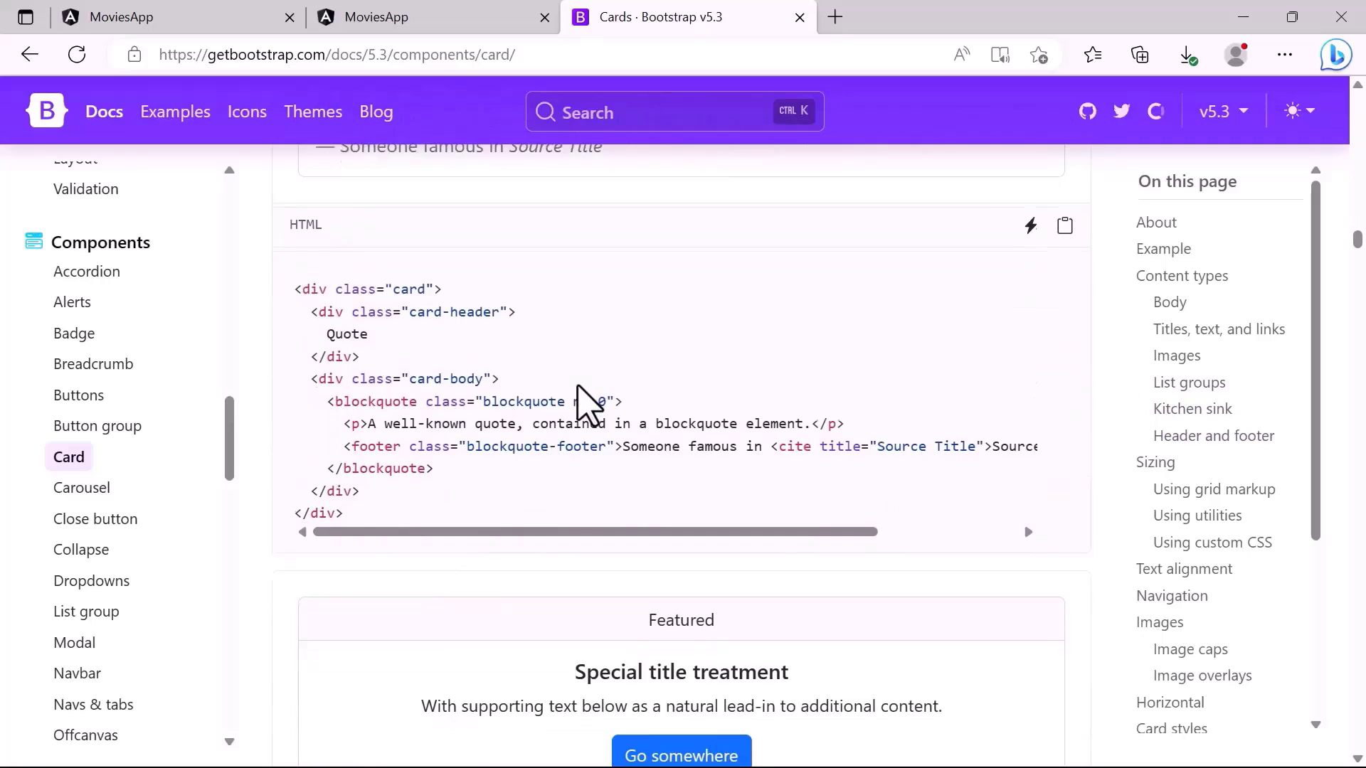
scroll(down, 3)
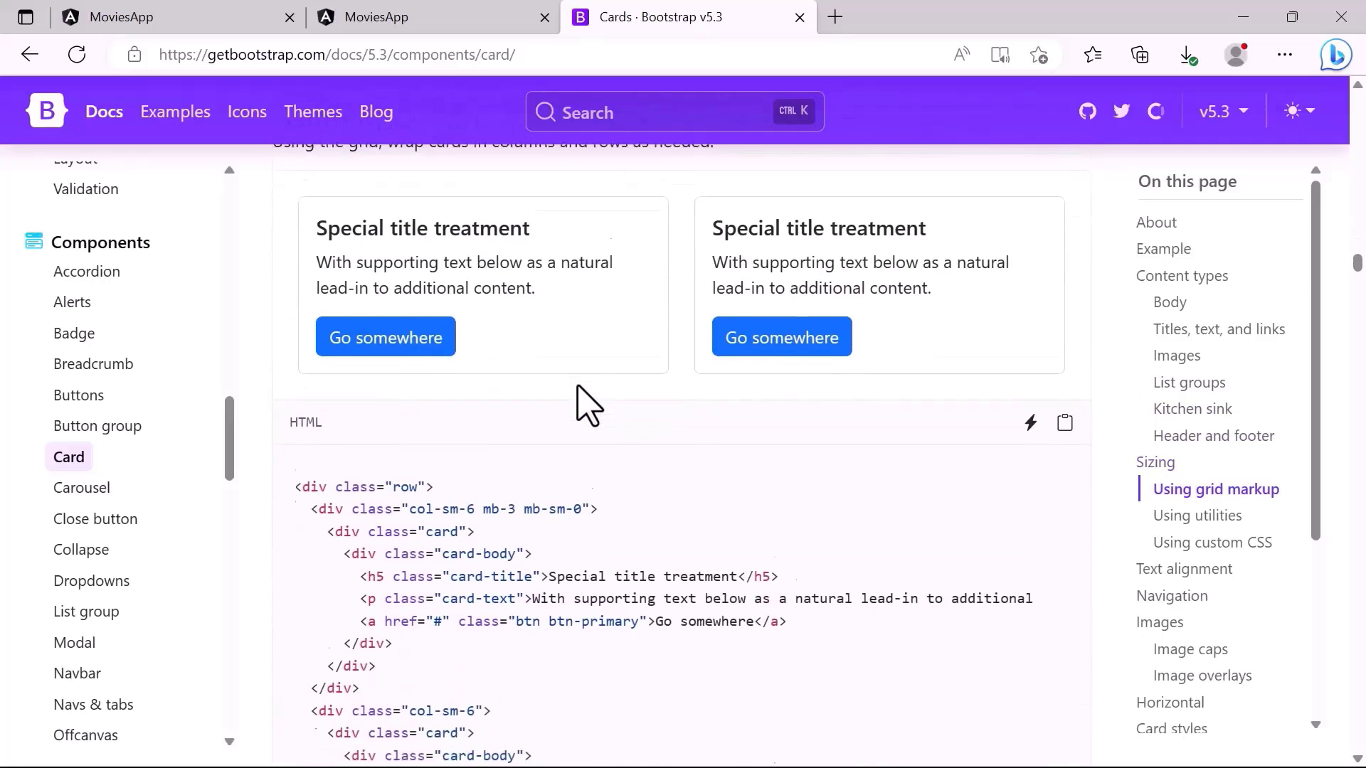
scroll(down, 3)
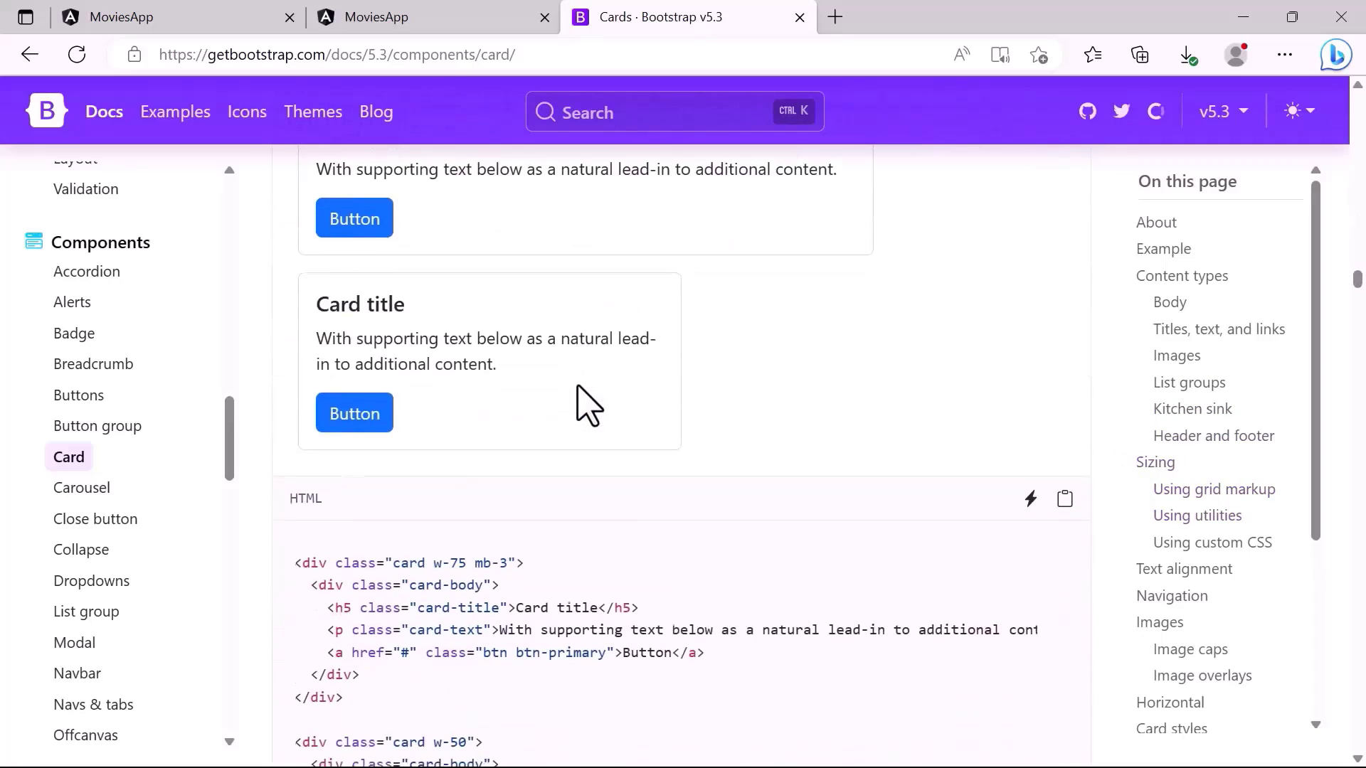
scroll(down, 3)
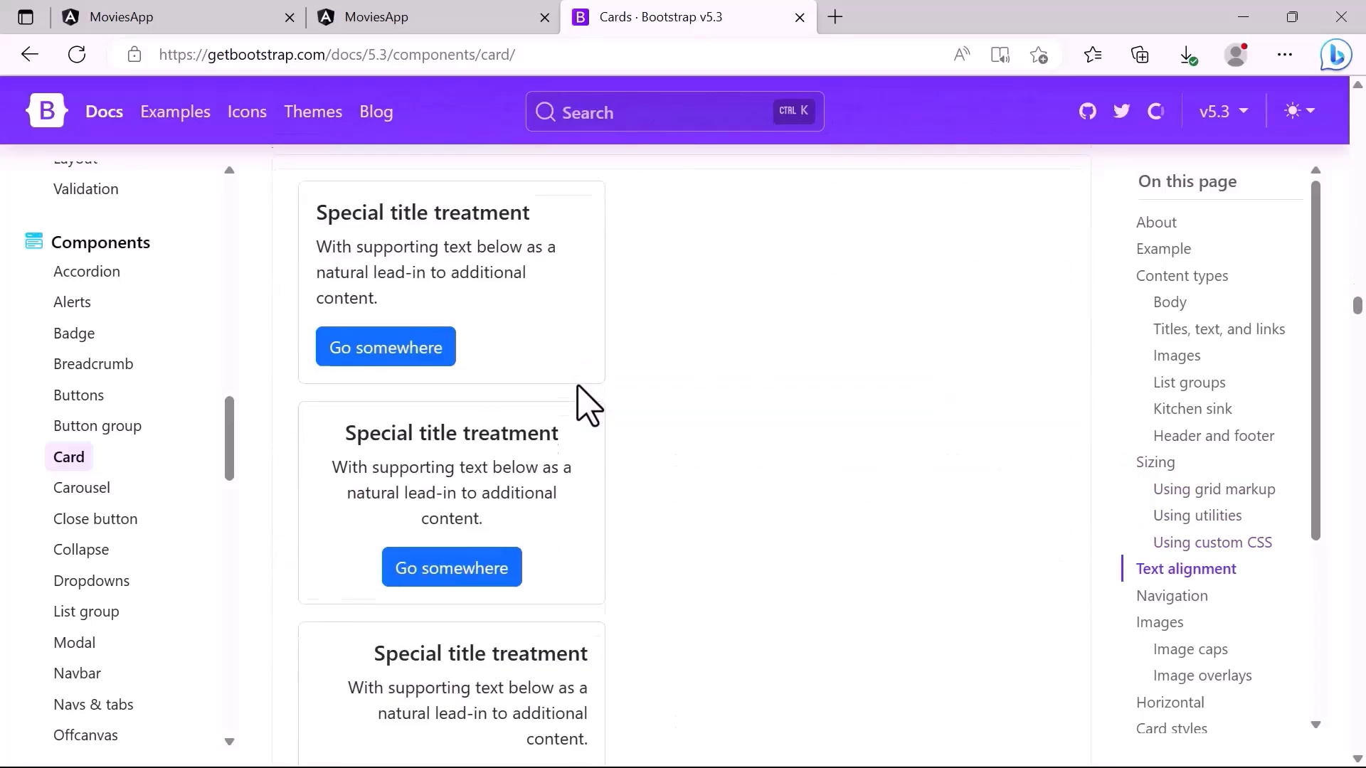
scroll(down, 3)
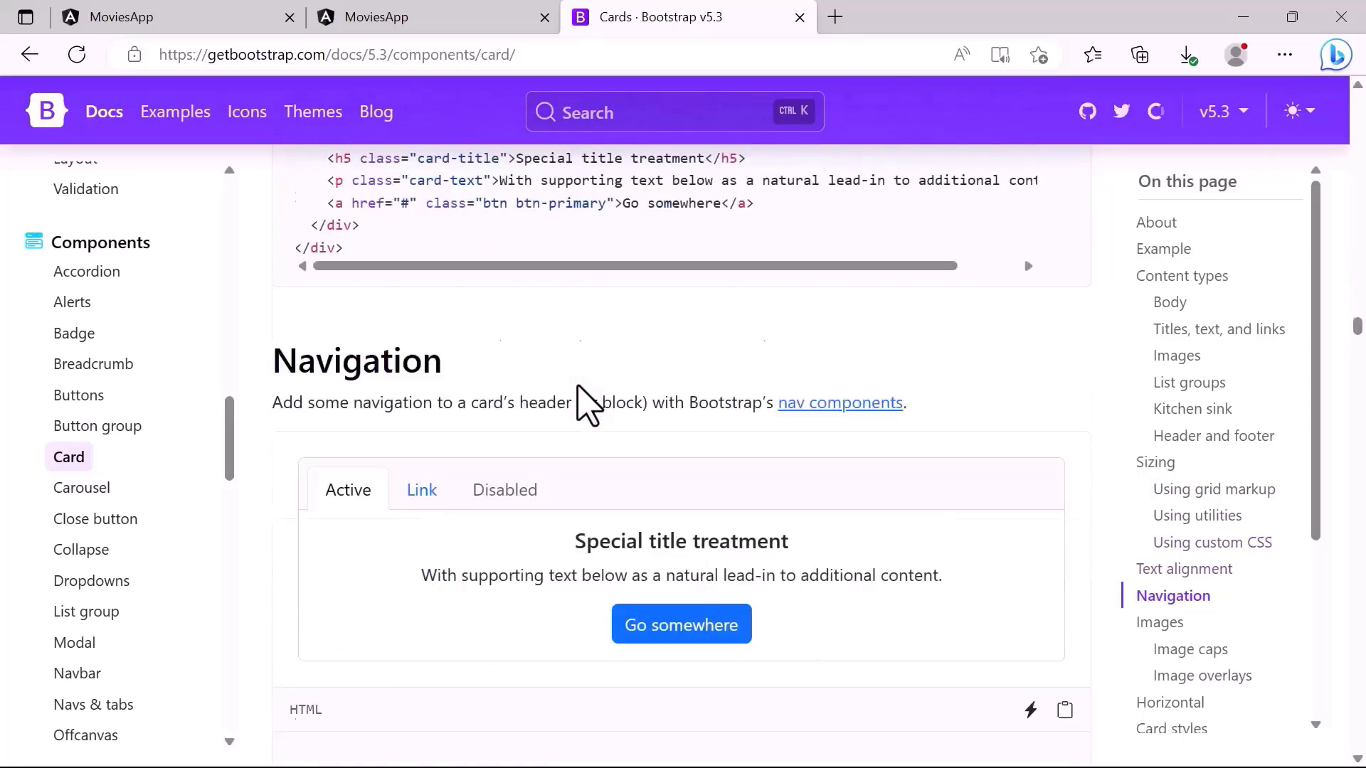
scroll(down, 3)
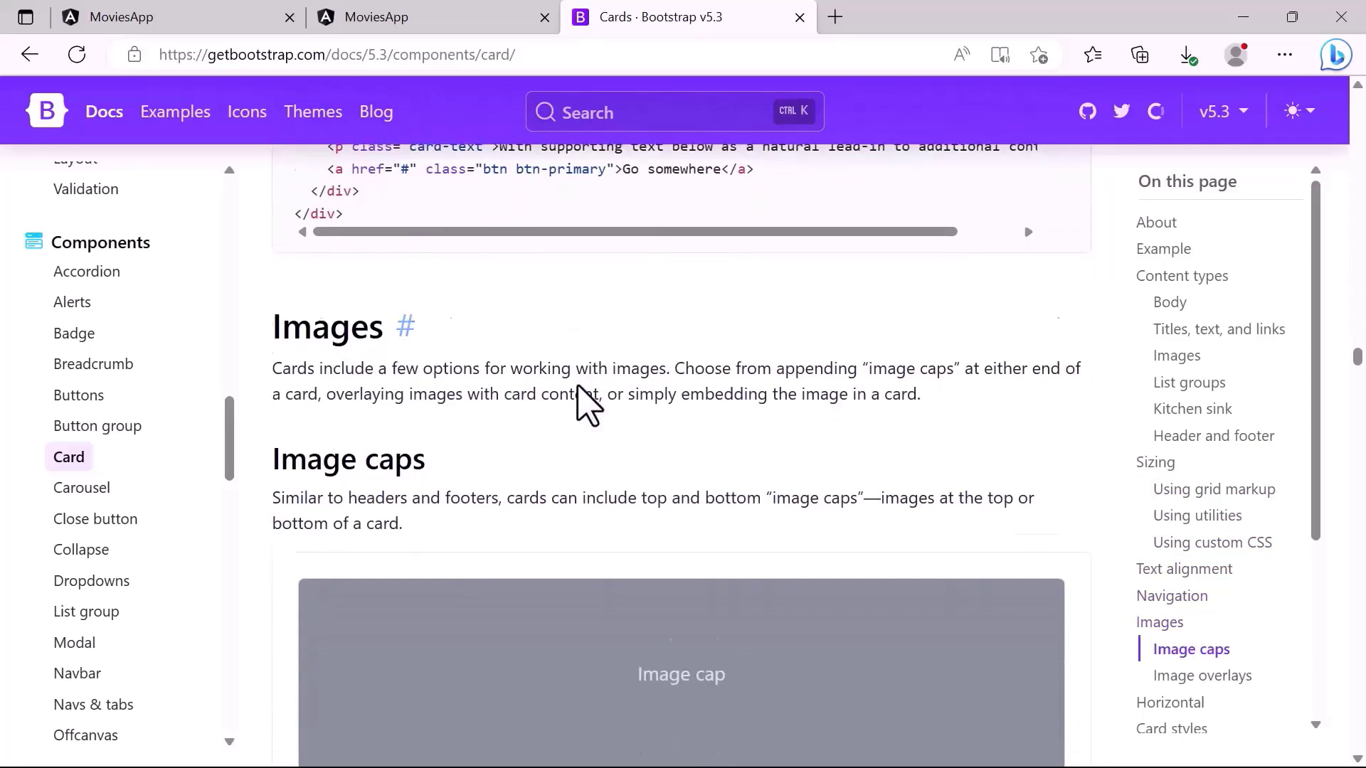
scroll(down, 3)
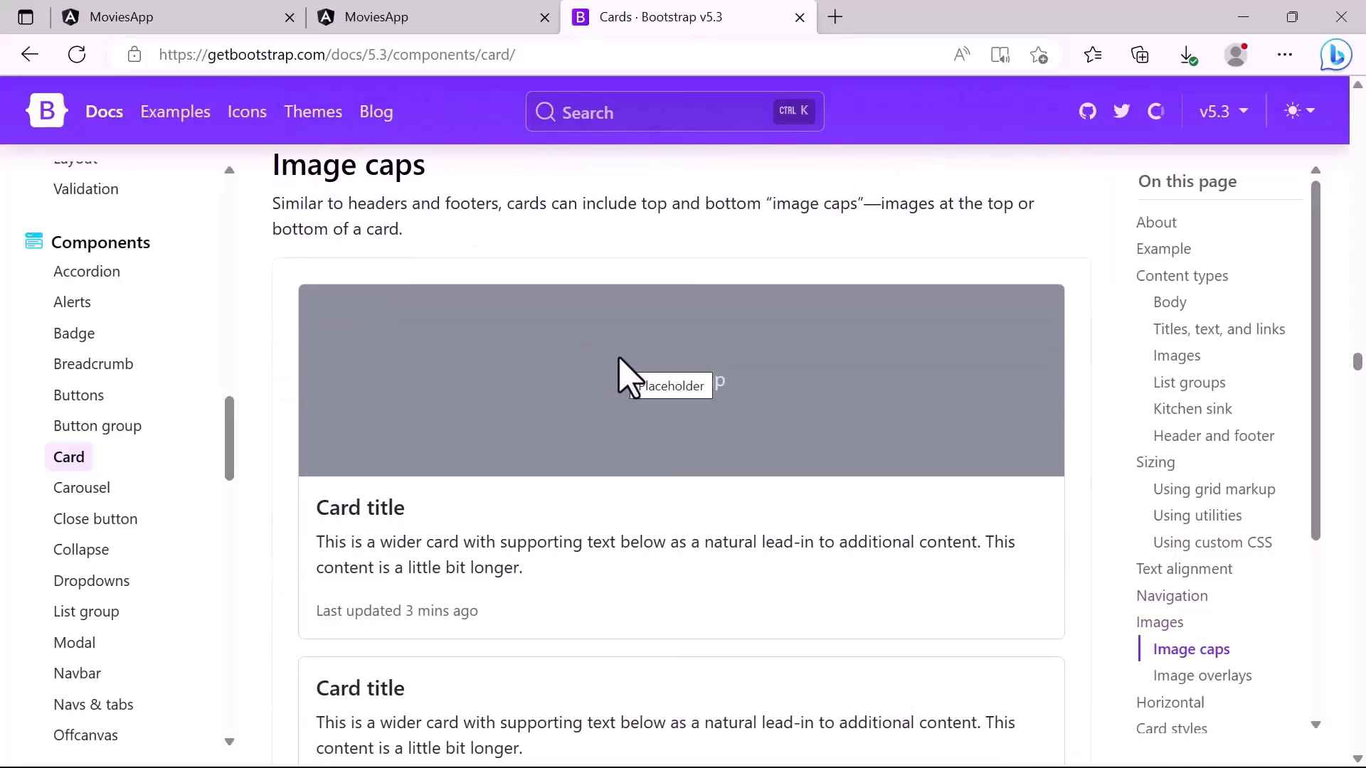
scroll(down, 3)
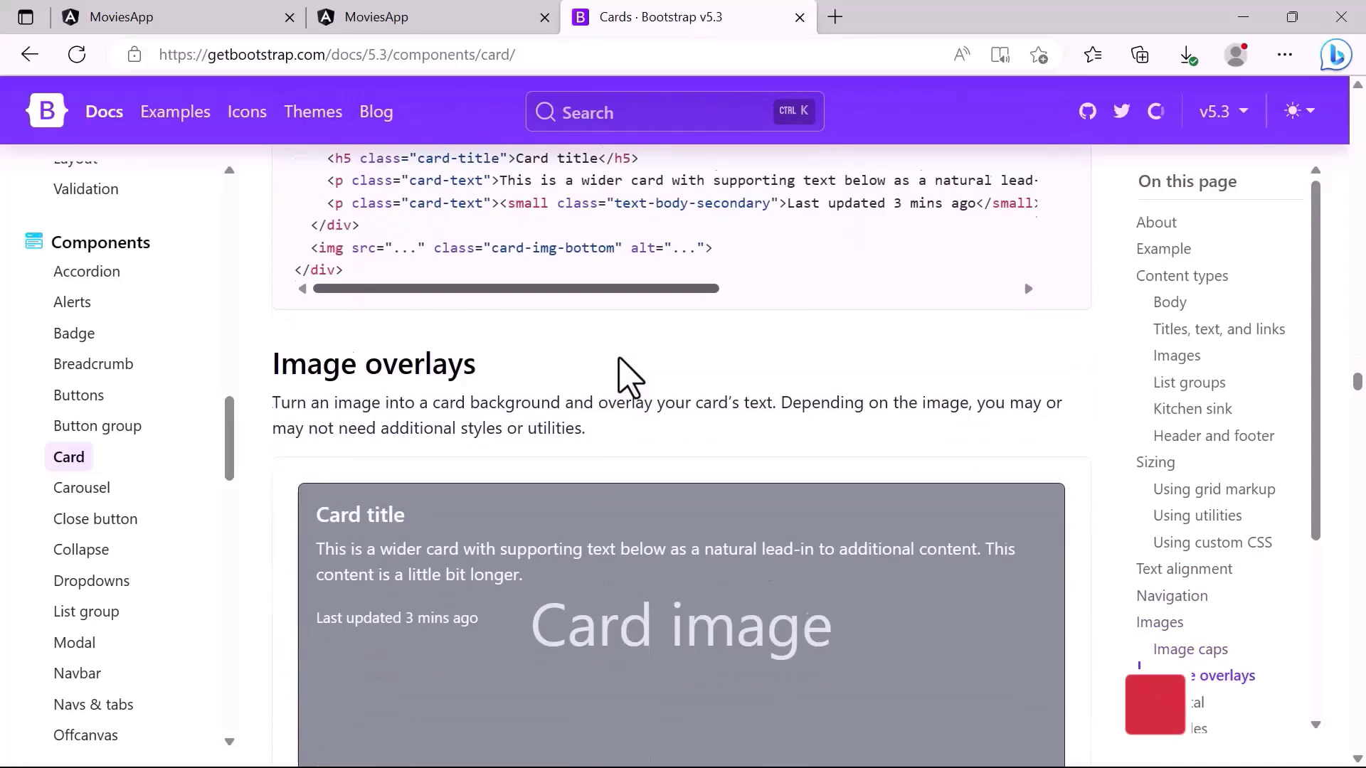
scroll(down, 3)
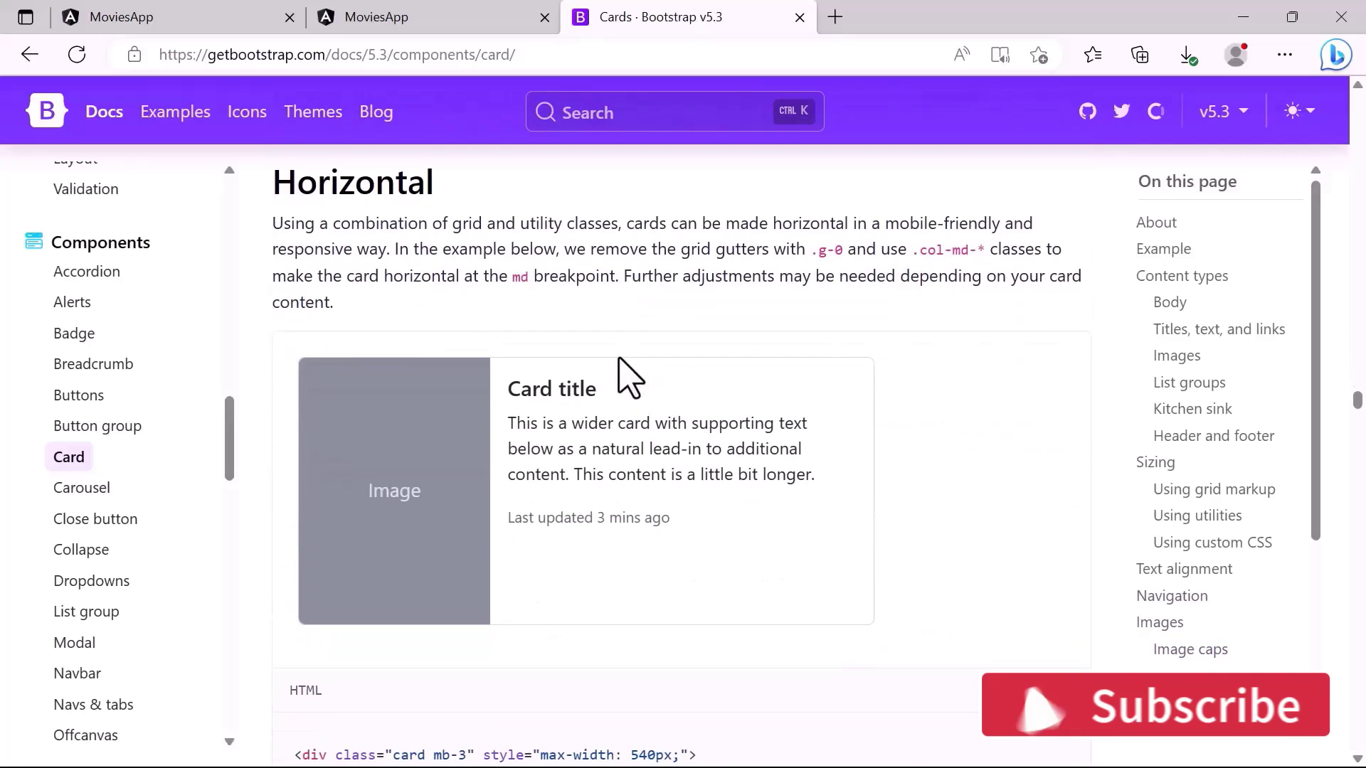
scroll(down, 3)
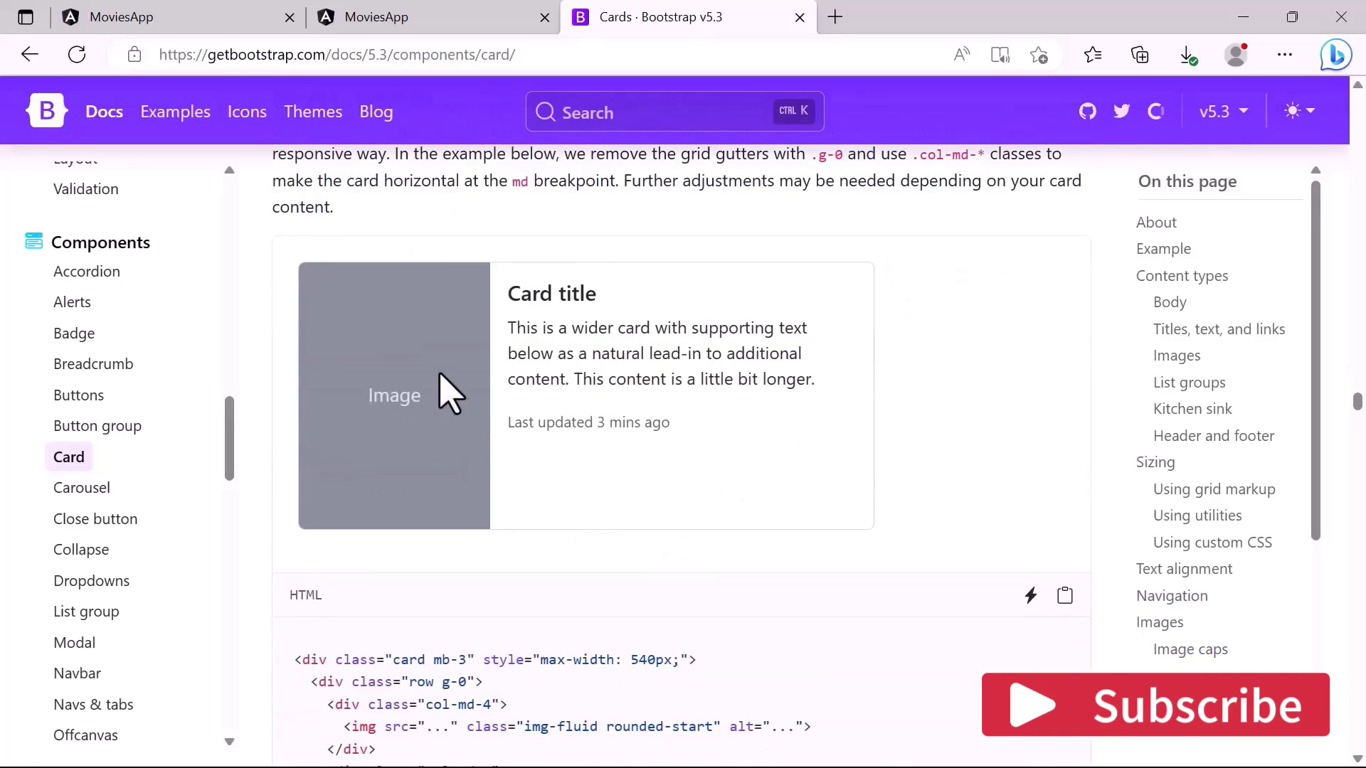
mouse_move(614, 310)
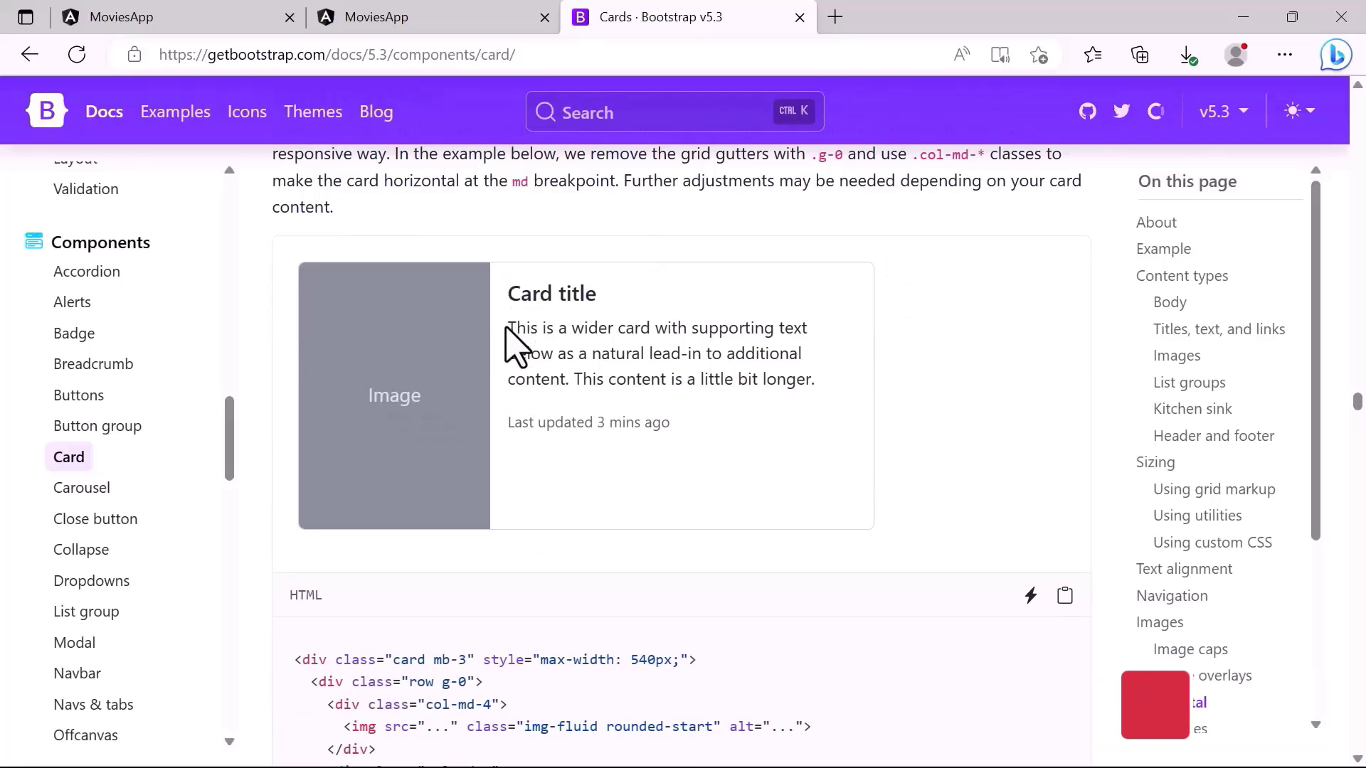
double_click(631, 423)
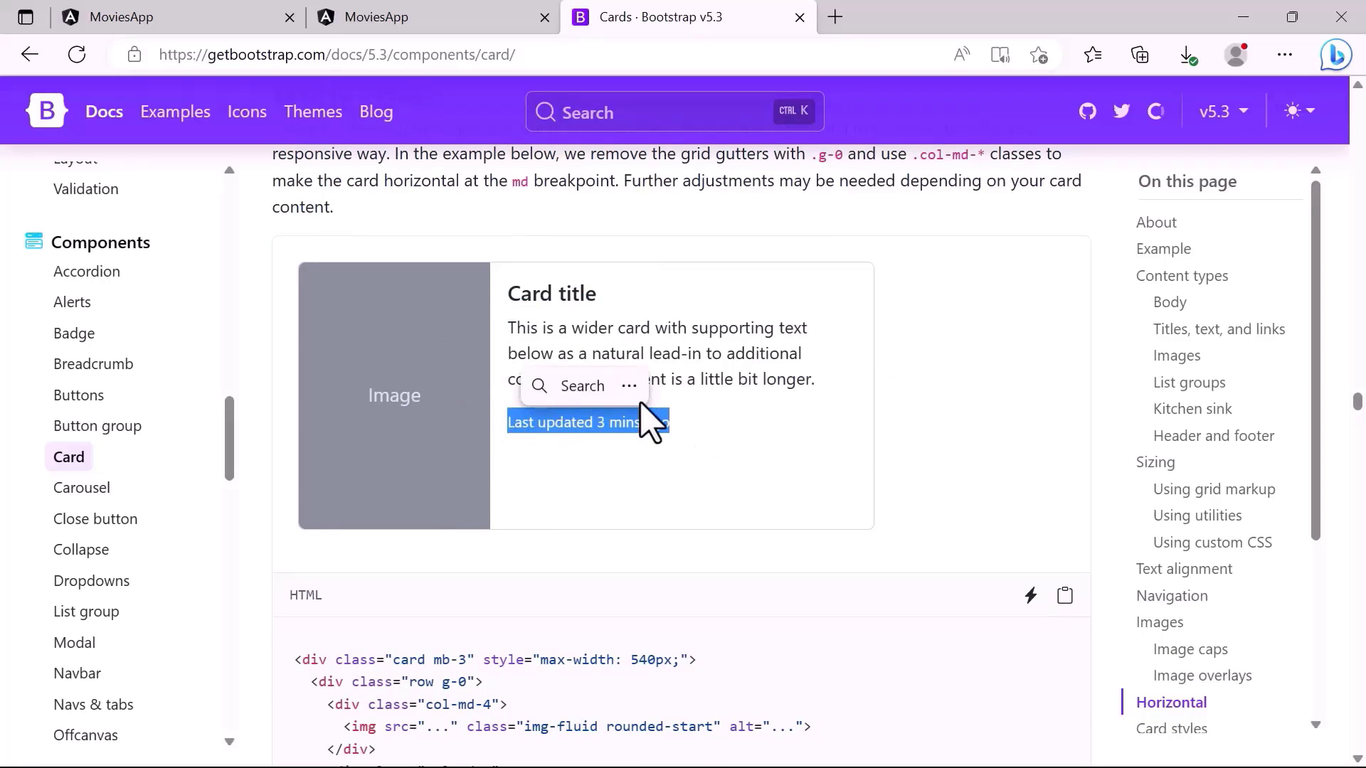
mouse_move(1064, 595)
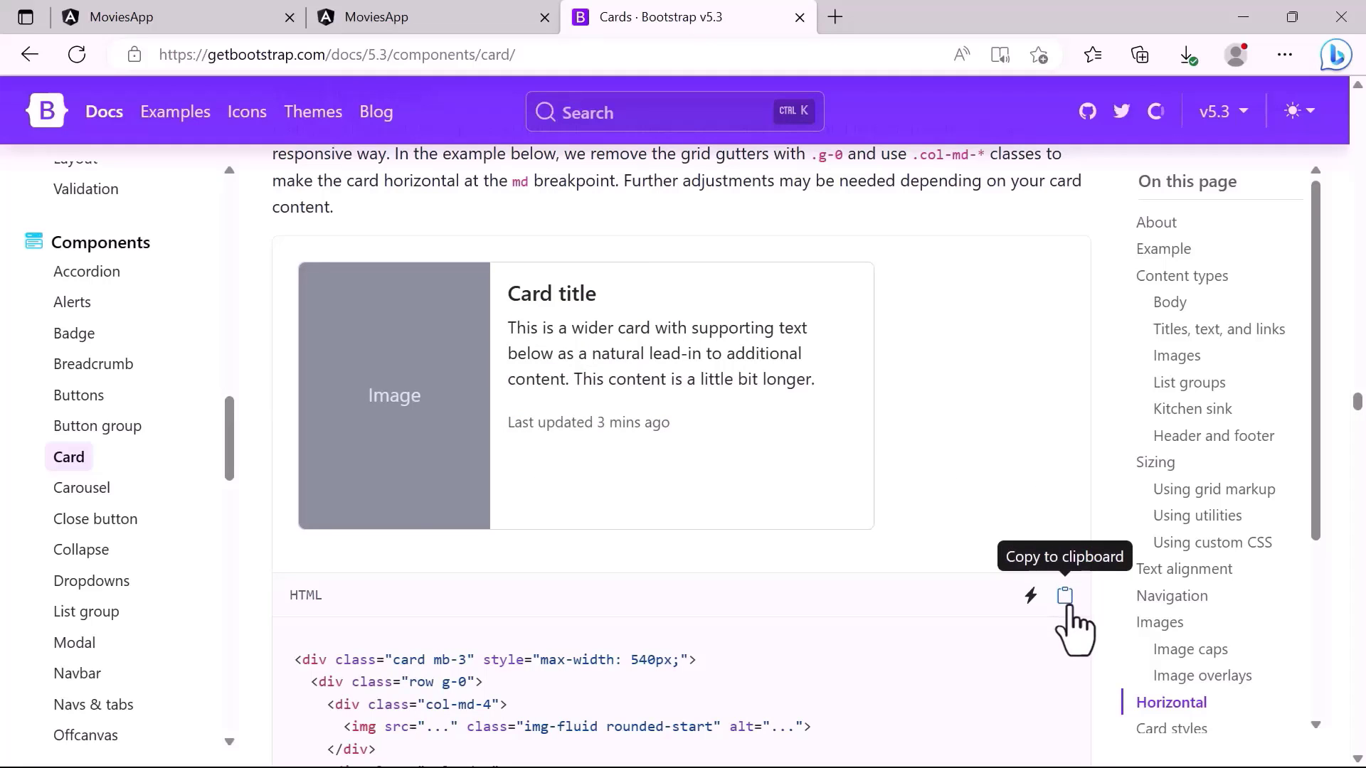
click(1065, 595)
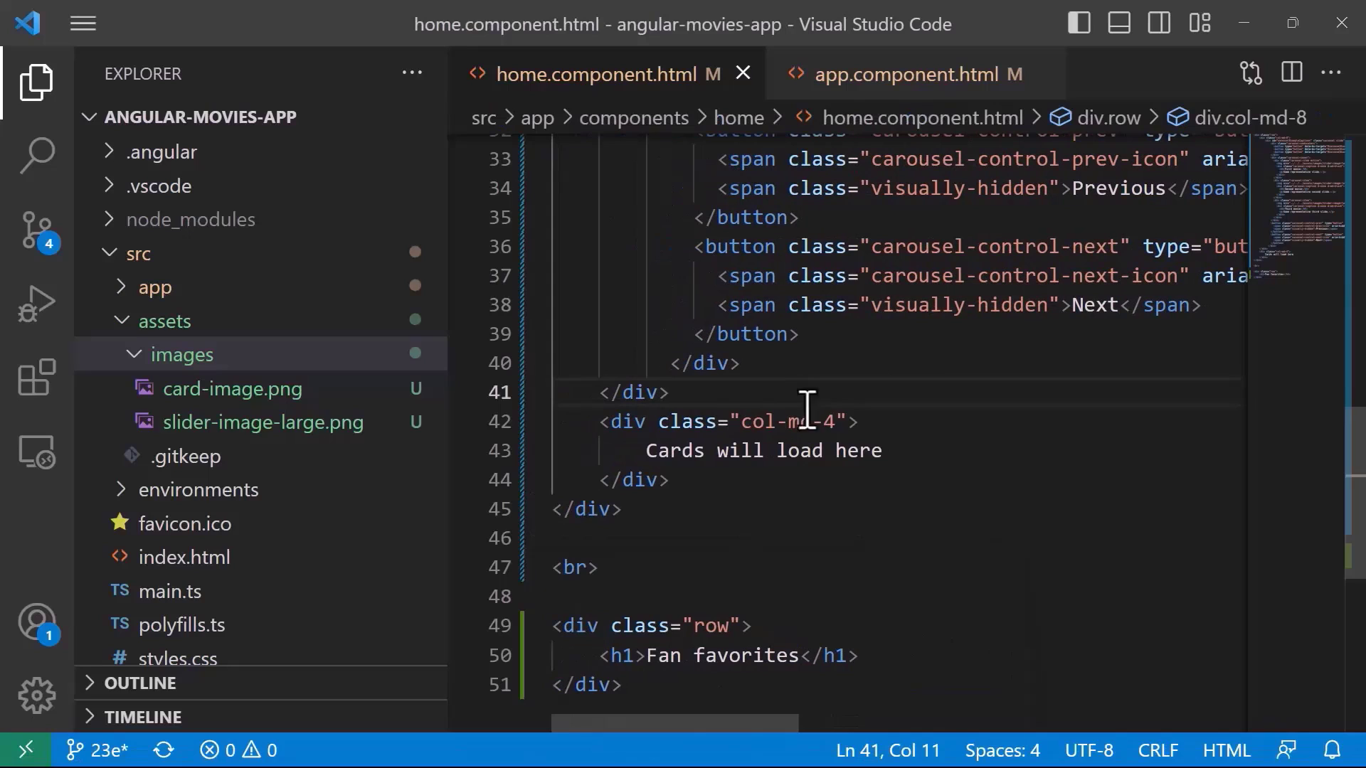
- Paste the horizontal card over the placeholder, with image src ../../../assets/images/card-image.png
double_click(781, 422)
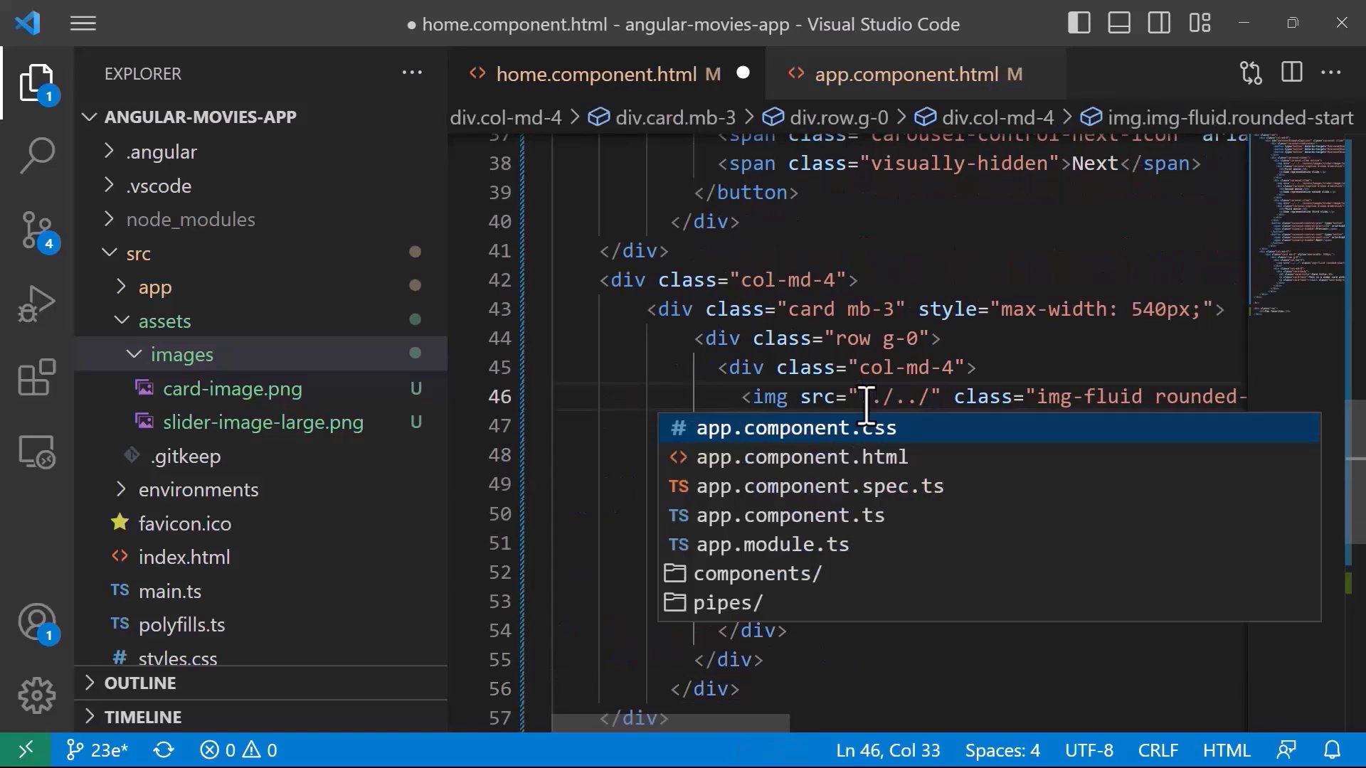
text(../assets/images/)
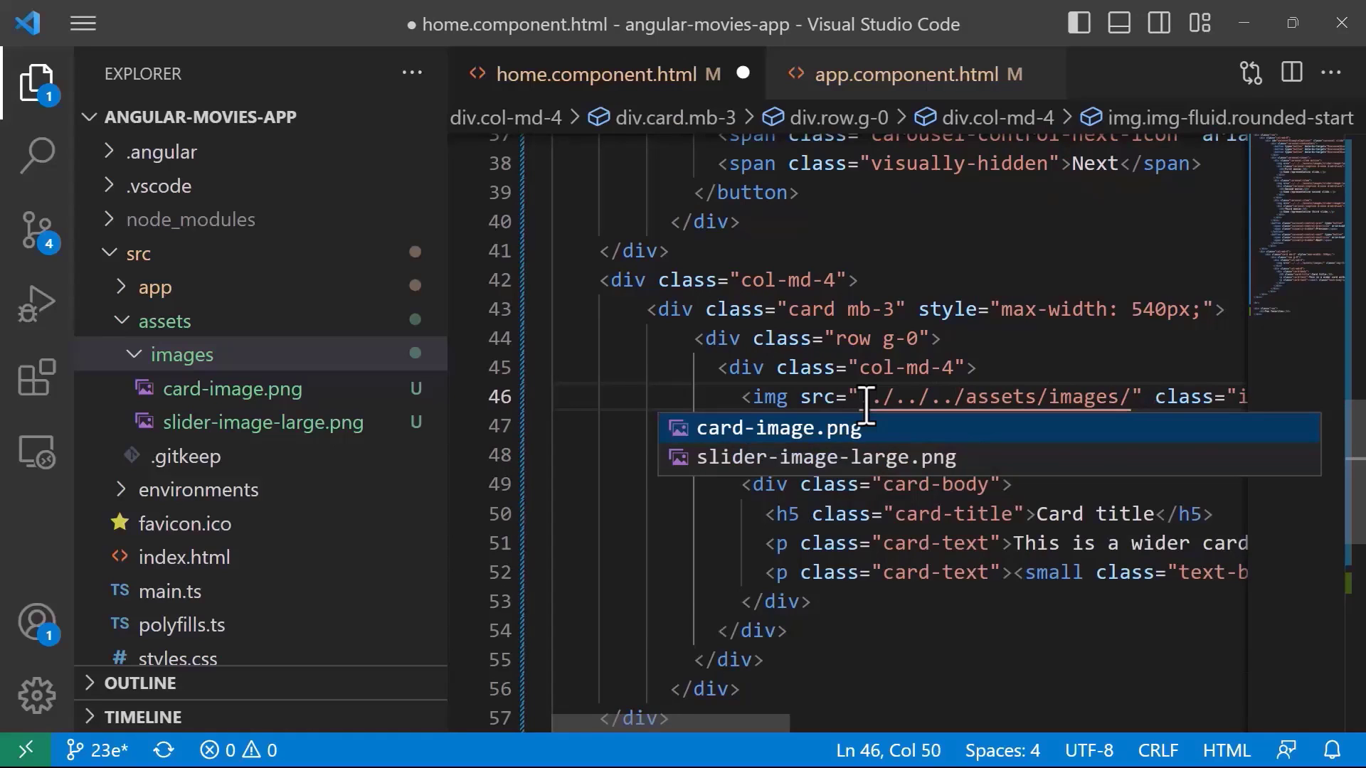
click(777, 427)
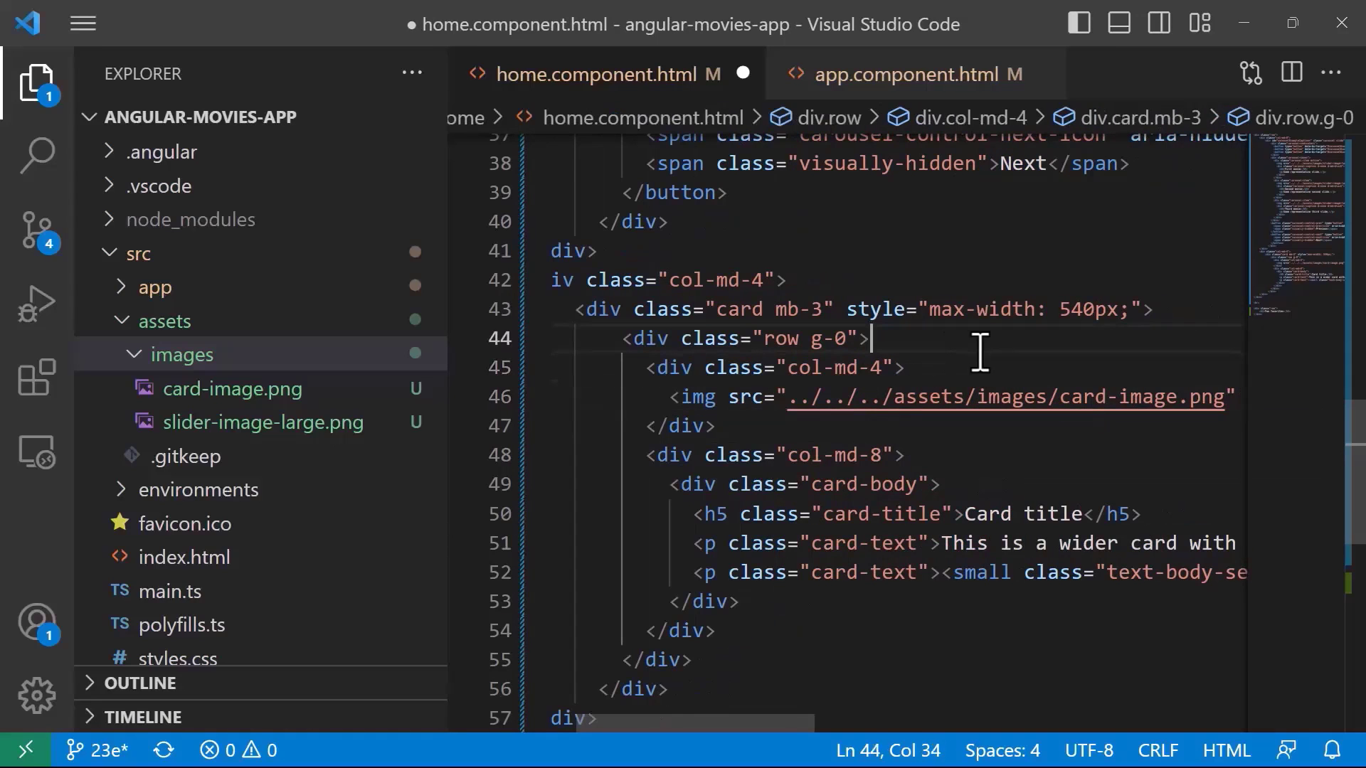
- Add style="max-width: 540px;" to the card
click(600, 310)
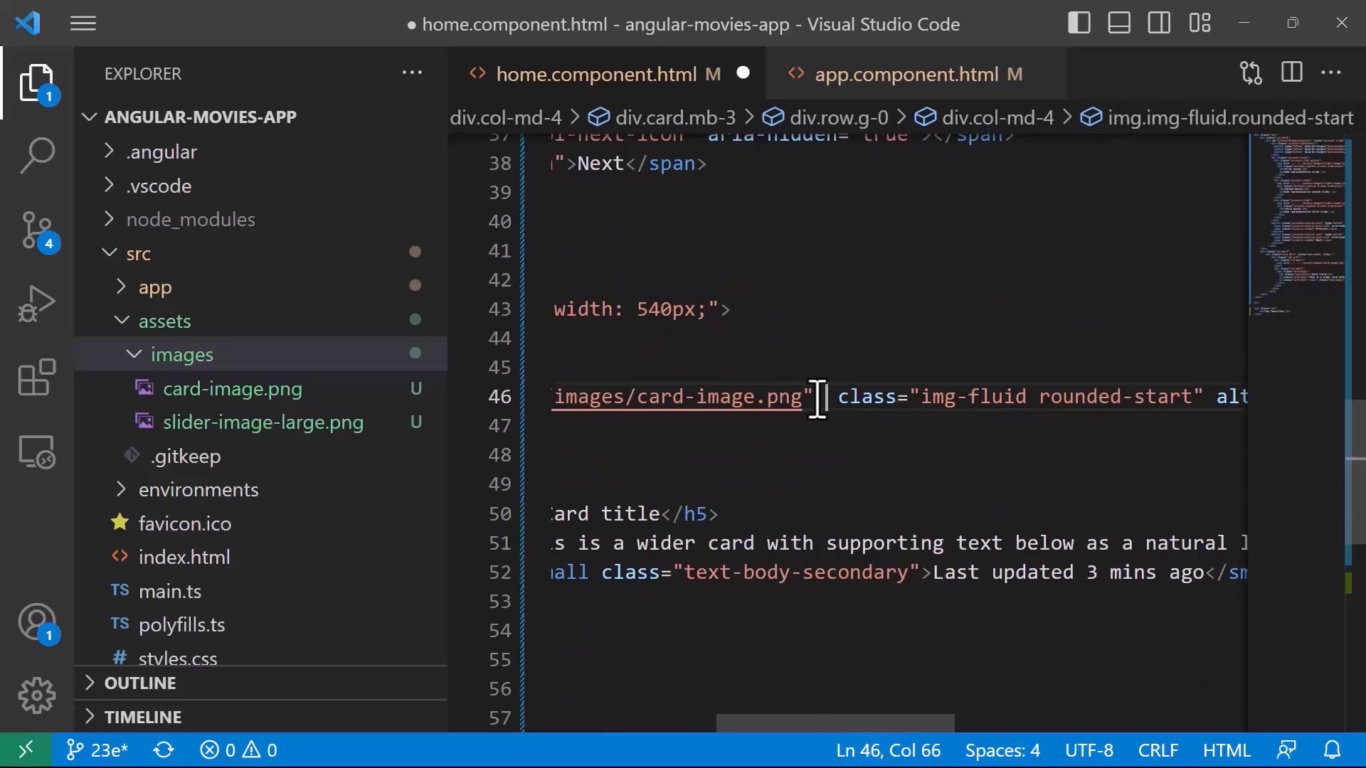
text(style=")
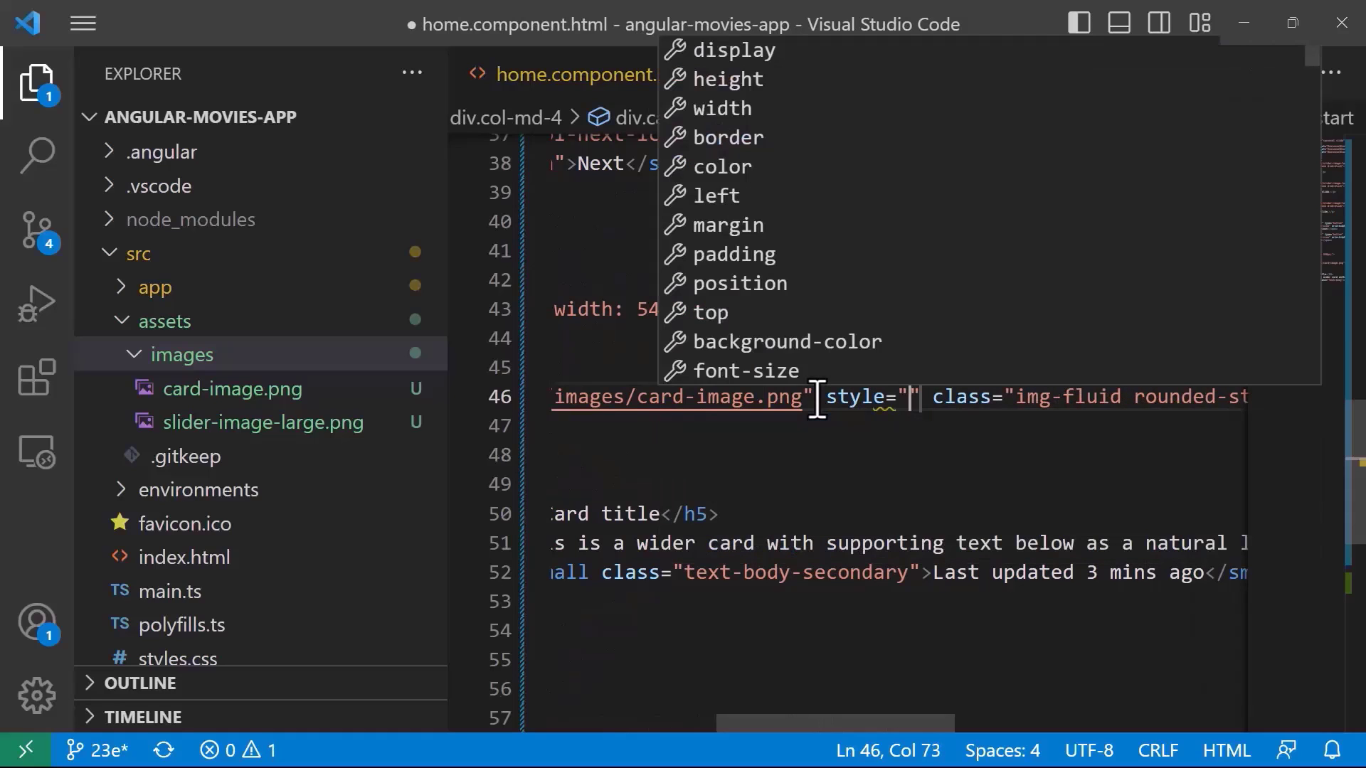
text(max-width: ;)
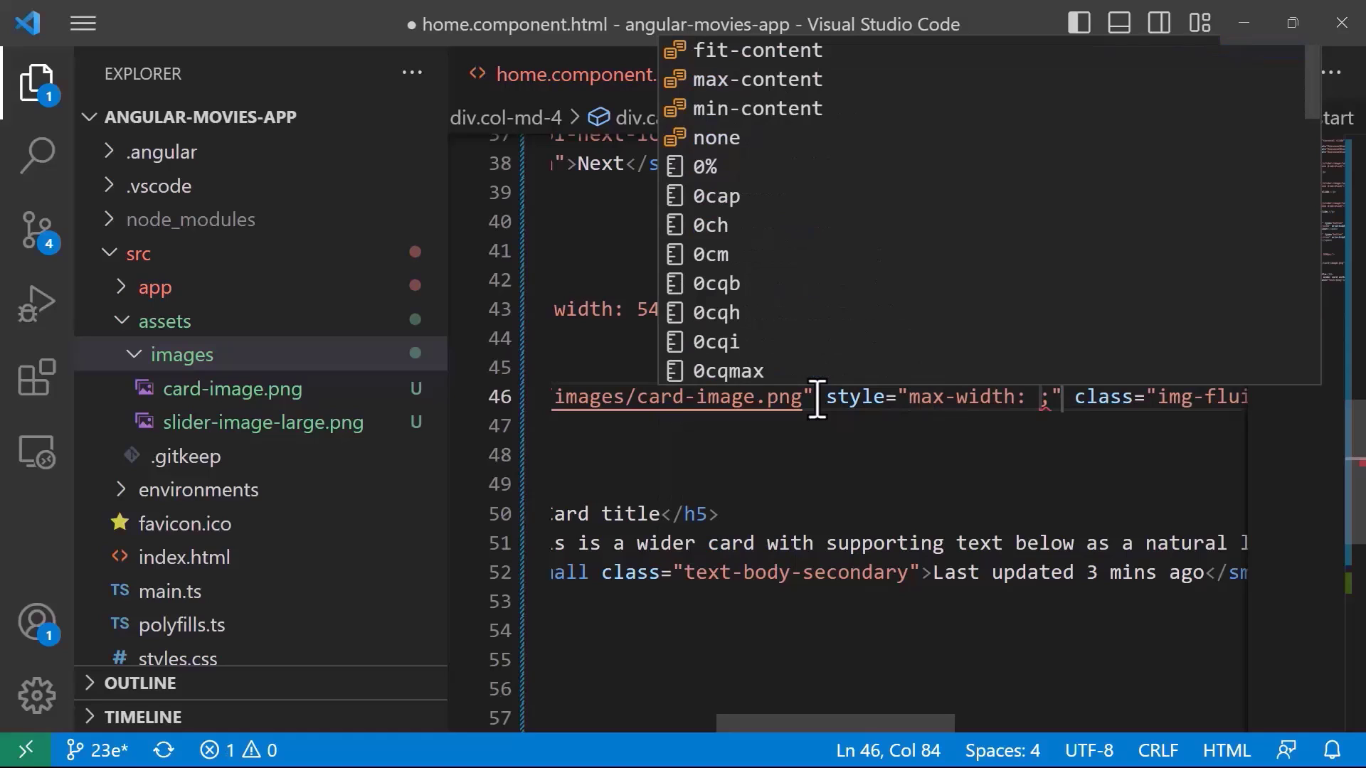
text(540p)
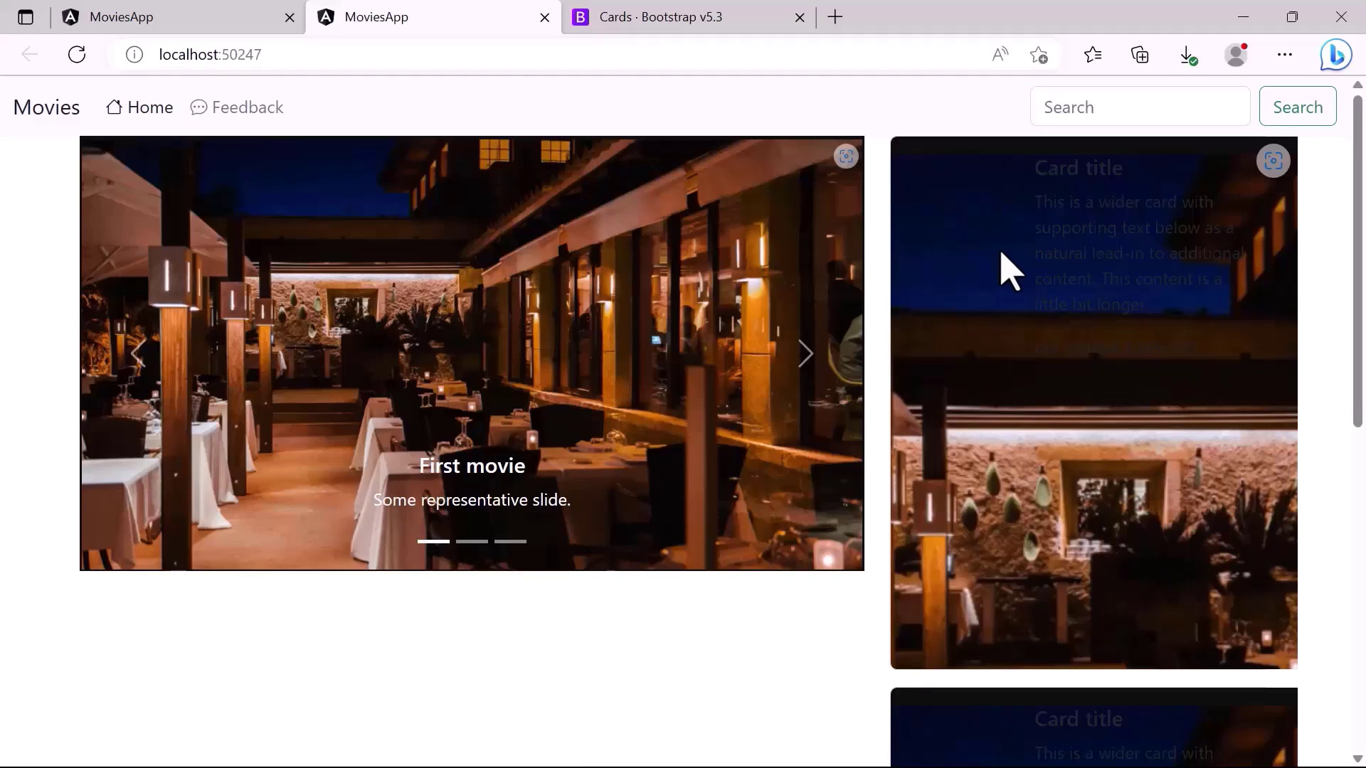
mouse_move(1016, 239)
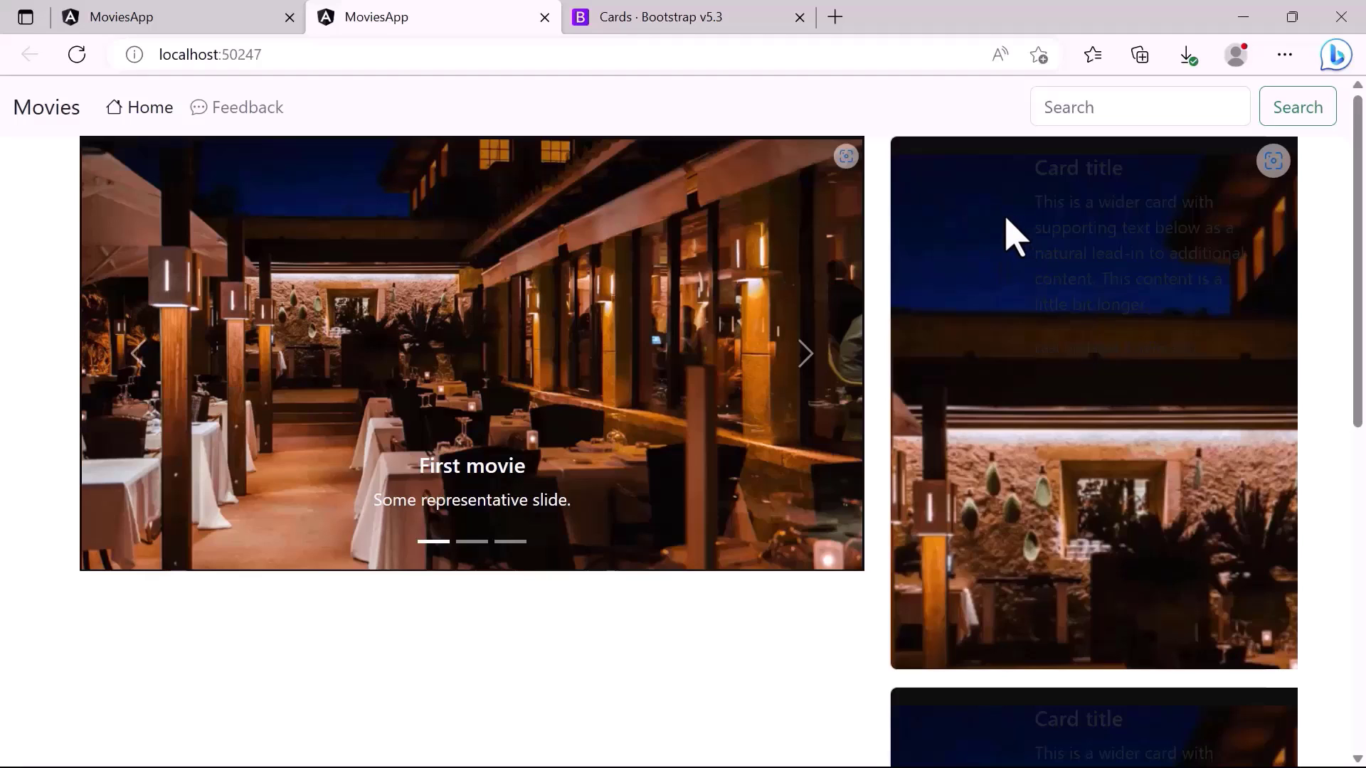
mouse_move(1020, 274)
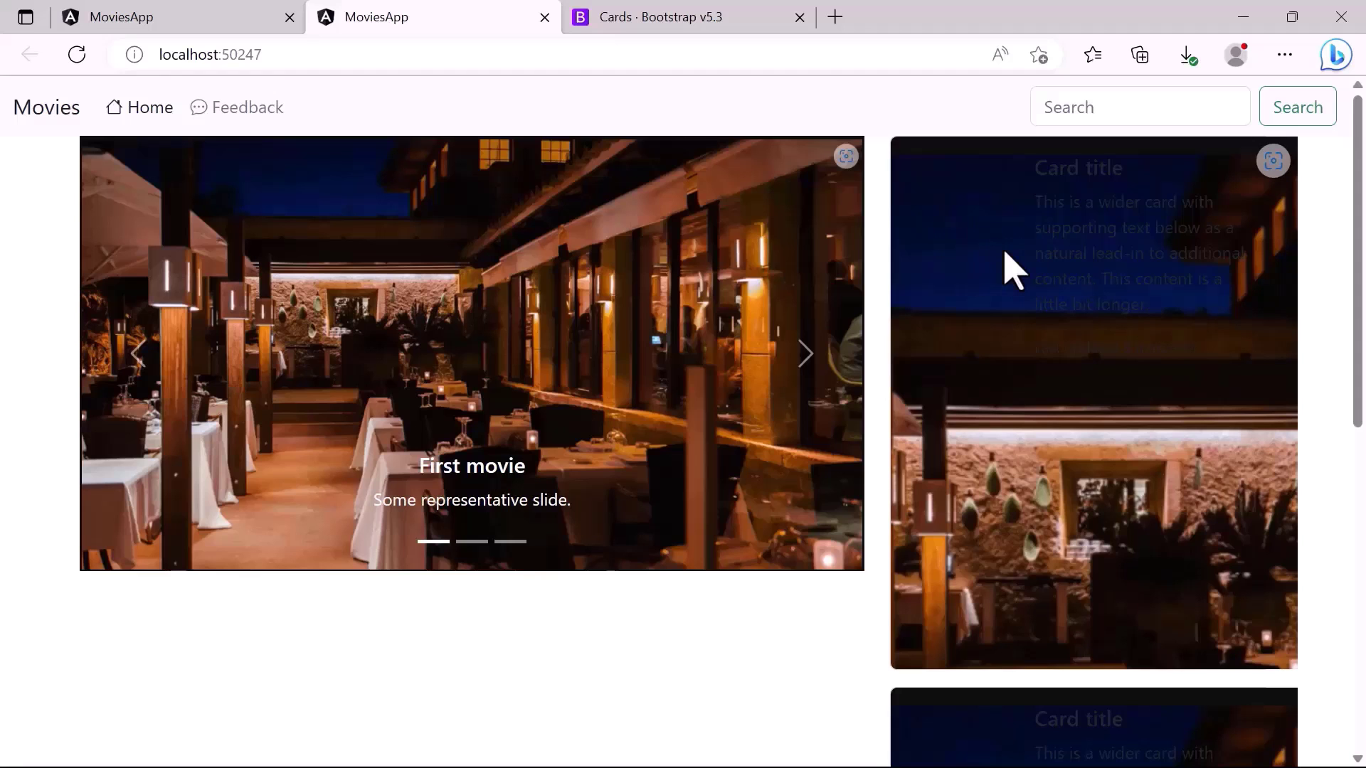
mouse_move(949, 216)
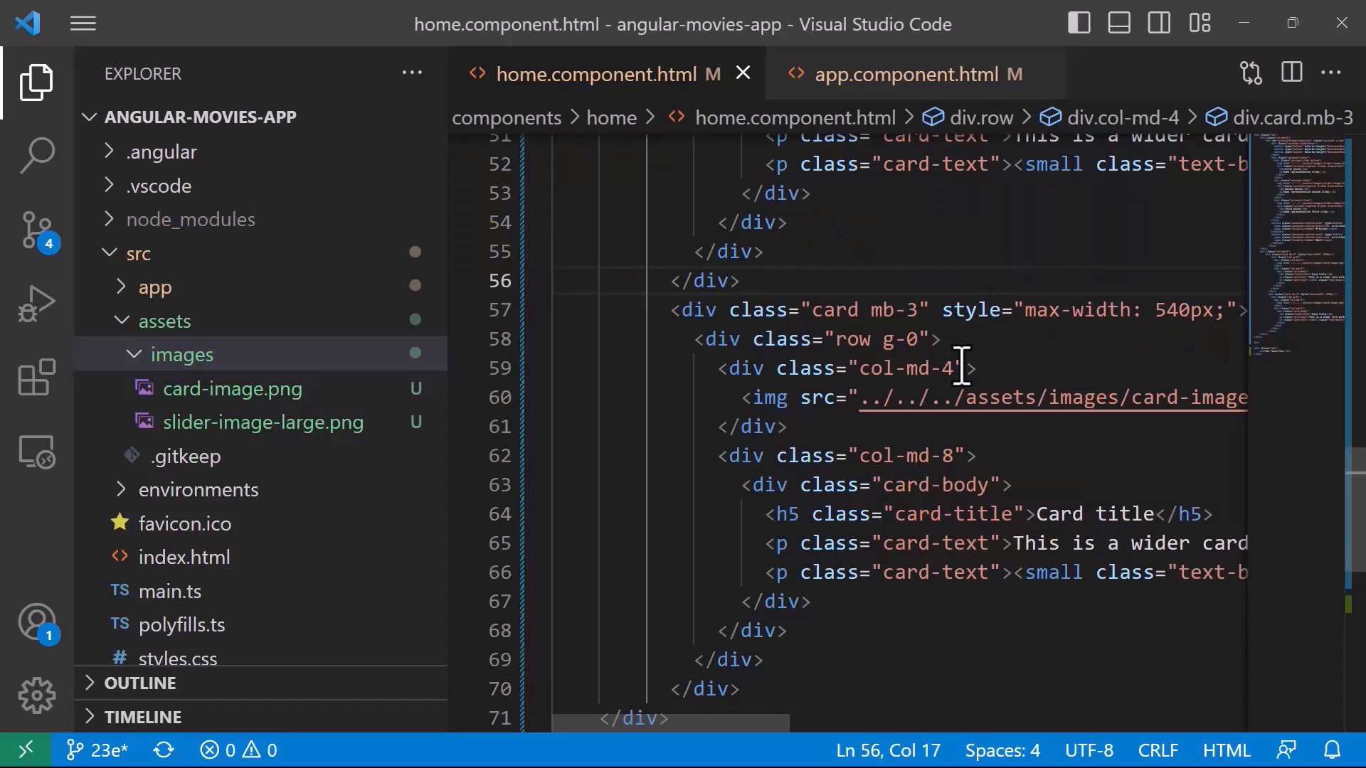
- Add a second card whose text reads 'This is a bit longer.', without the last-updated line
scroll(right, 3)
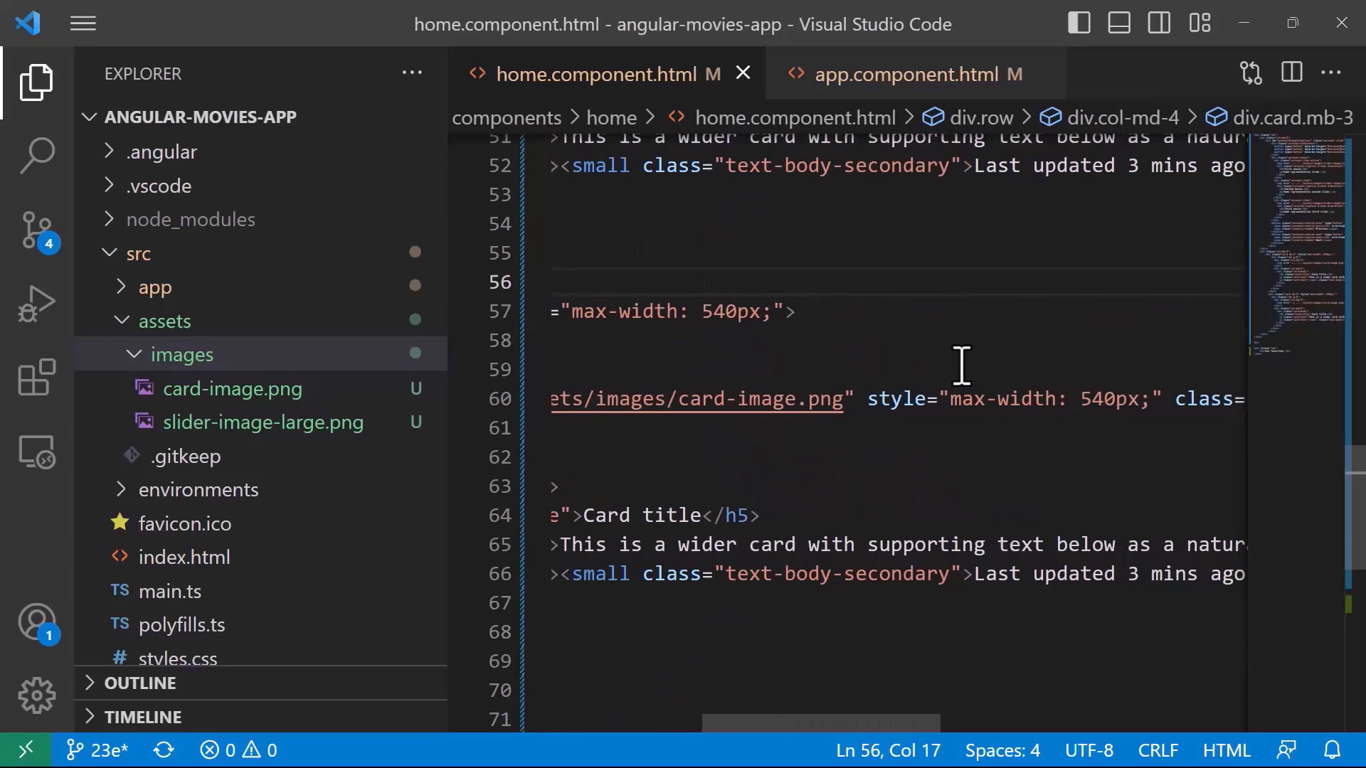
scroll(right, 3)
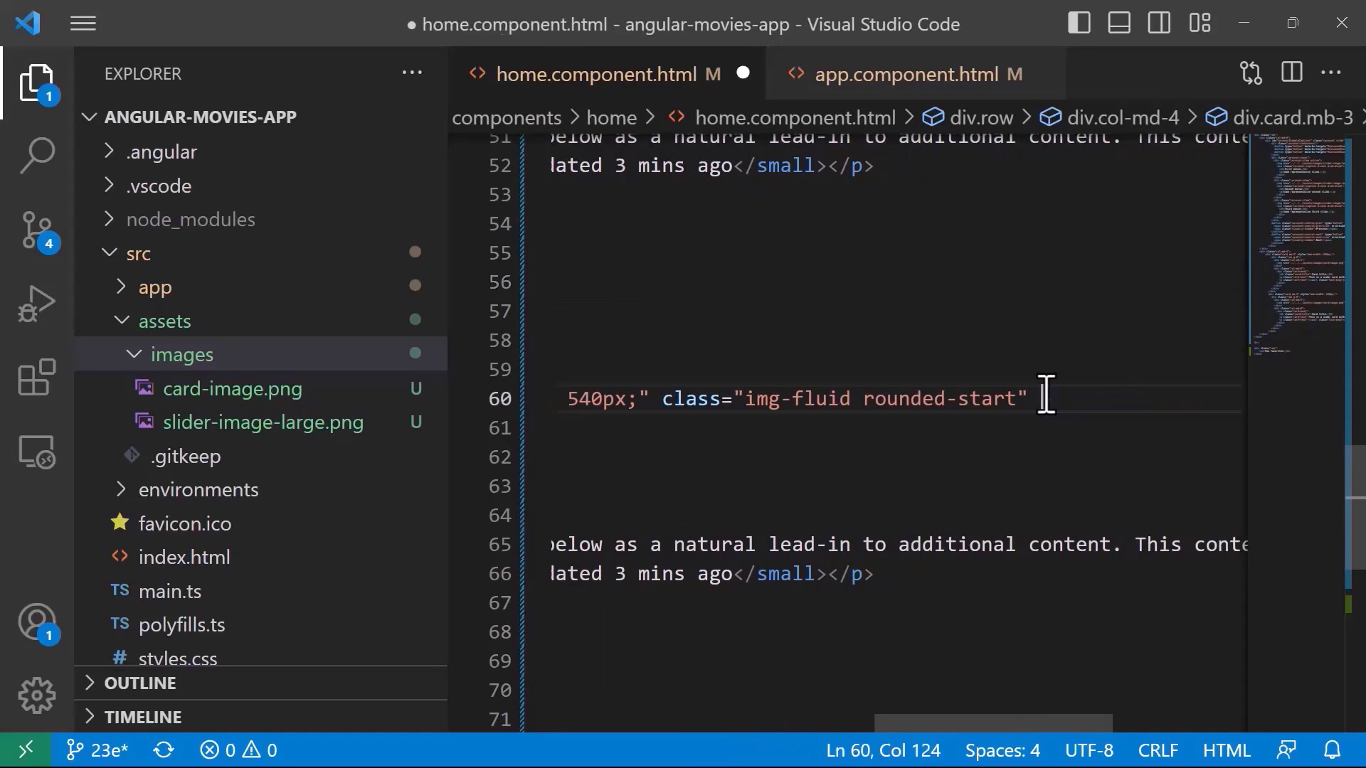
scroll(left, 3)
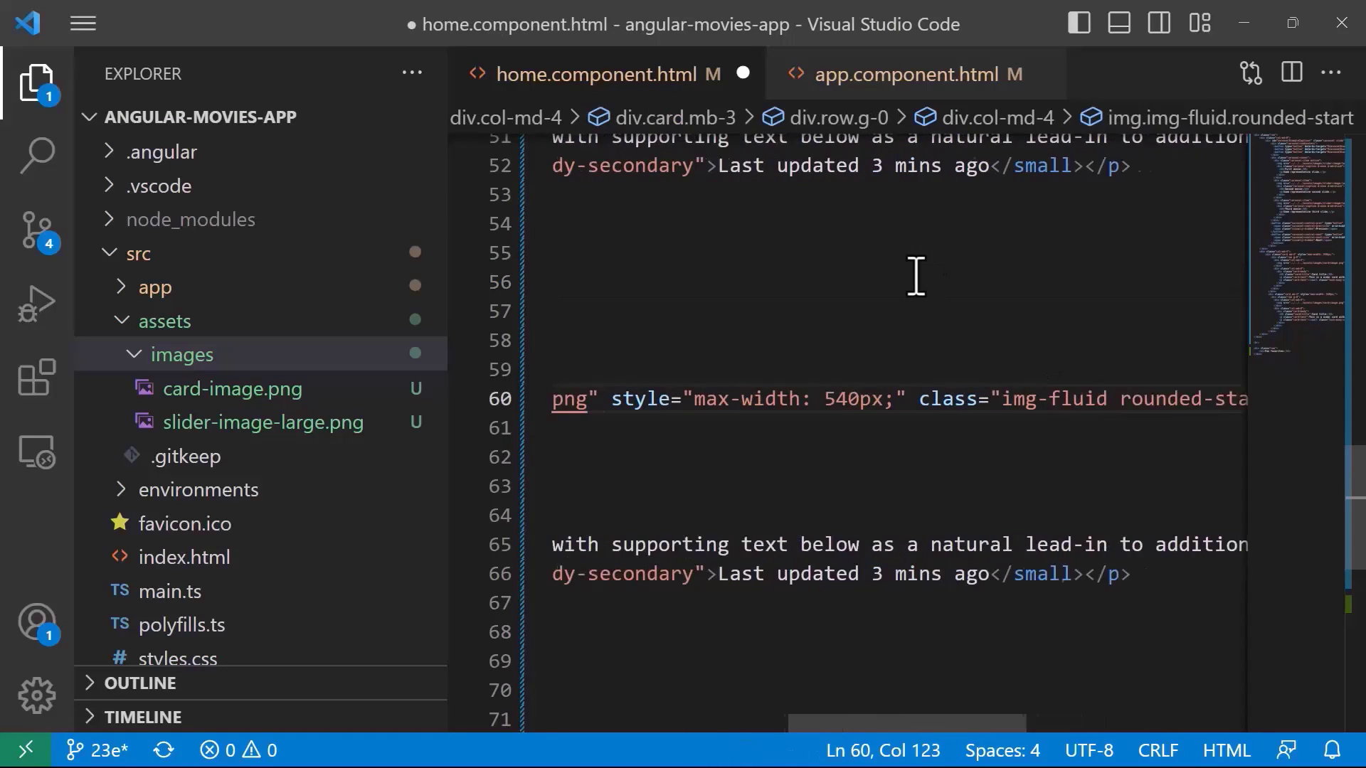
scroll(up, 3)
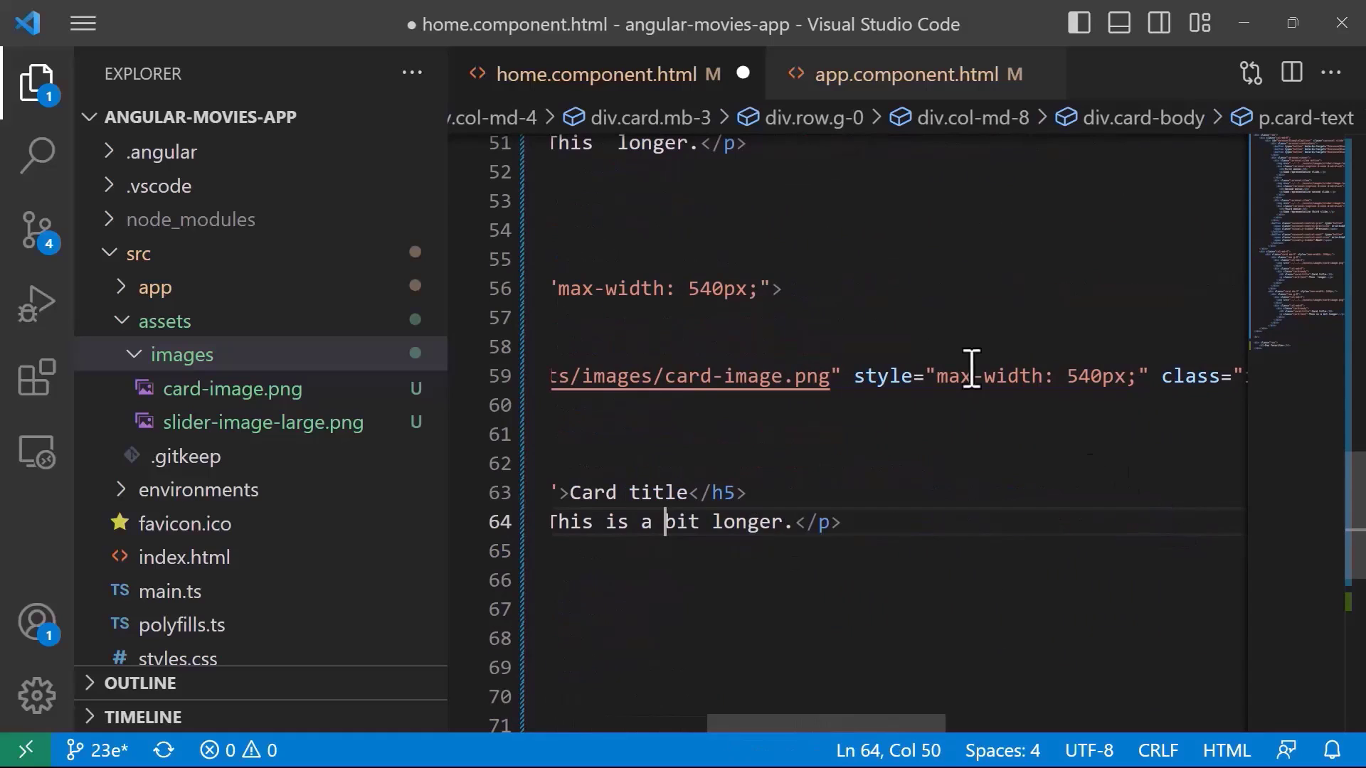
scroll(left, 3)
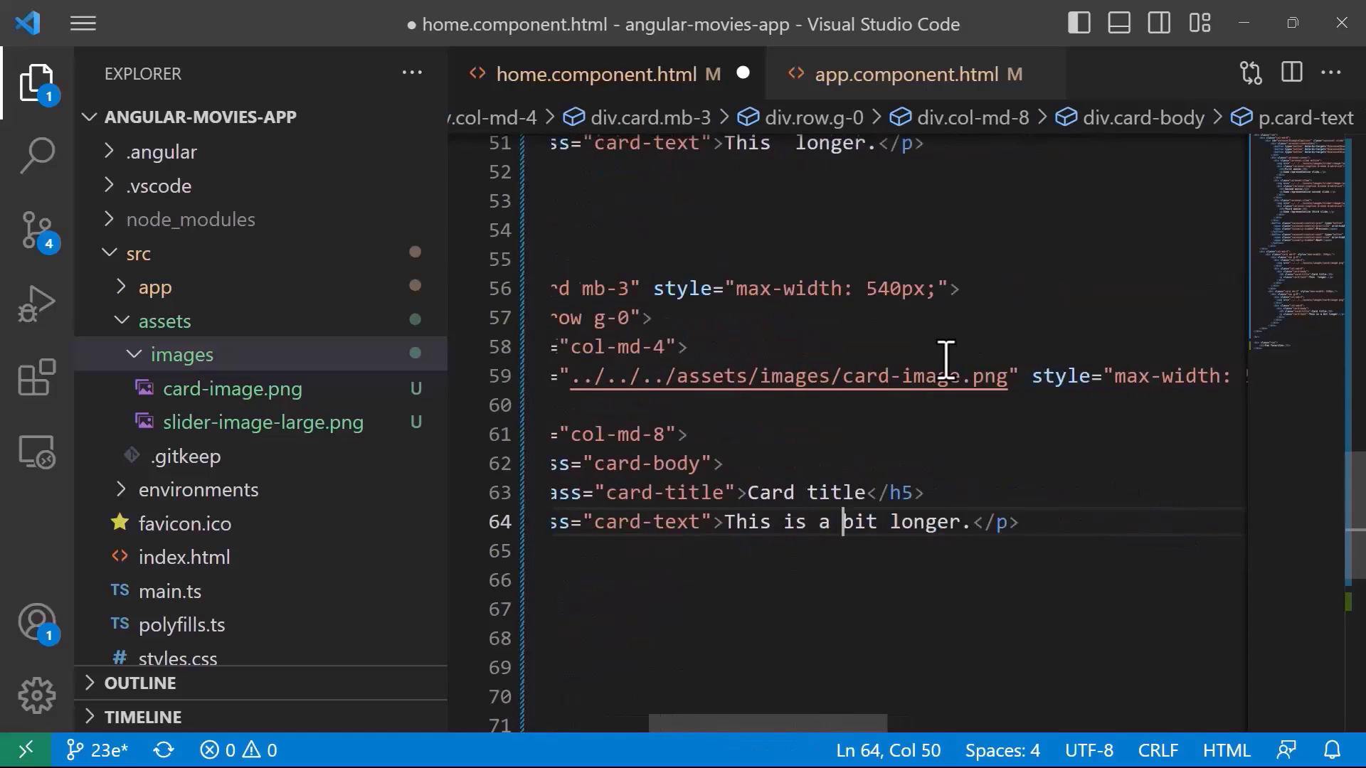
scroll(left, 3)
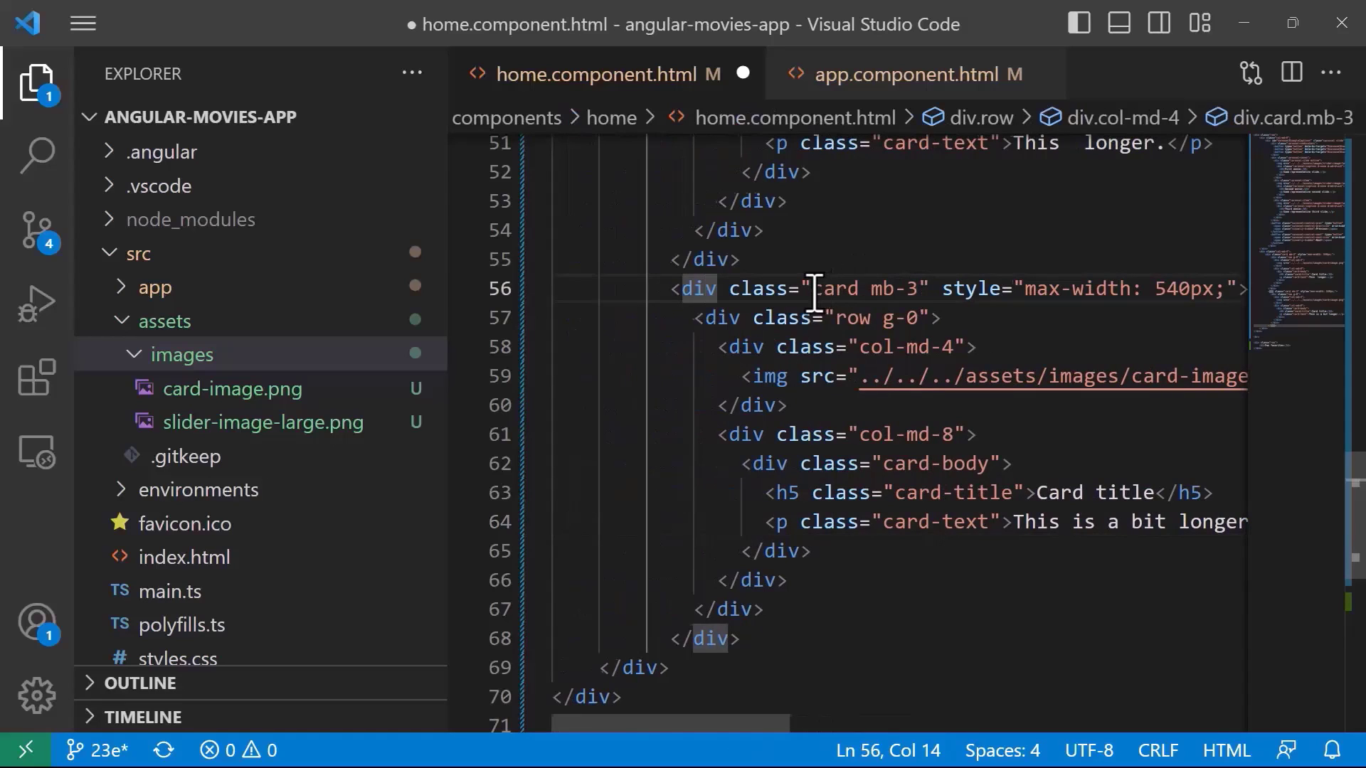
- Point both card images to ../../../assets/images/card-image.png, drop inline max-width styles, and save
scroll(right, 3)
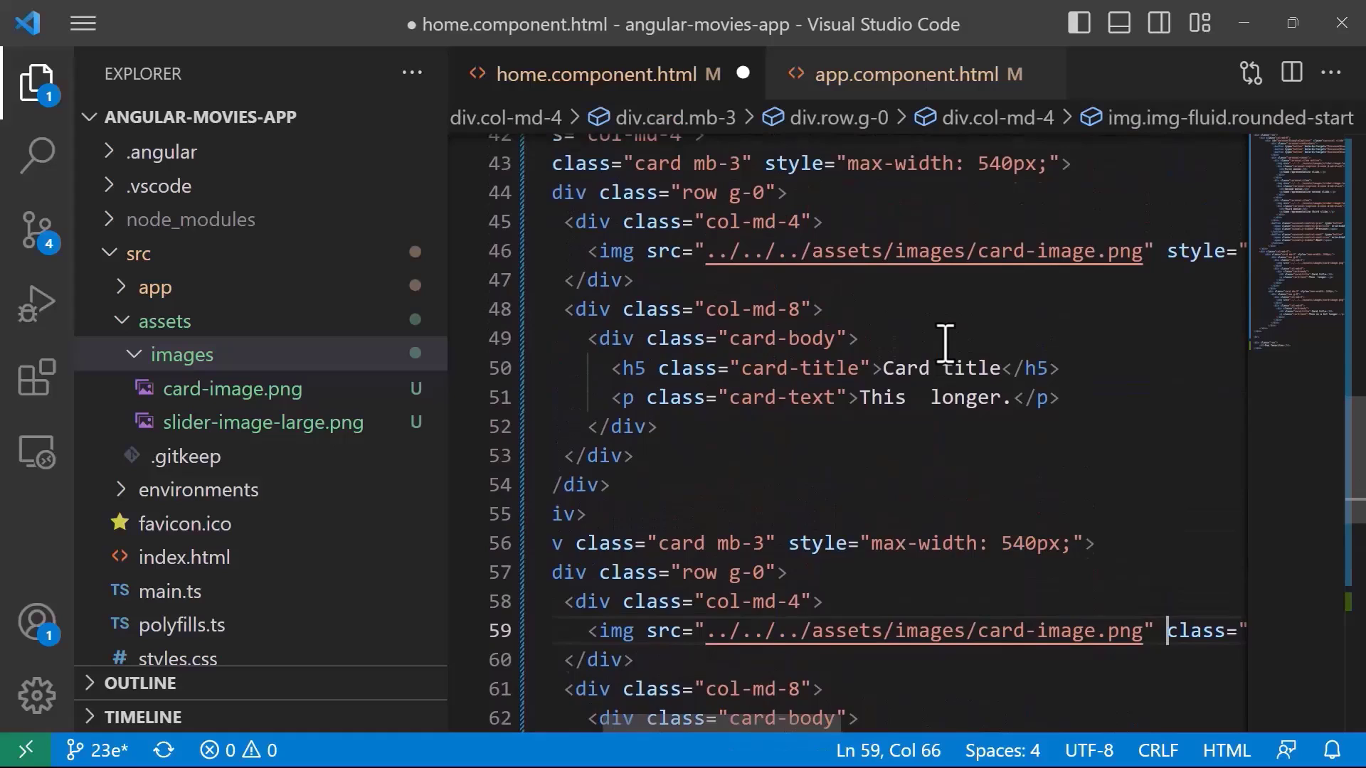
scroll(right, 3)
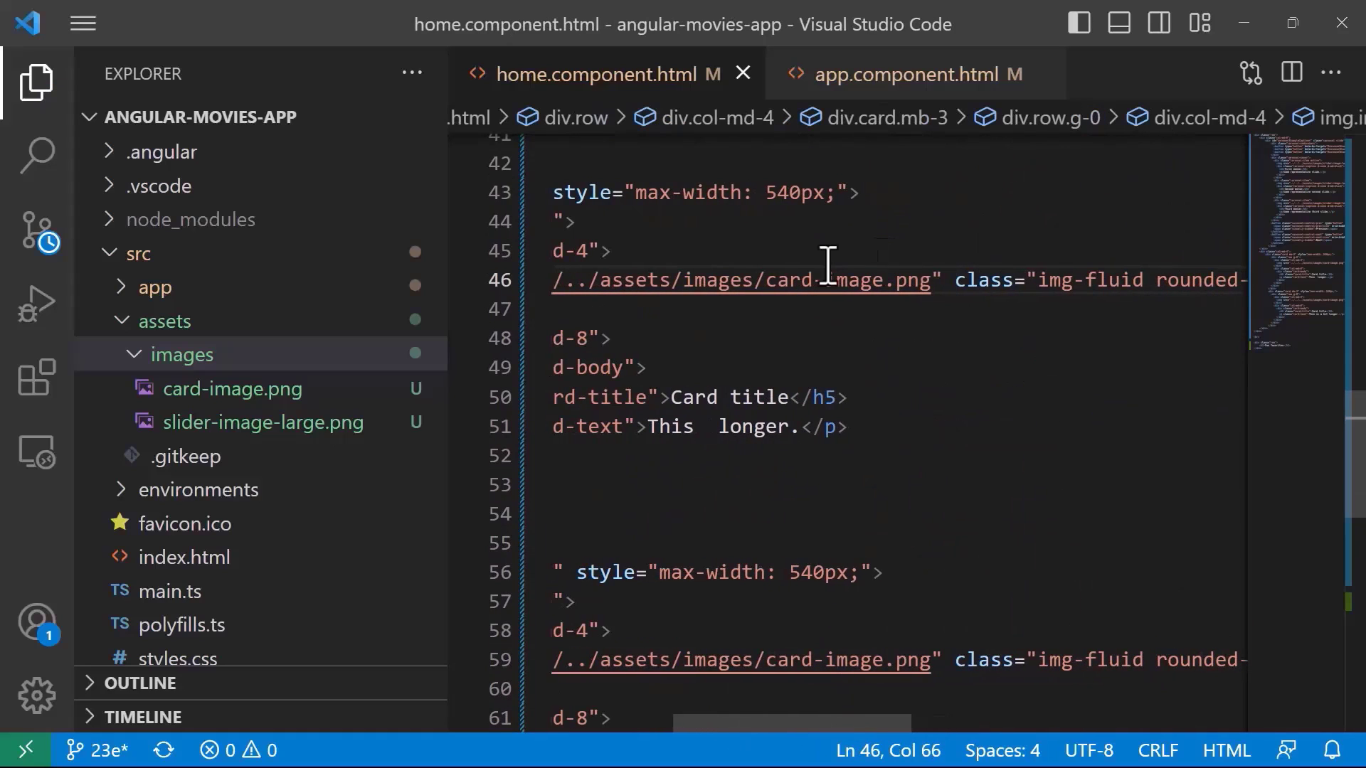
scroll(left, 3)
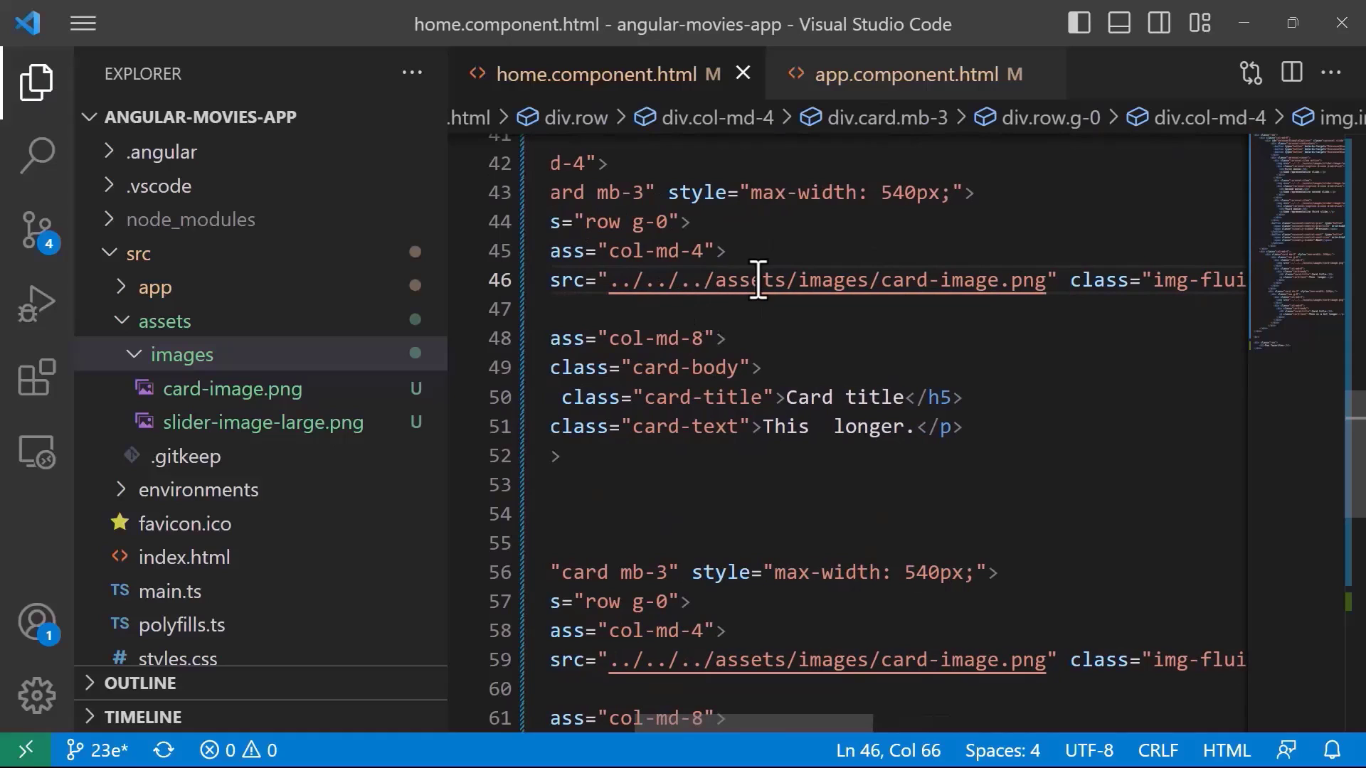
scroll(left, 3)
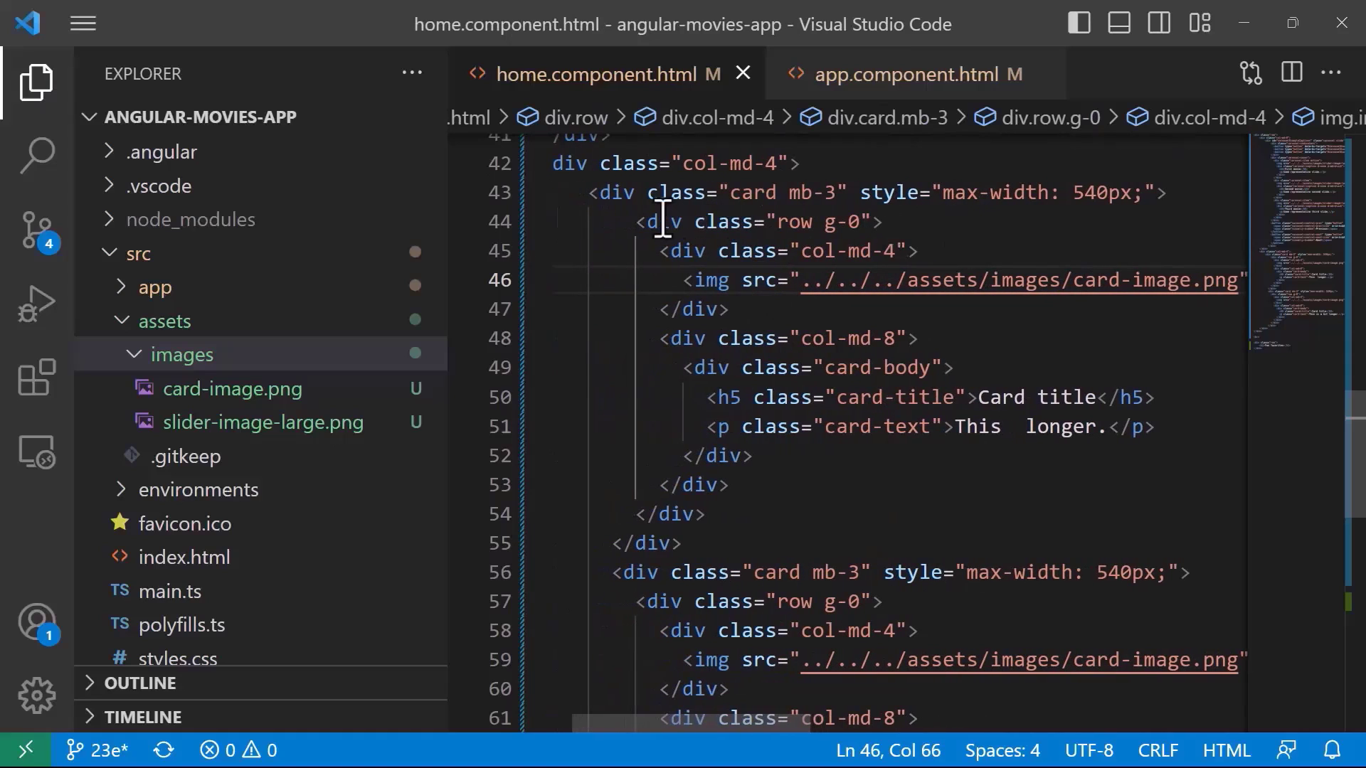
mouse_move(779, 314)
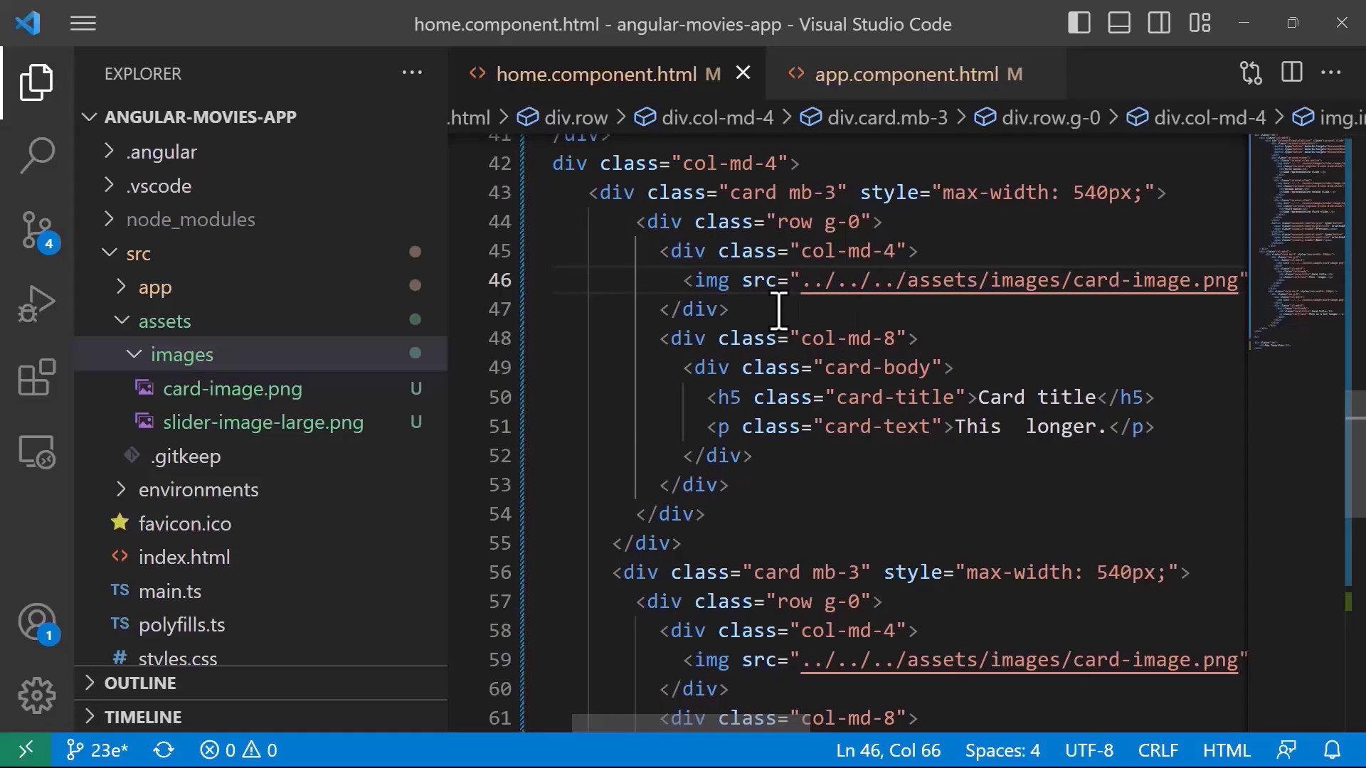
mouse_move(862, 314)
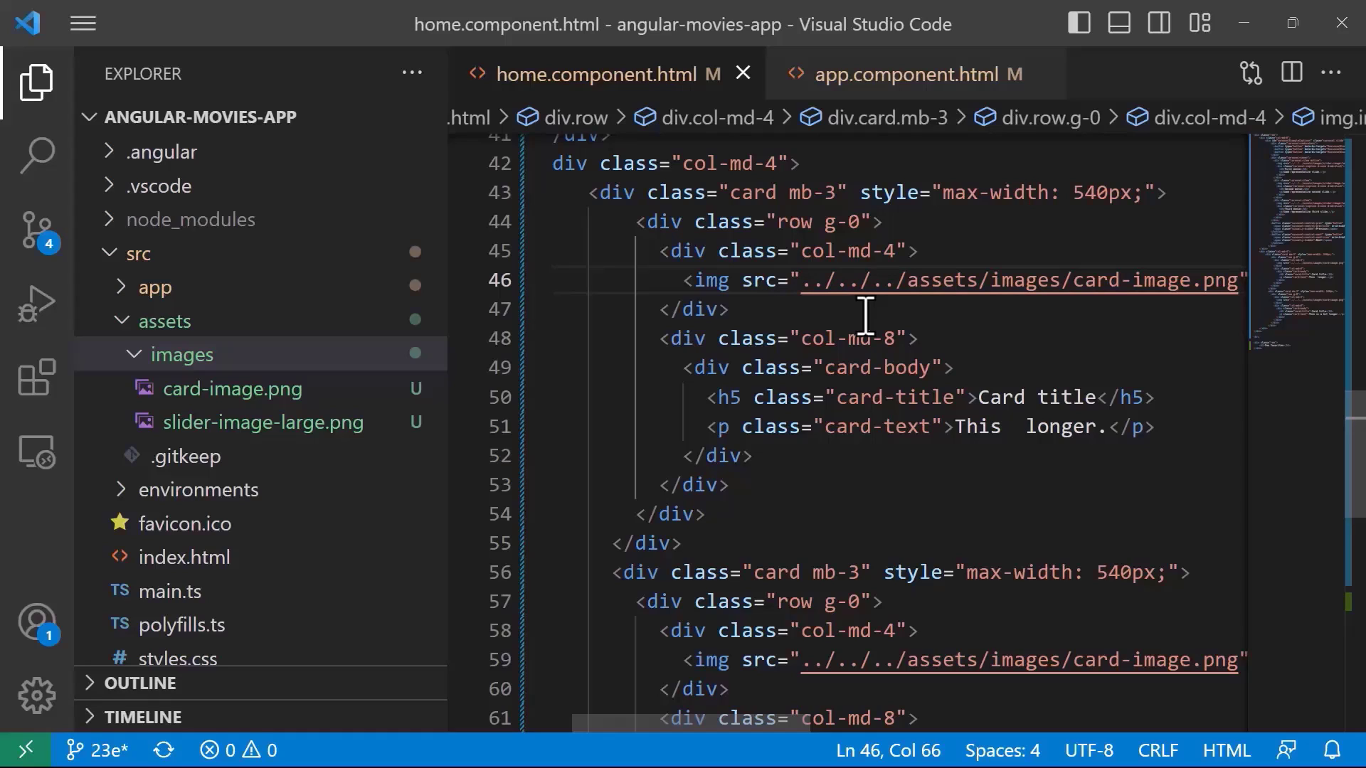
mouse_move(871, 287)
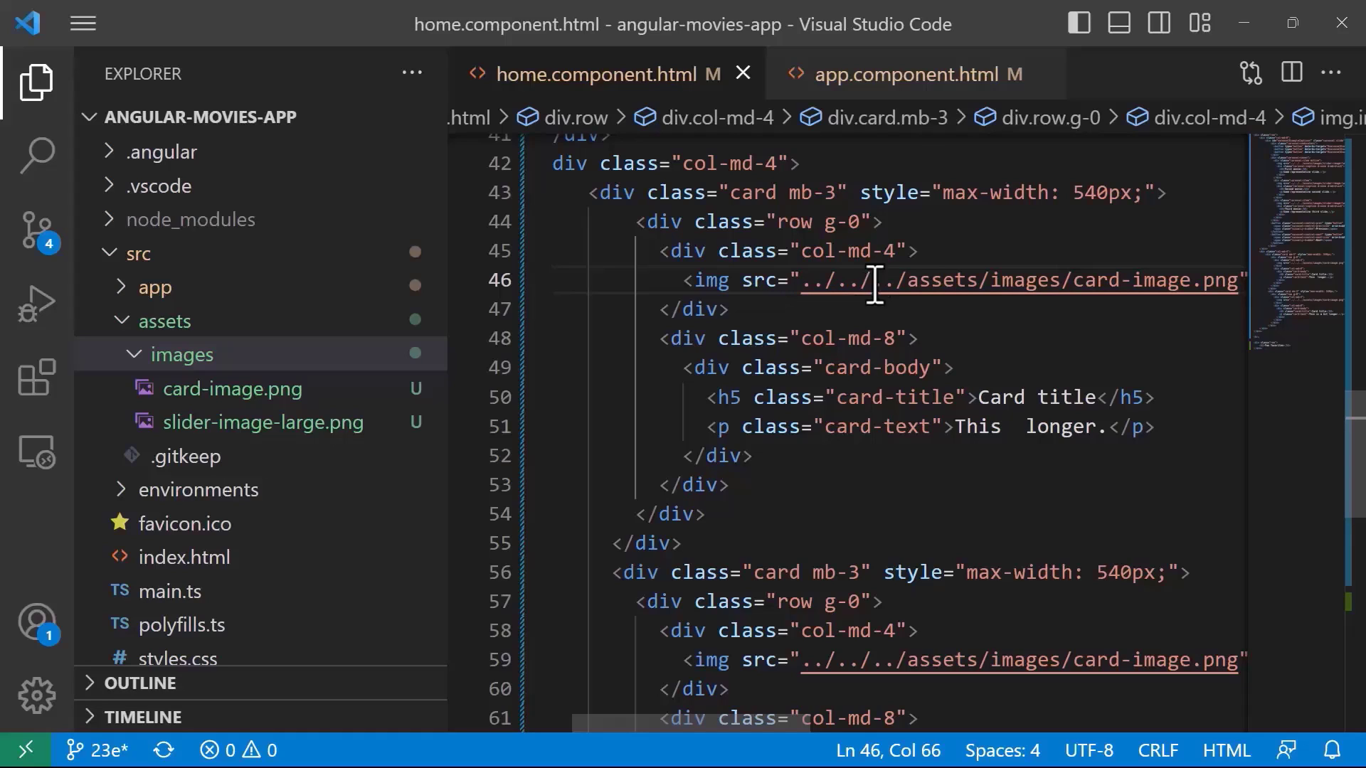
- Inspect the col-md-4 and col-md-8 columns, then add an empty <p> after the card text
double_click(849, 251)
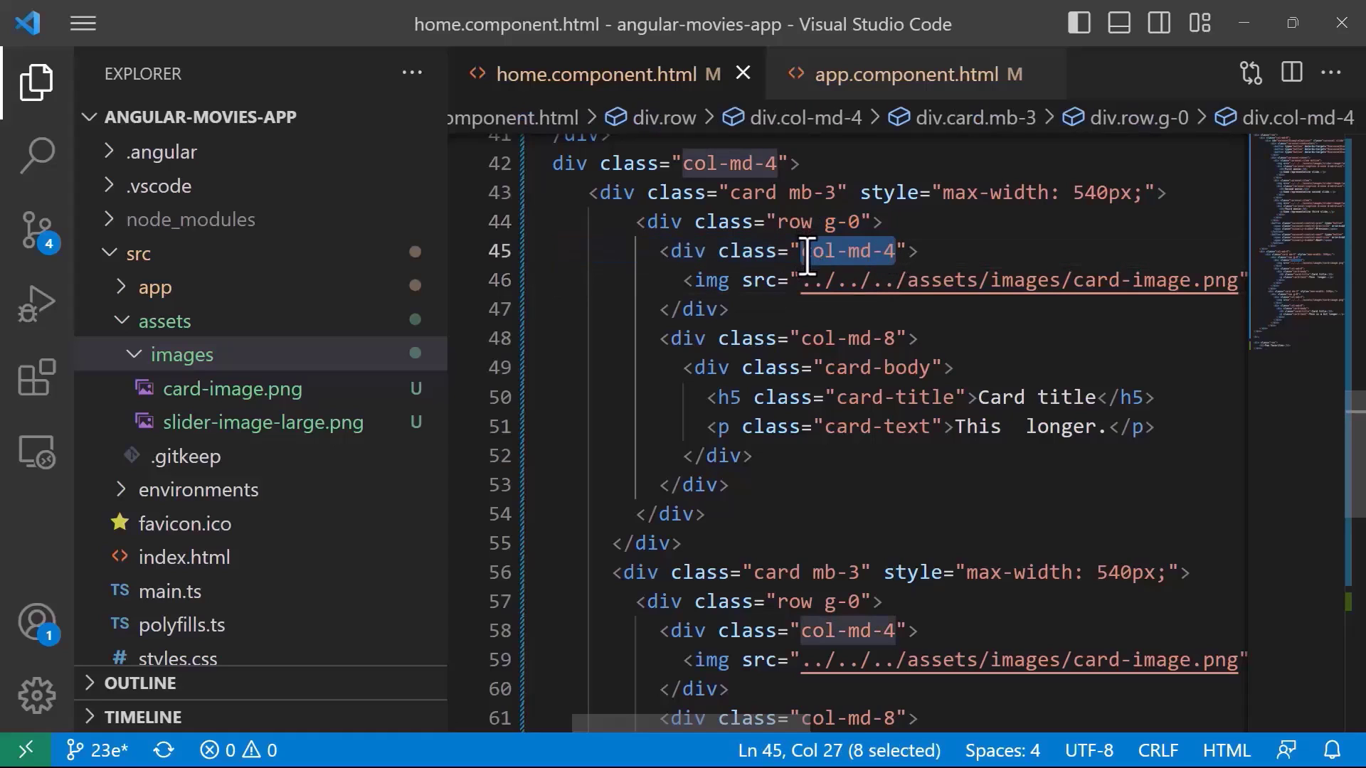
click(823, 338)
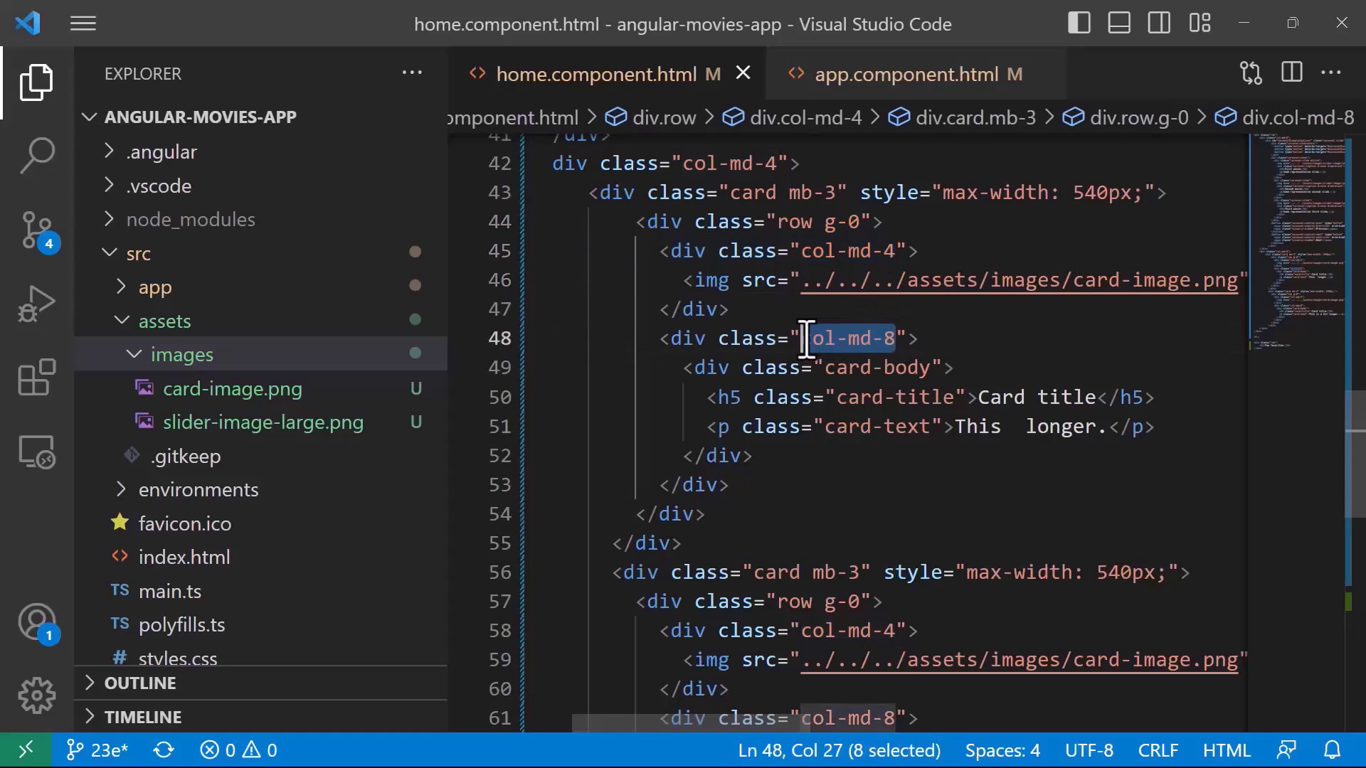
mouse_move(1011, 364)
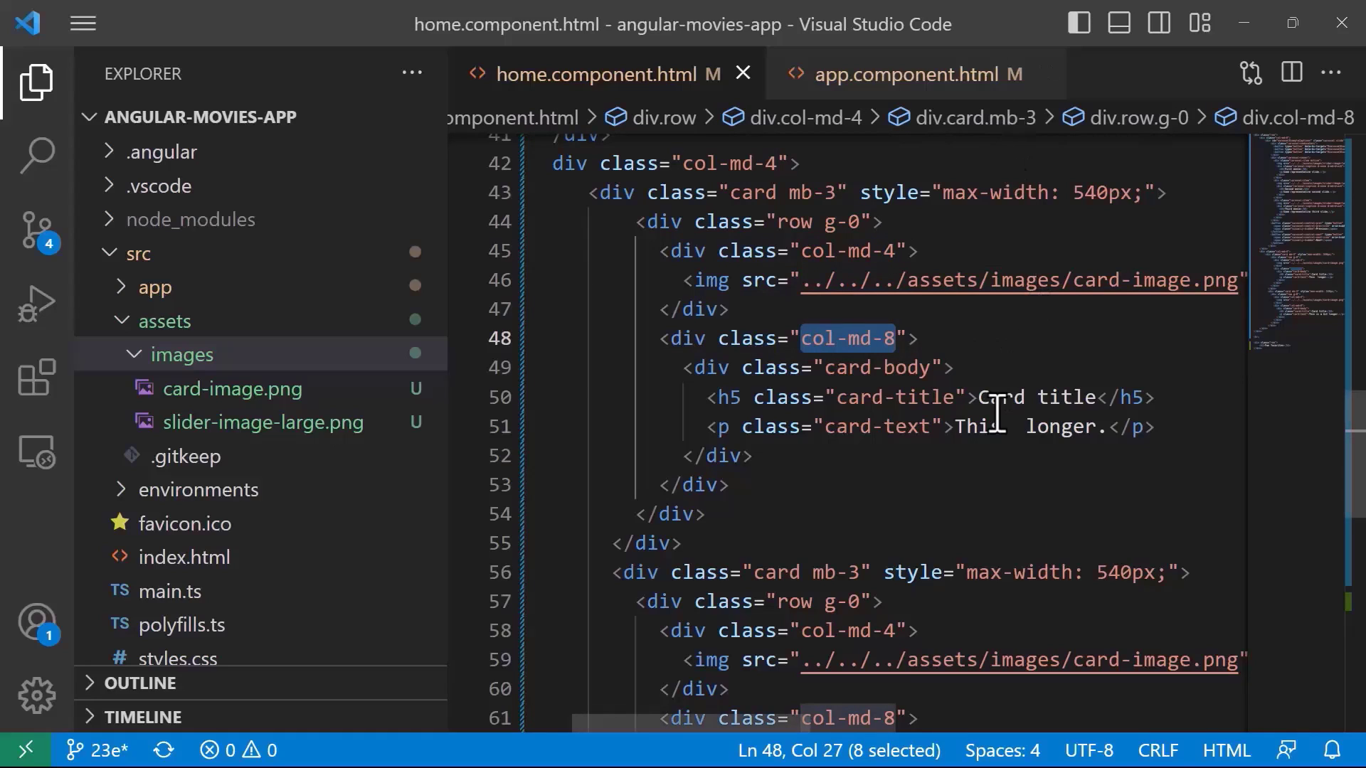
click(985, 427)
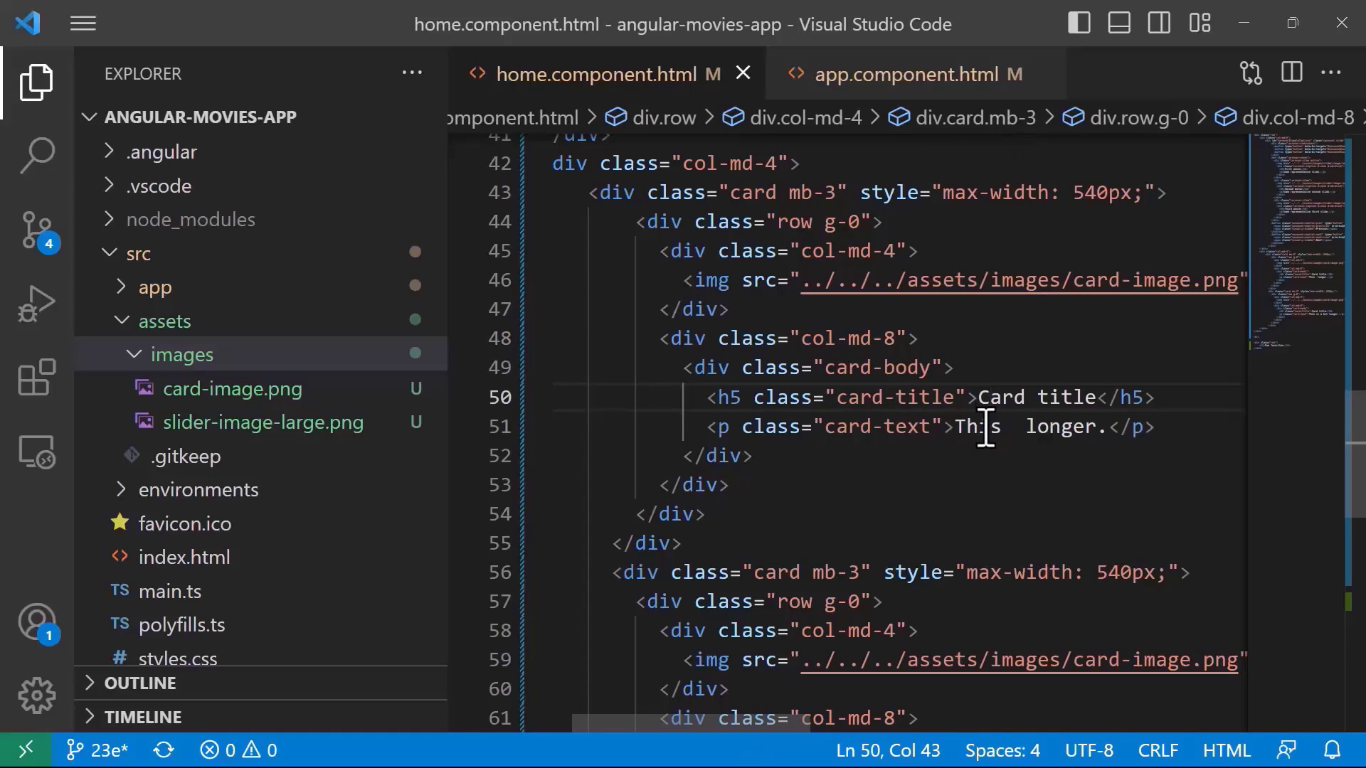
click(1159, 427)
text(<p></p>)
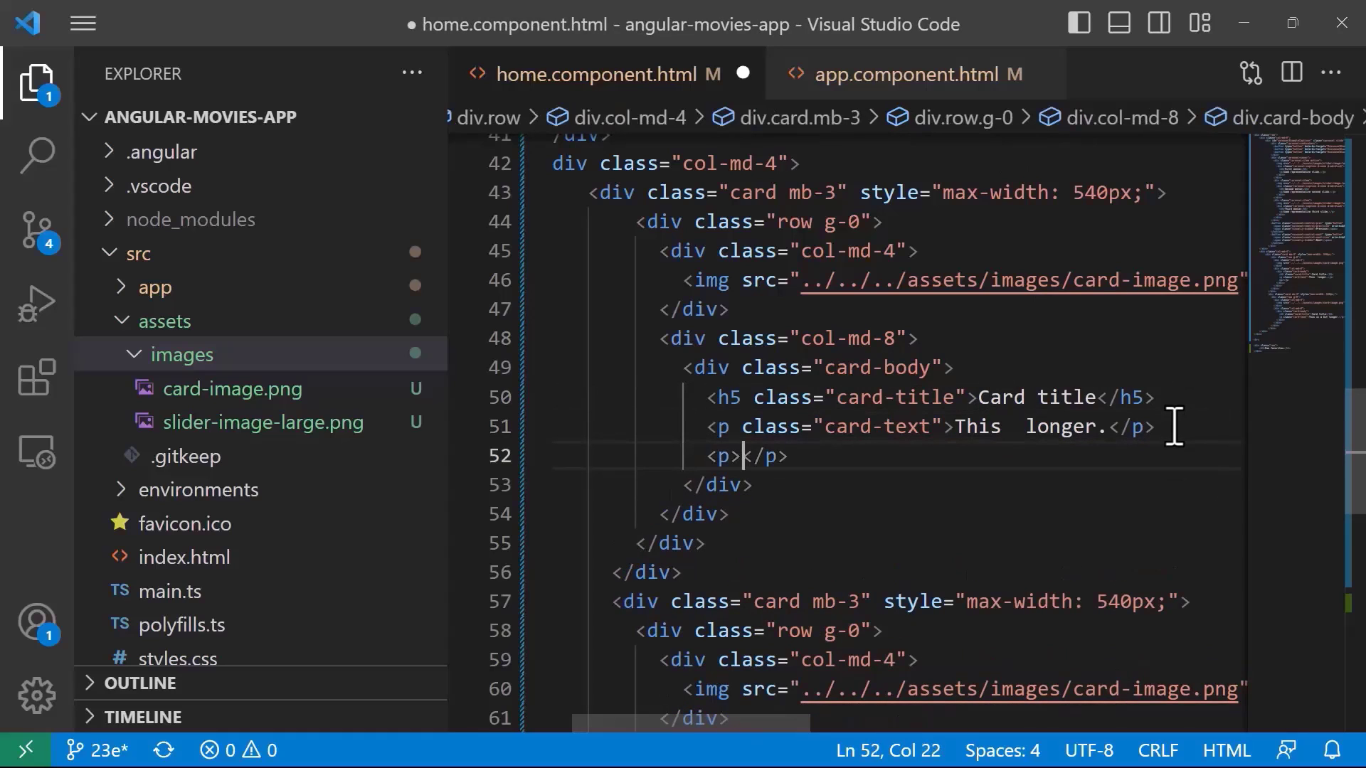
- Give the new paragraph class card-text and add a link reading 'Trailer'
text(class="")
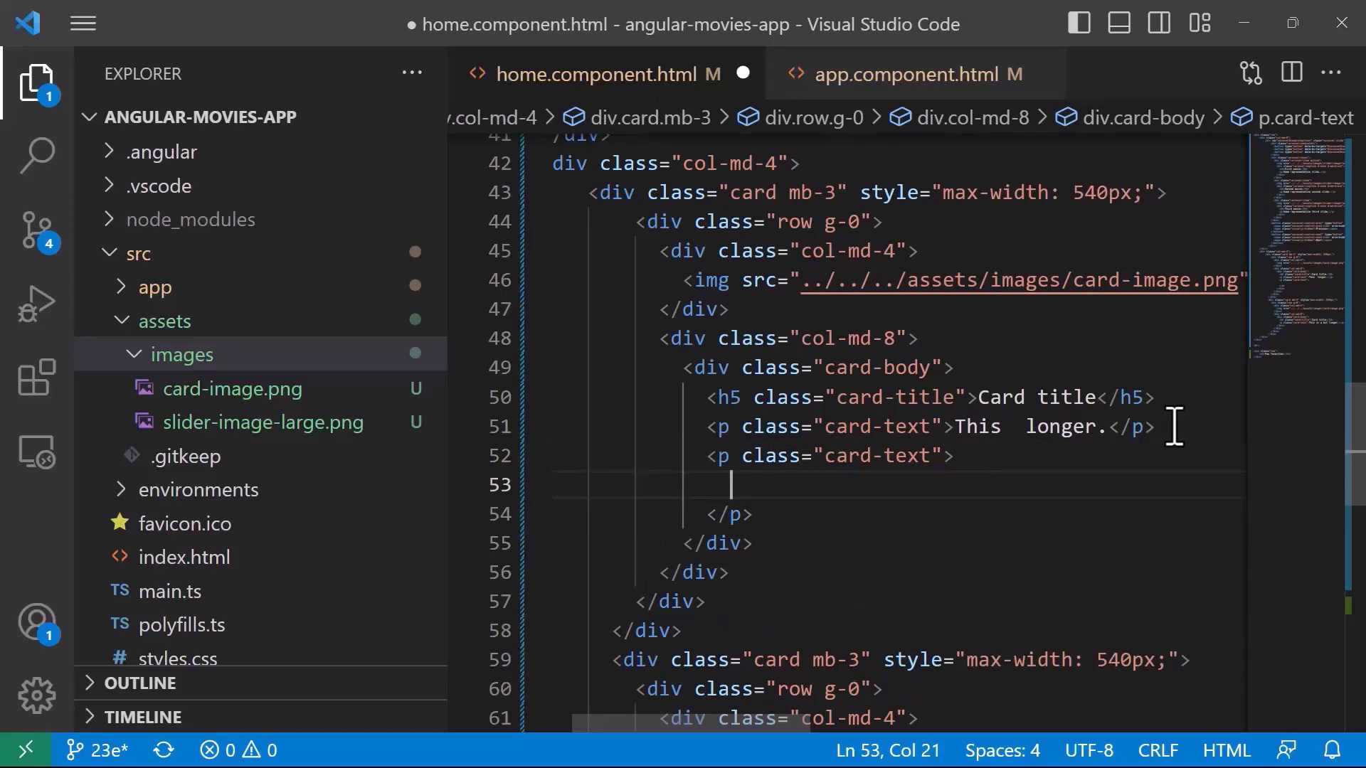
text(a)
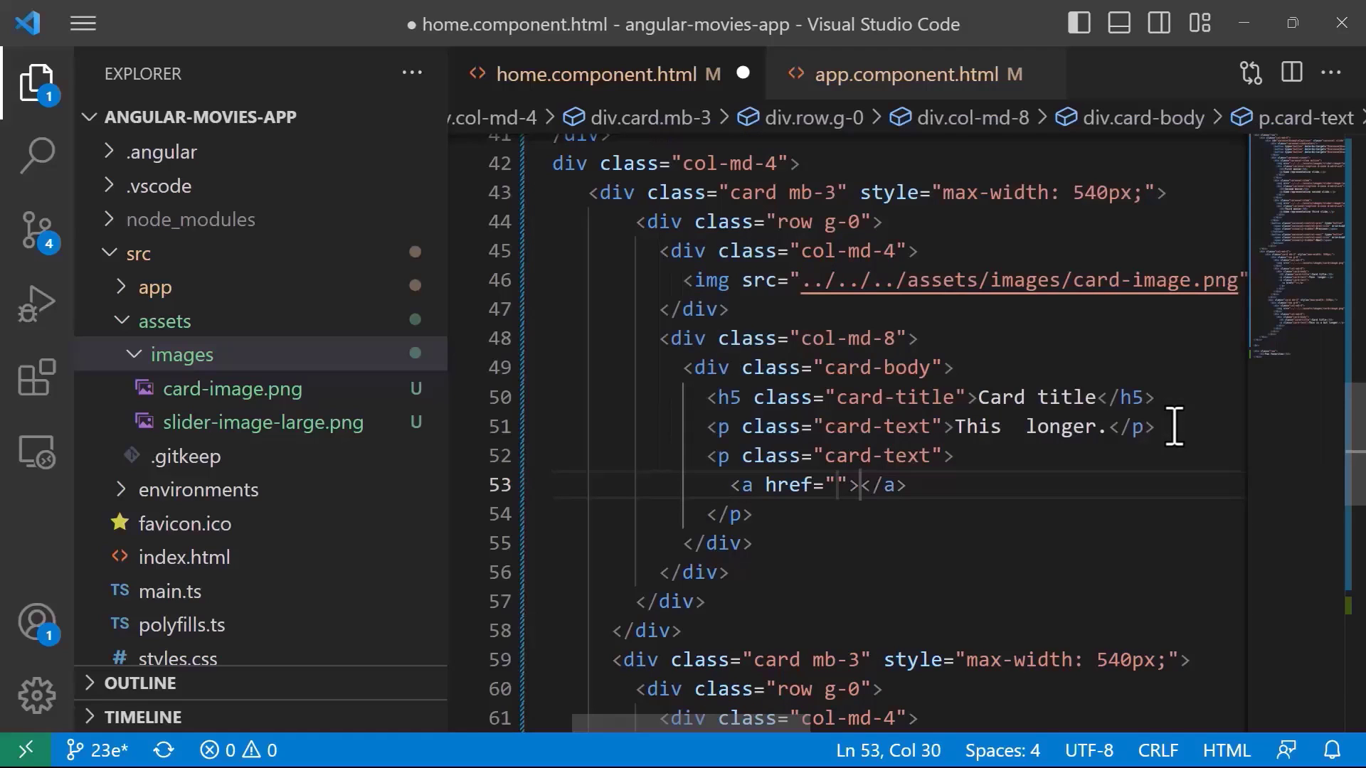
key(Backspace)
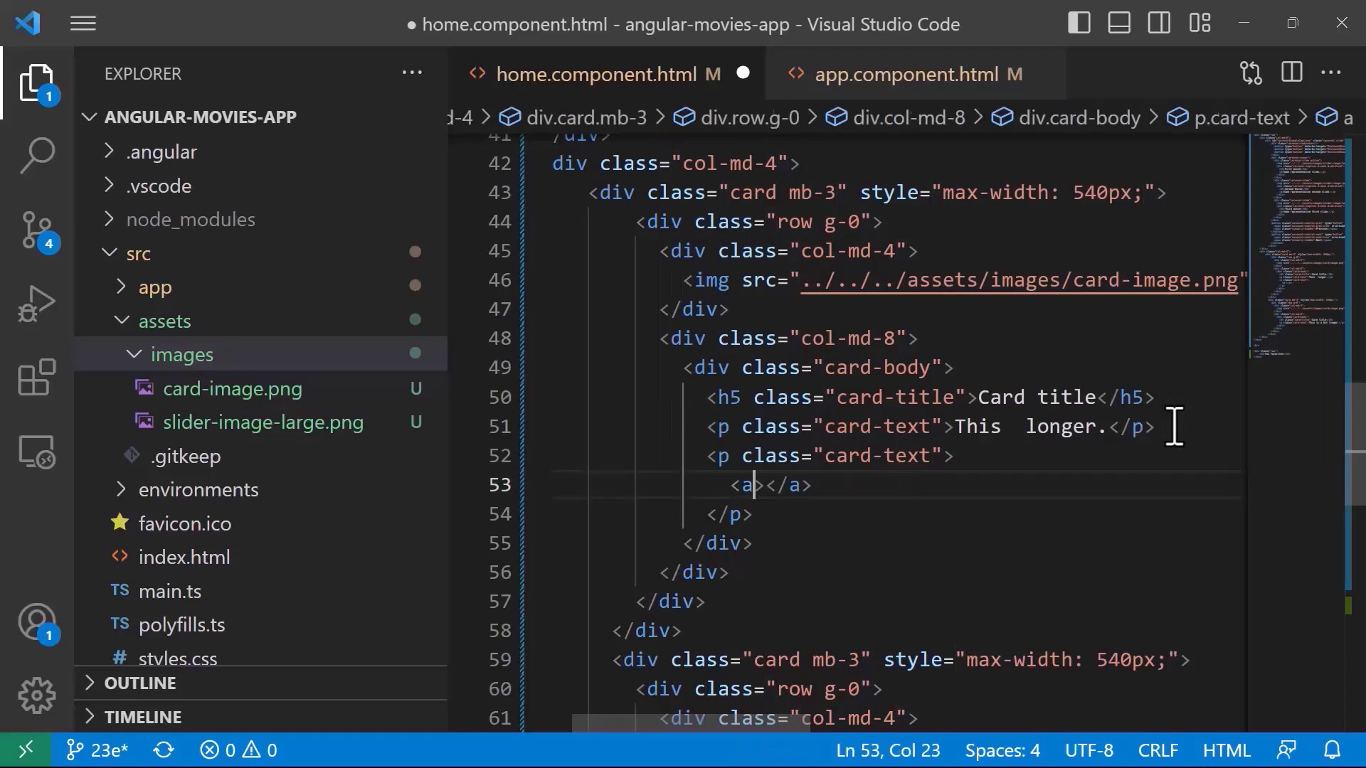
key(Enter)
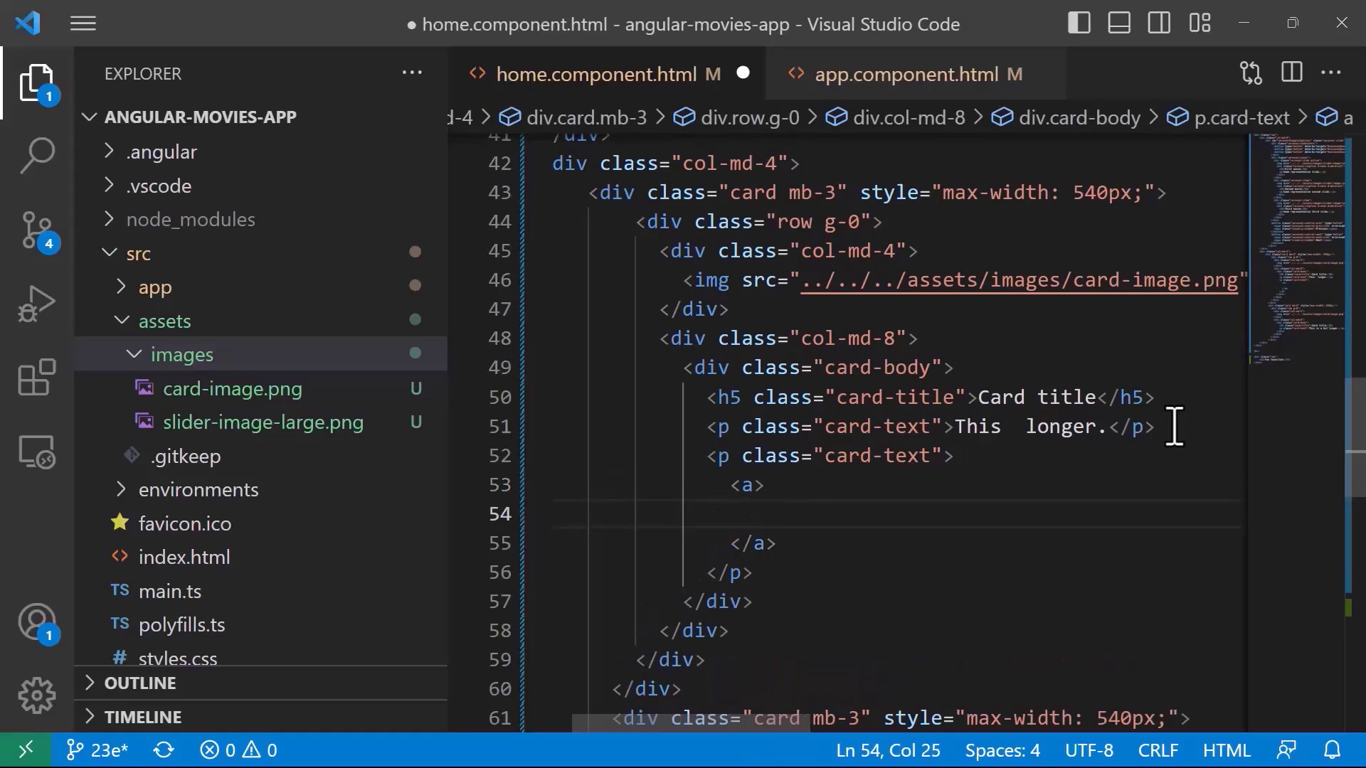
text(r)
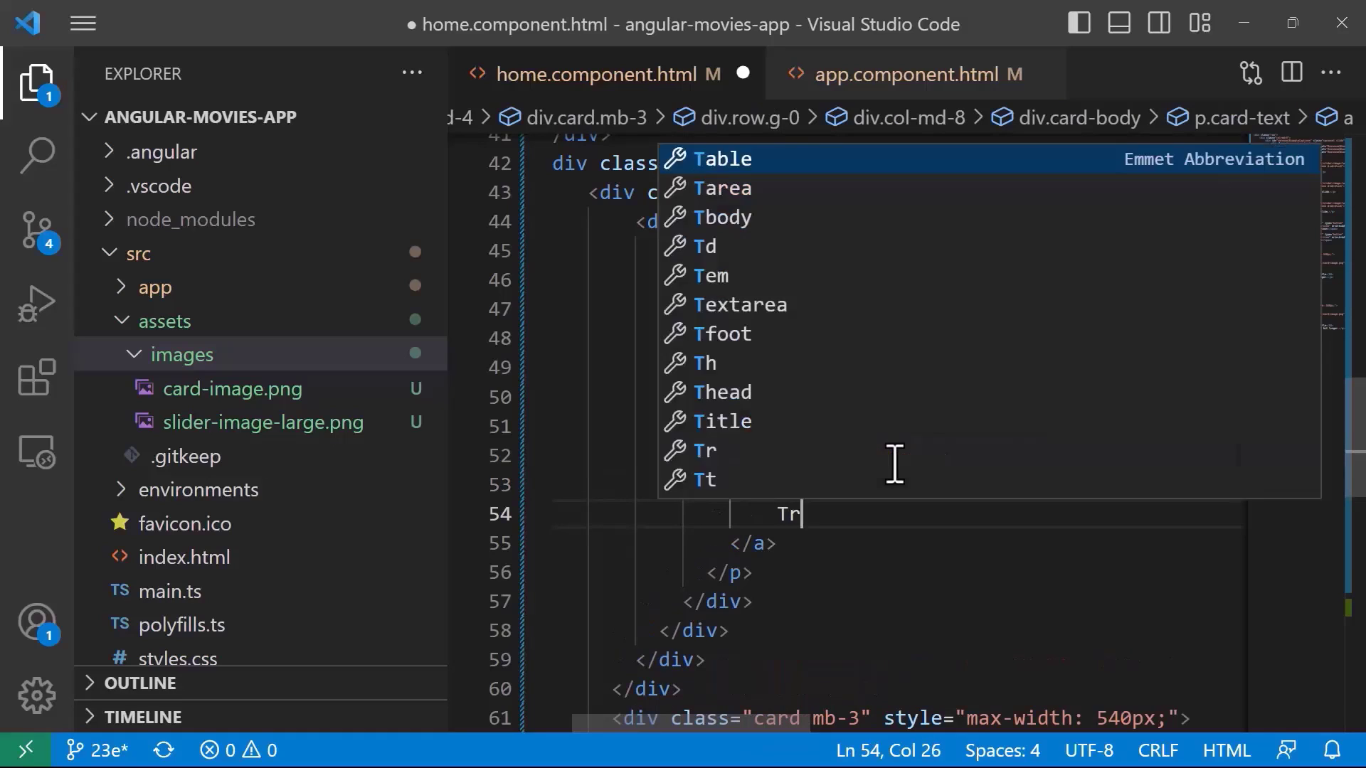
text(ailer)
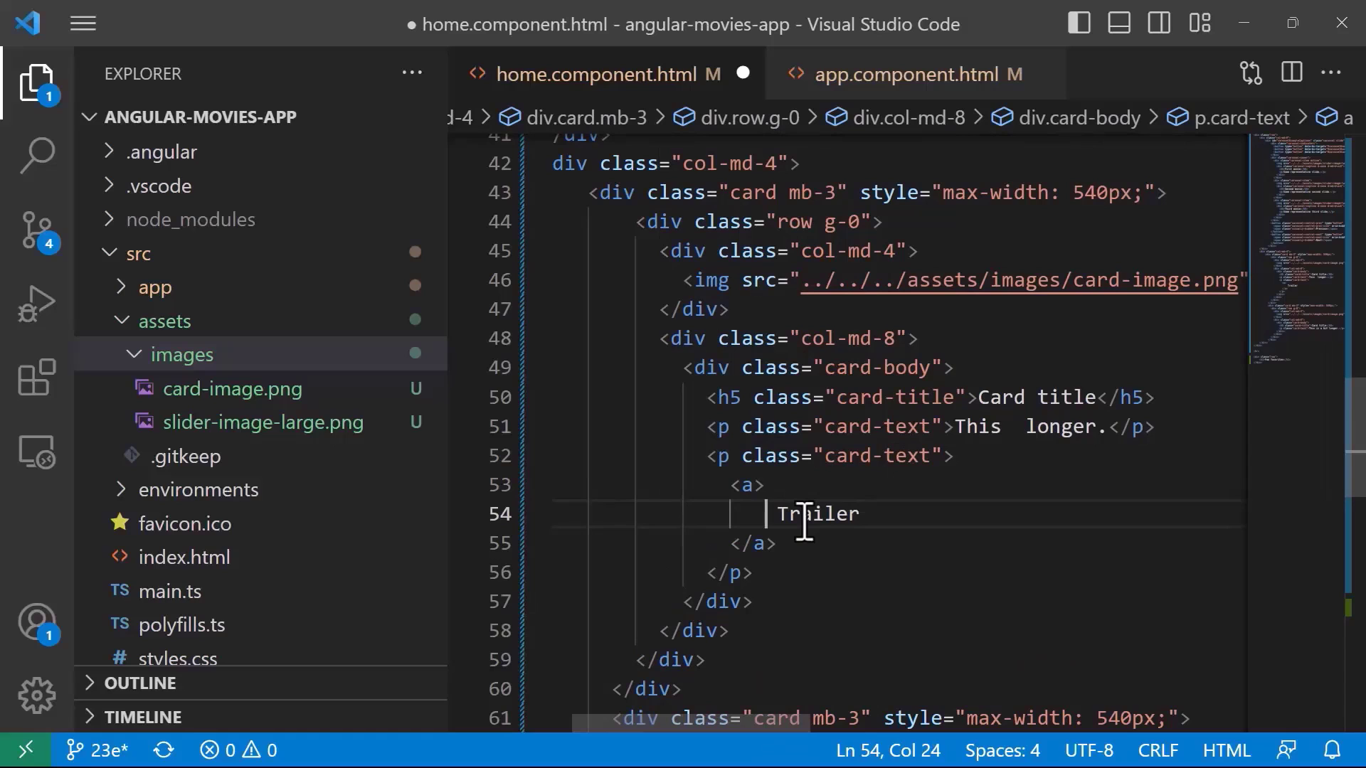
mouse_move(859, 597)
text(<i ></i> )
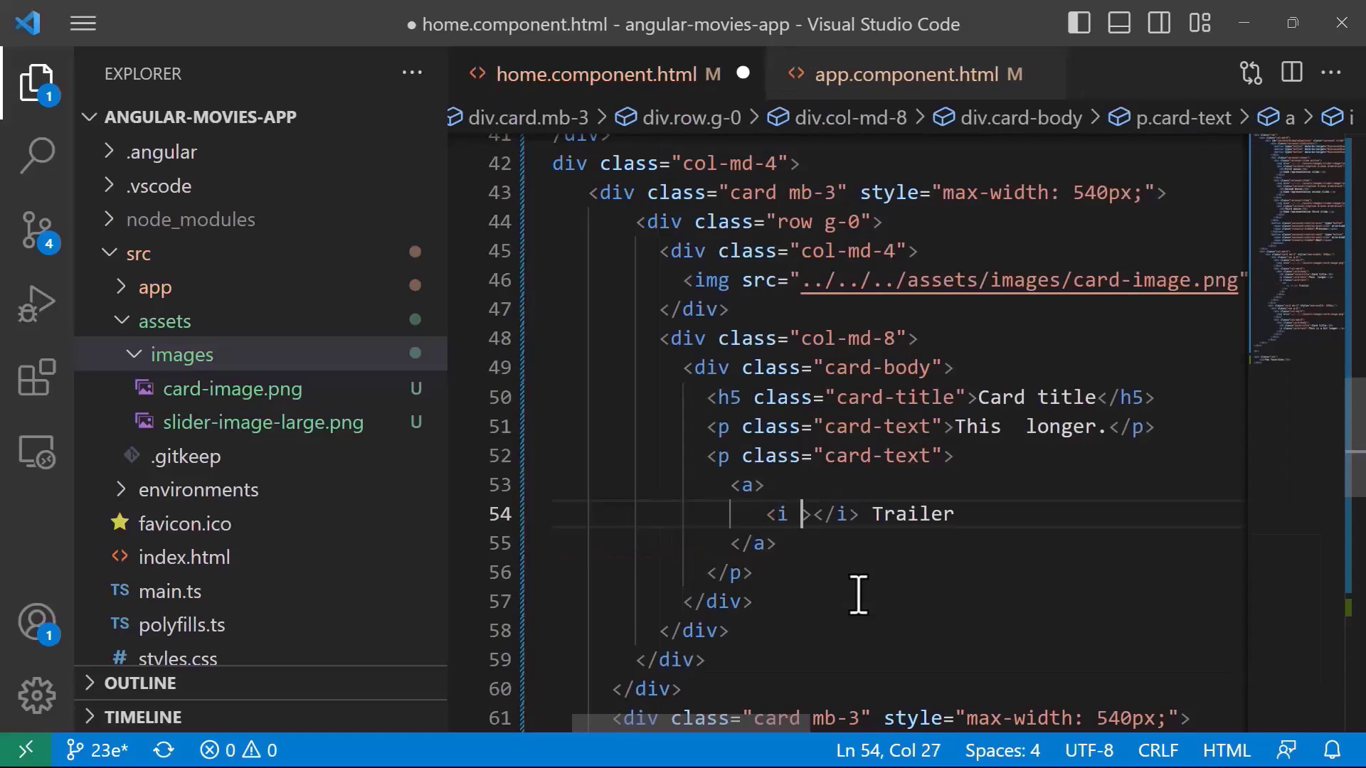
- Insert a 'bi bi-film' icon inside the Trailer link
text(class="b)
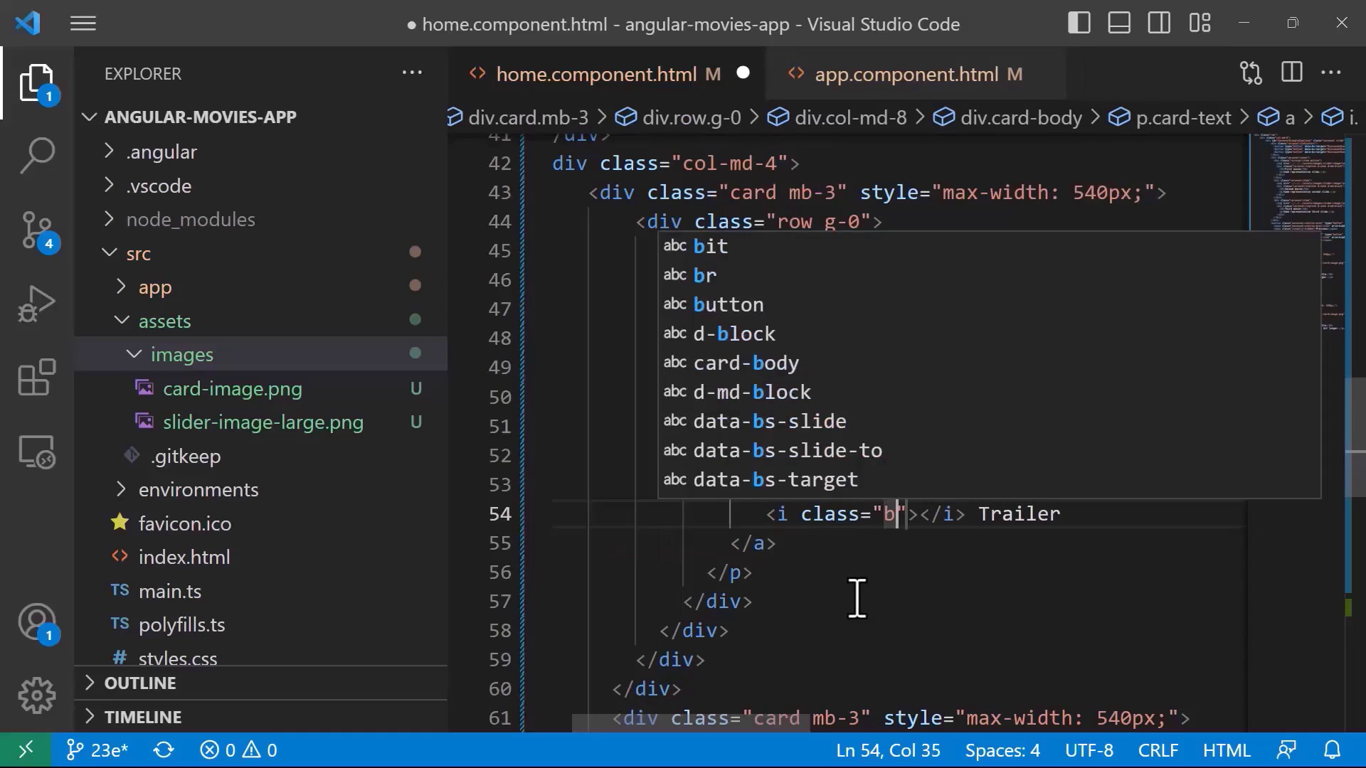
text(i bi-film)
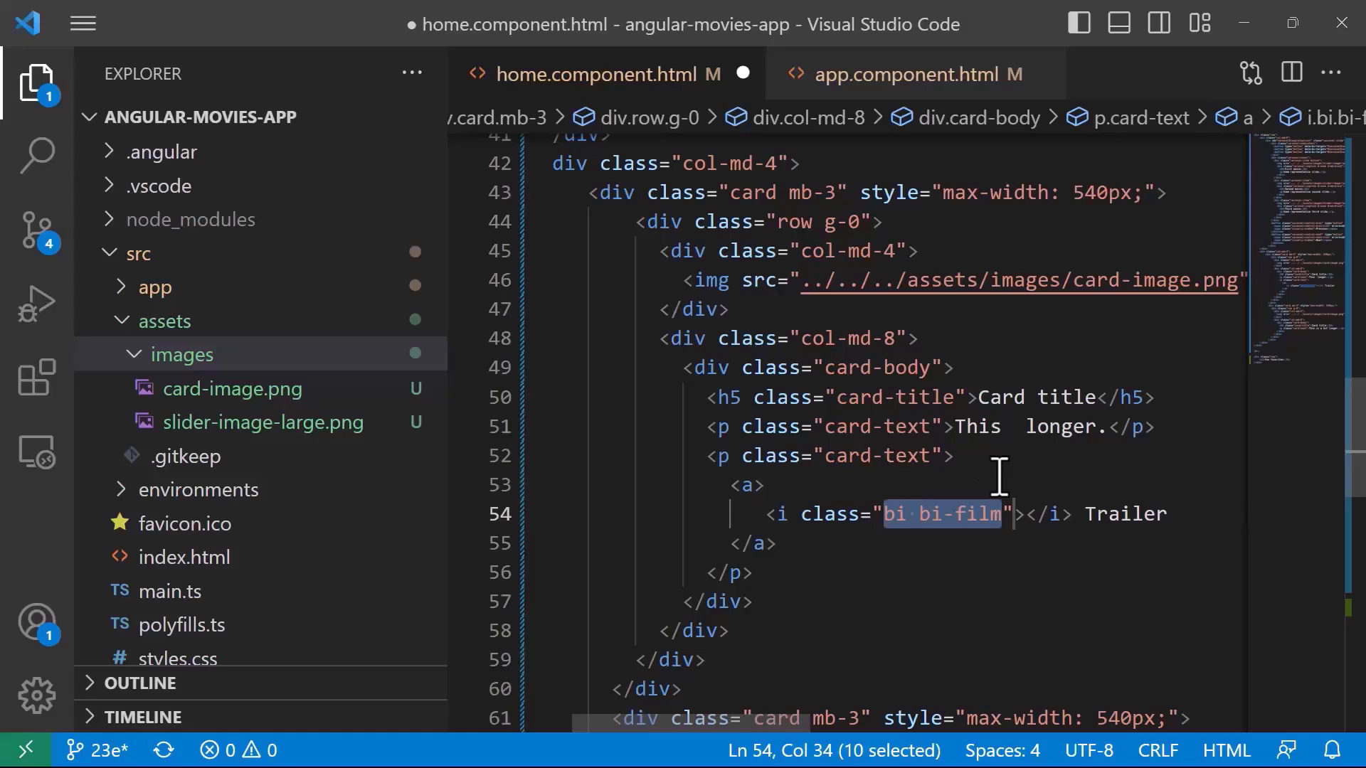
click(765, 486)
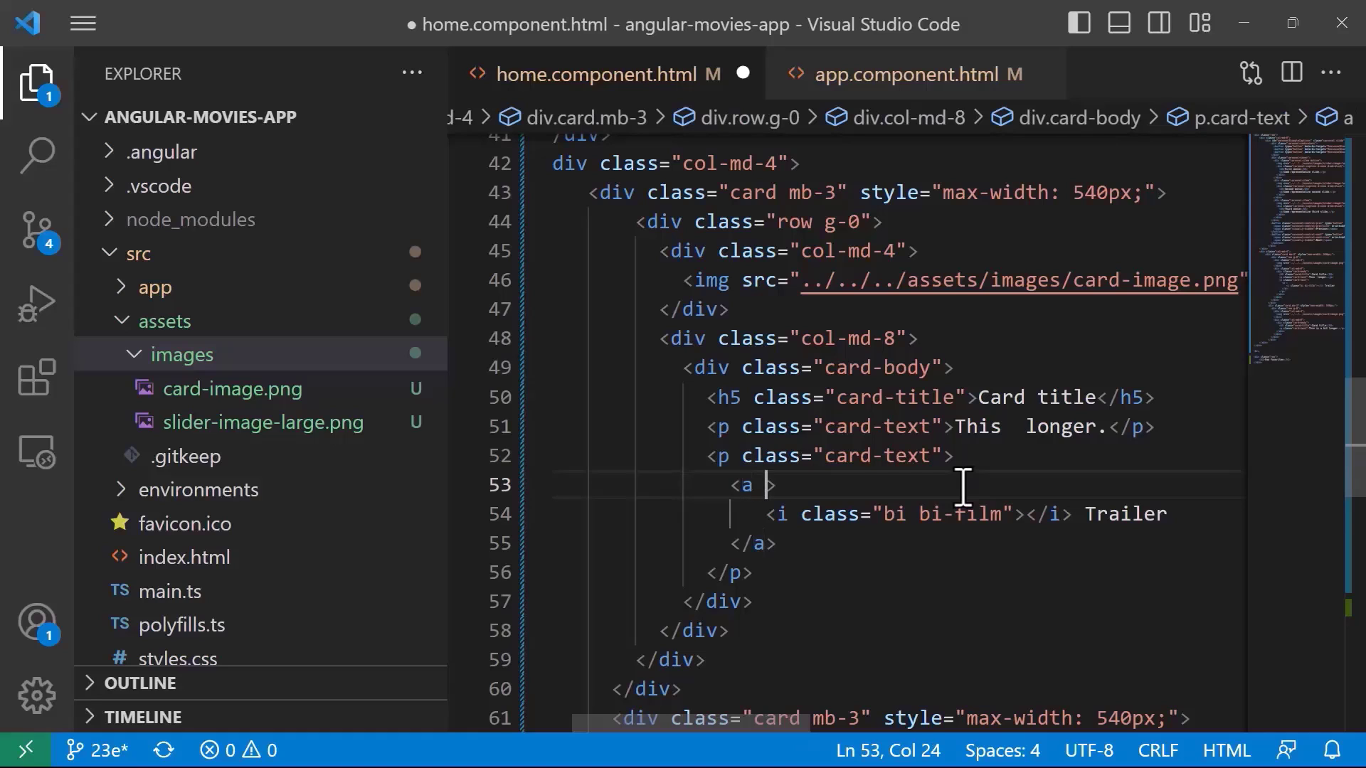
- Add the classes 'btn btn-warning' to the Trailer link
text(class="")
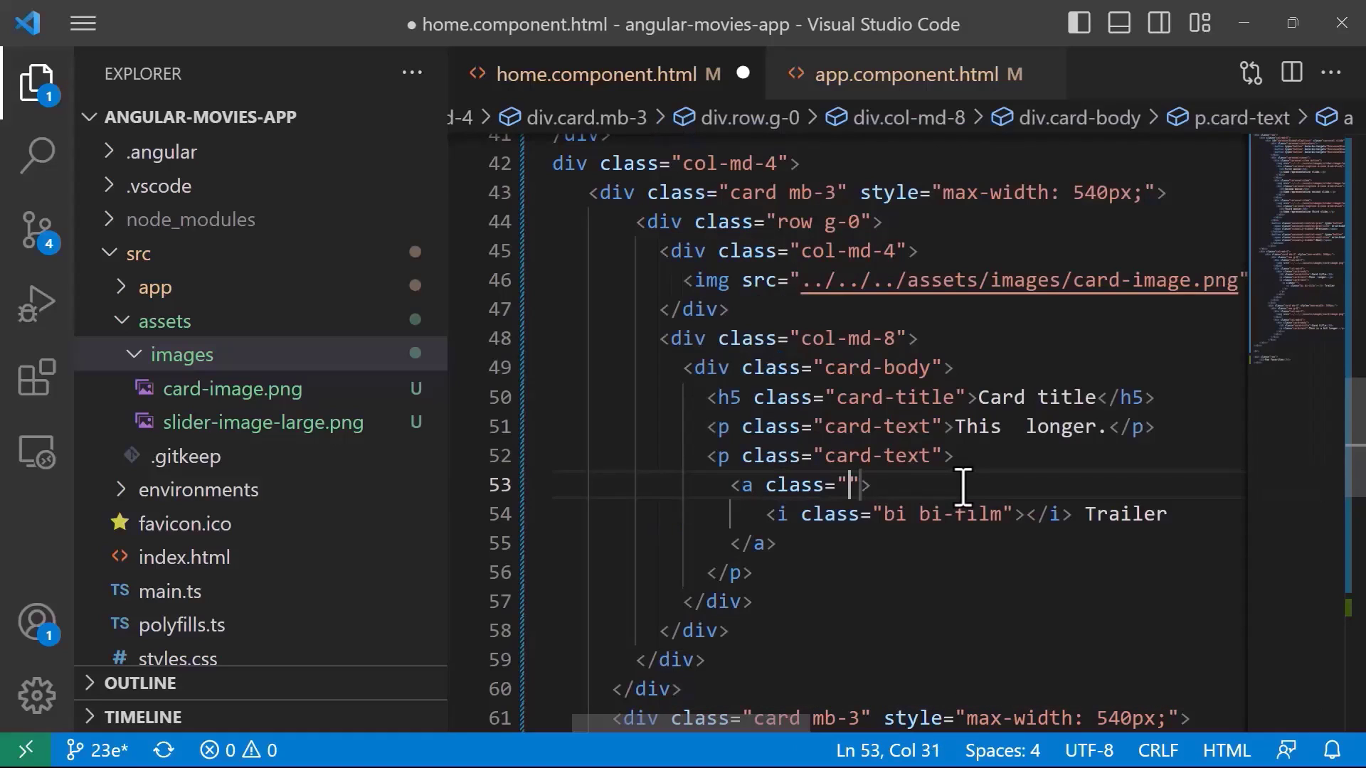
text(btn btn)
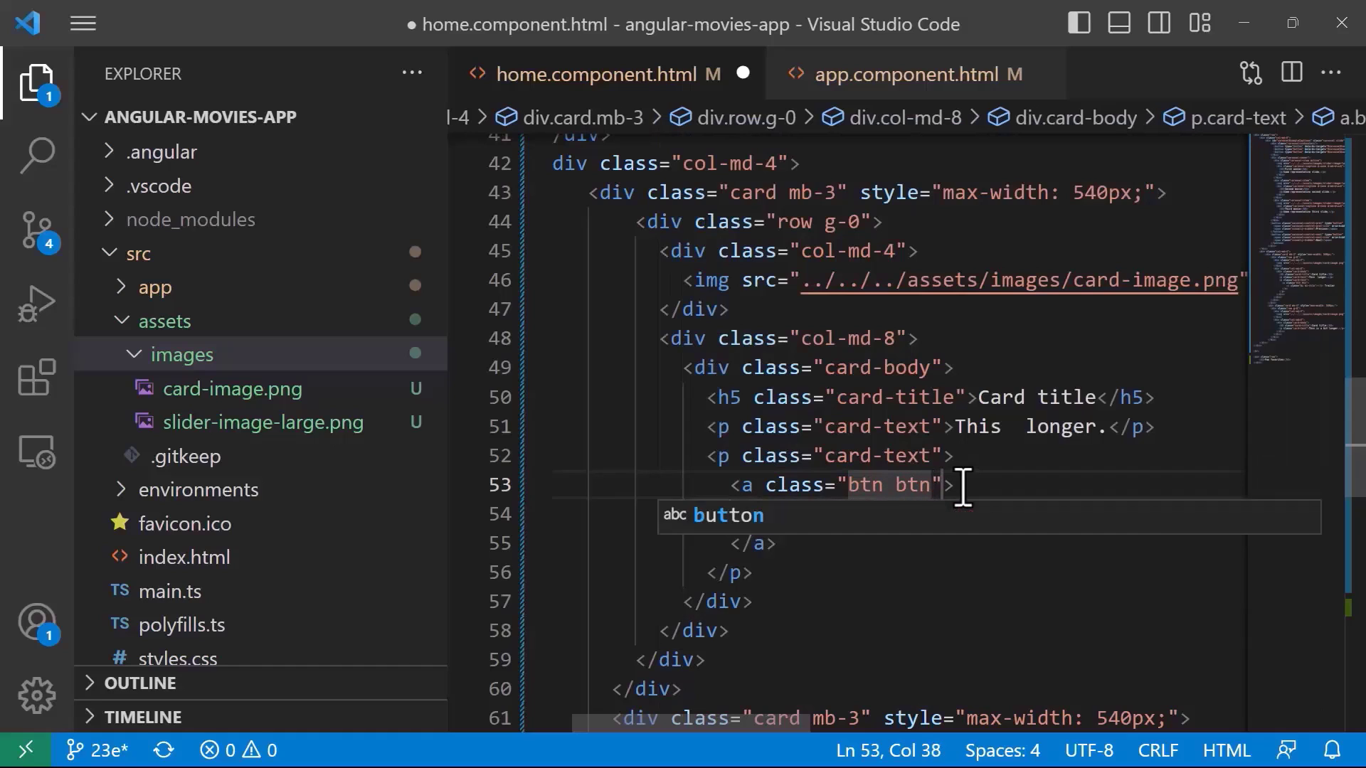
text(warning)
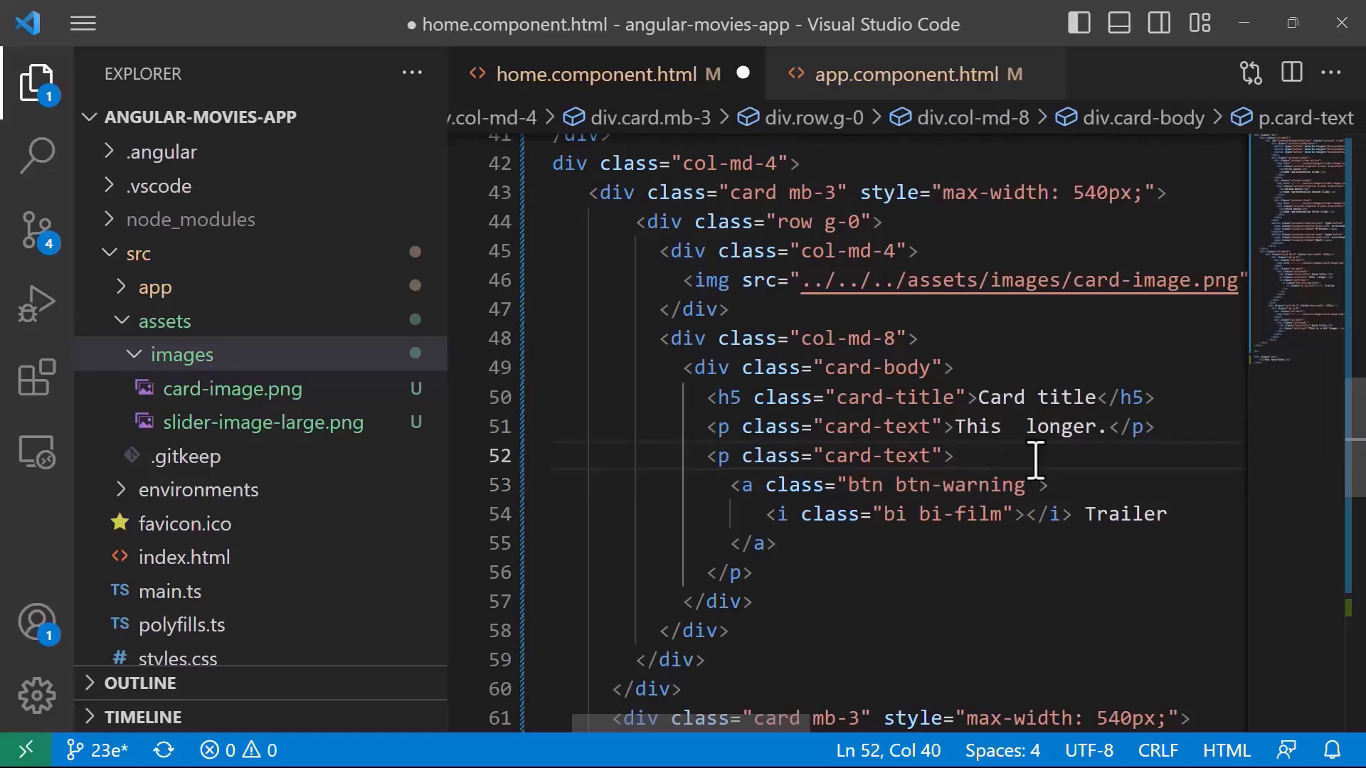
click(752, 574)
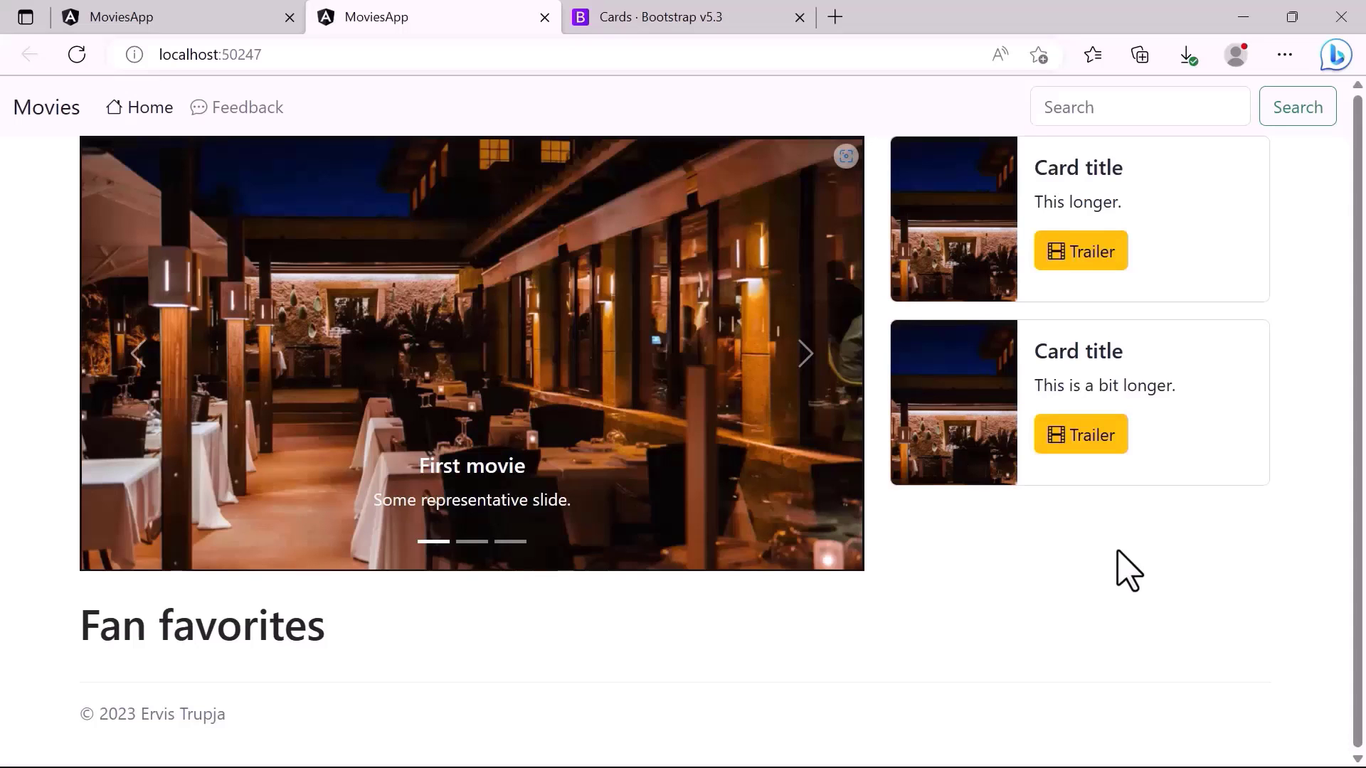
mouse_move(251, 96)
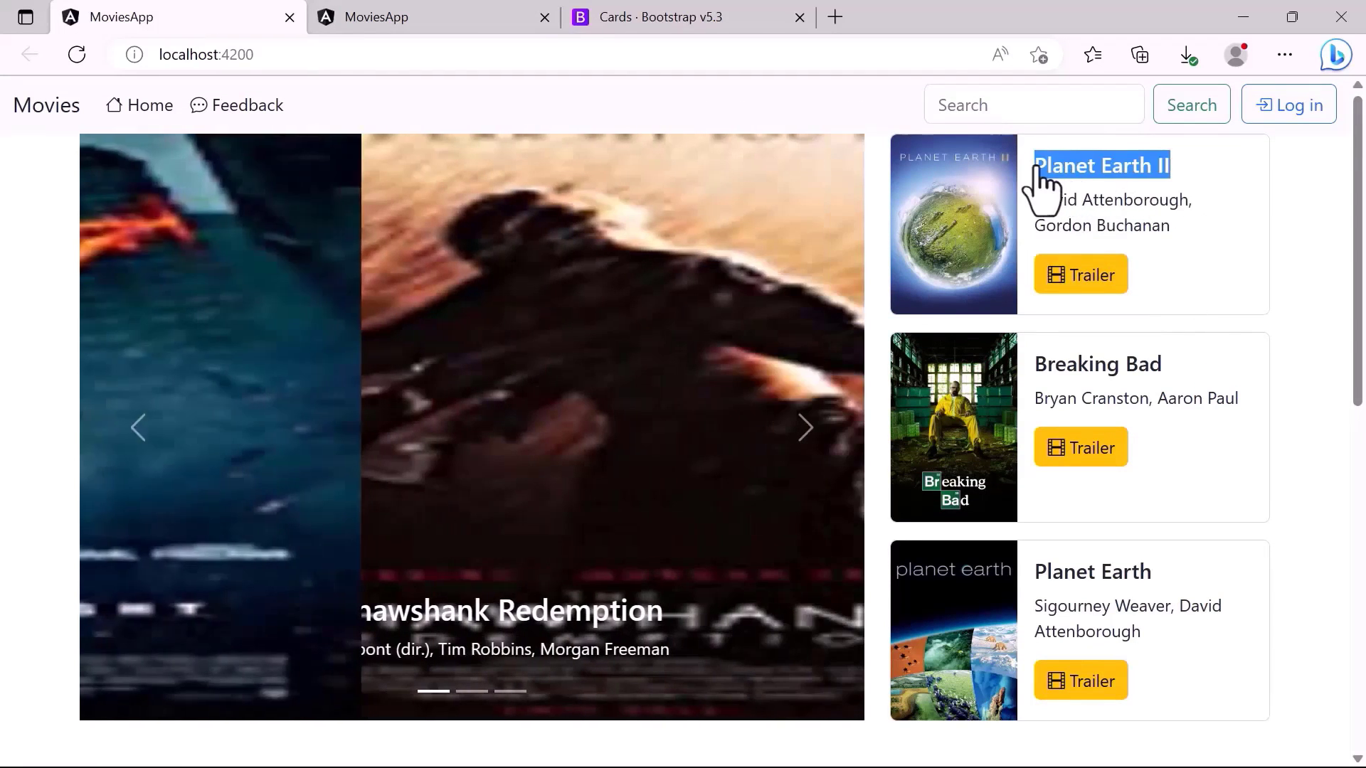
- Compare the finished localhost:4200 page, then return to the in-progress localhost:50247 page
click(384, 16)
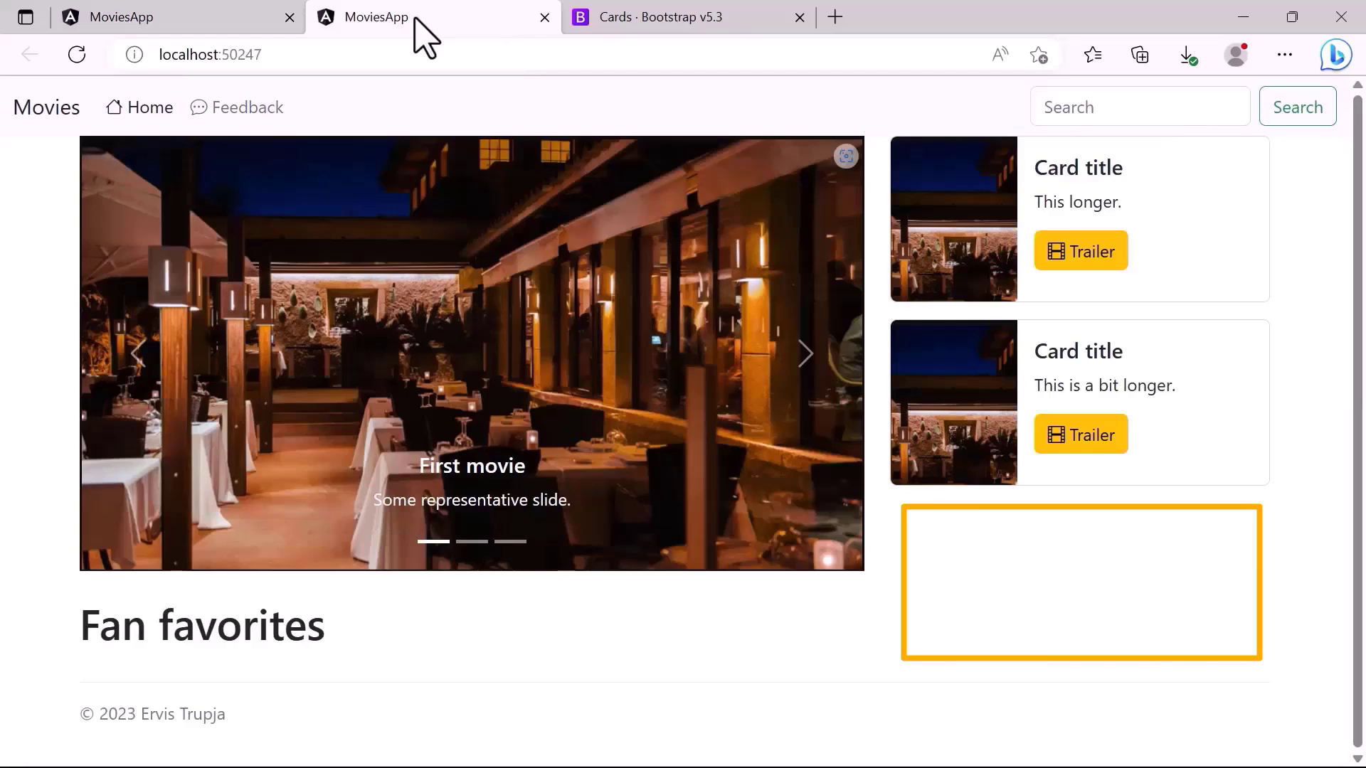
click(471, 353)
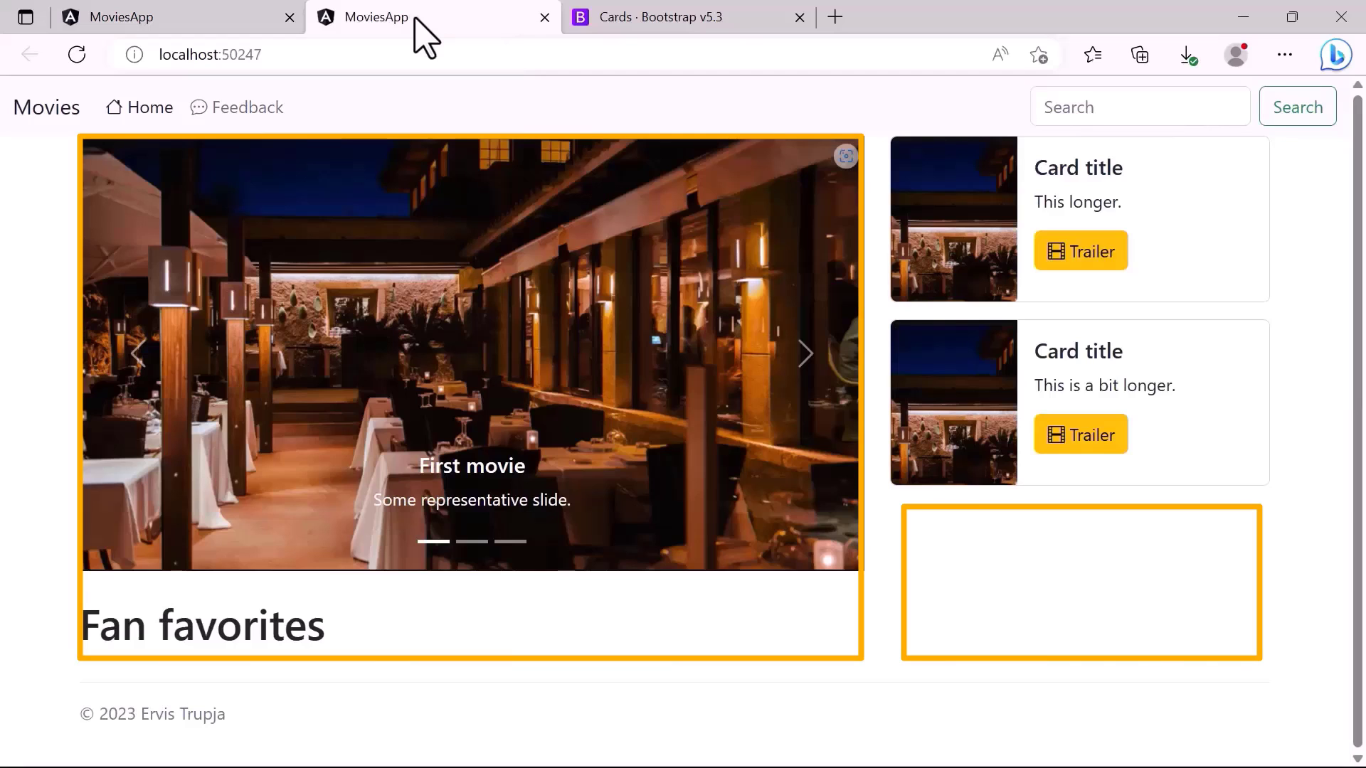